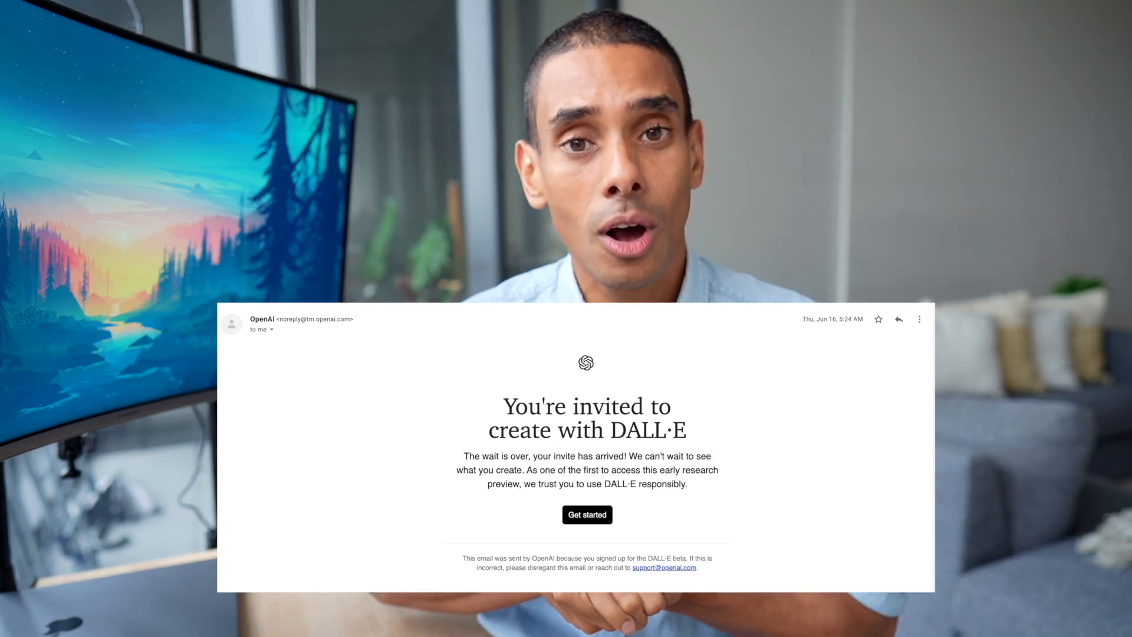
# - Open DALL·E at labs.openai.com from the invitation's Get started link
pyautogui.click(586, 514)
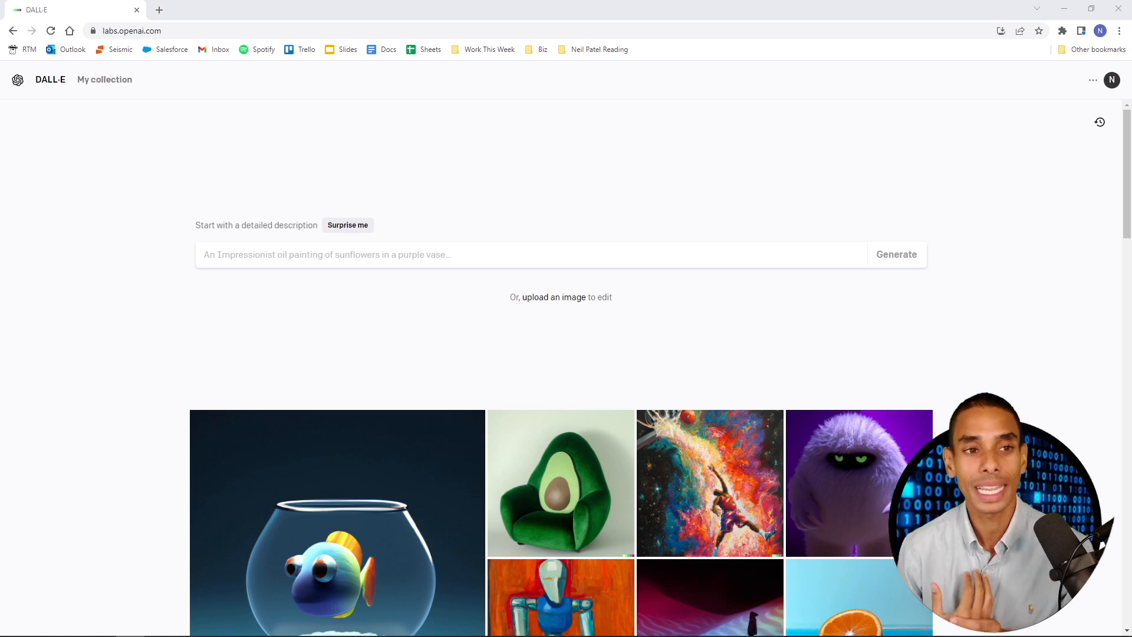
# - Open Nicholas Renotte's YouTube community post asking for DALL·E prompts, then return to DALL·E
pyautogui.click(299, 9)
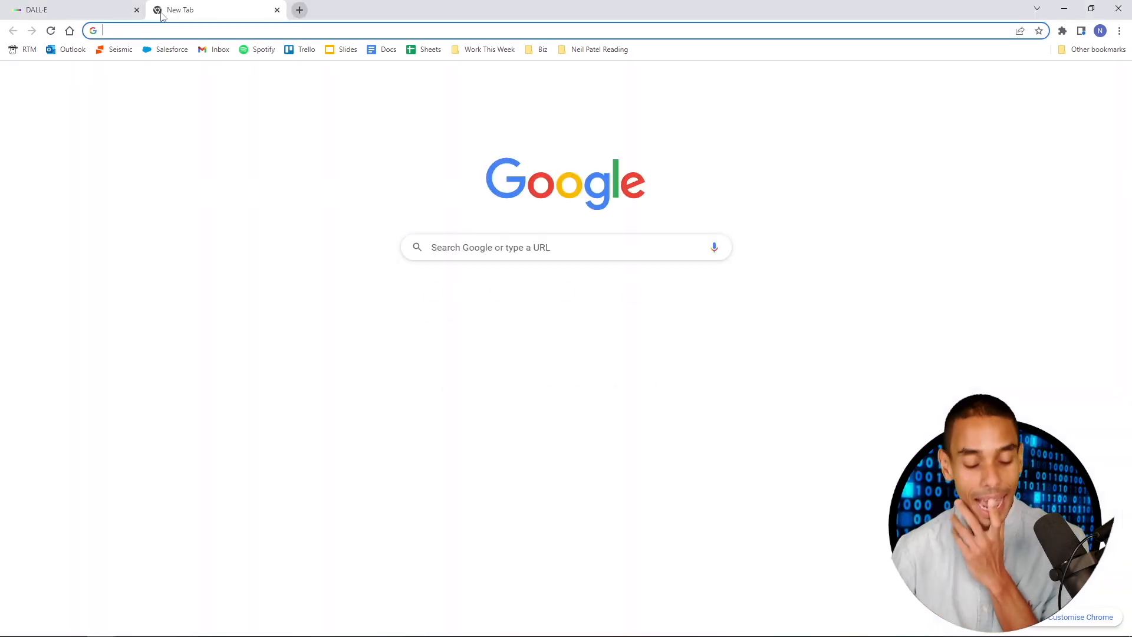
pyautogui.write('youtube.com/c/NicholasRenotte/community')
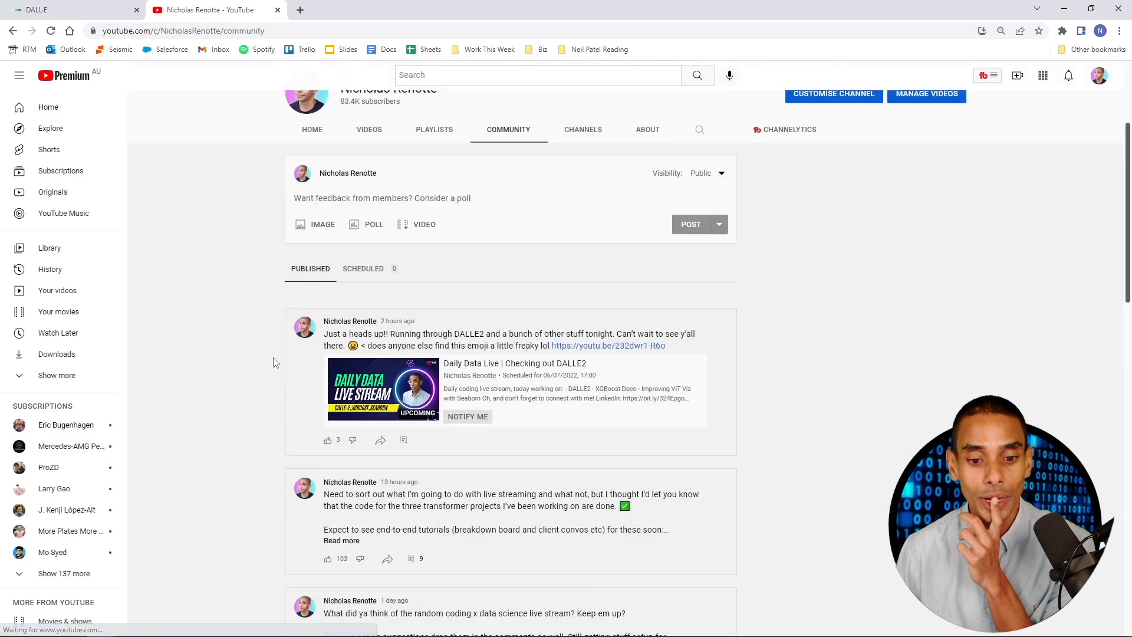
pyautogui.scroll(-3)
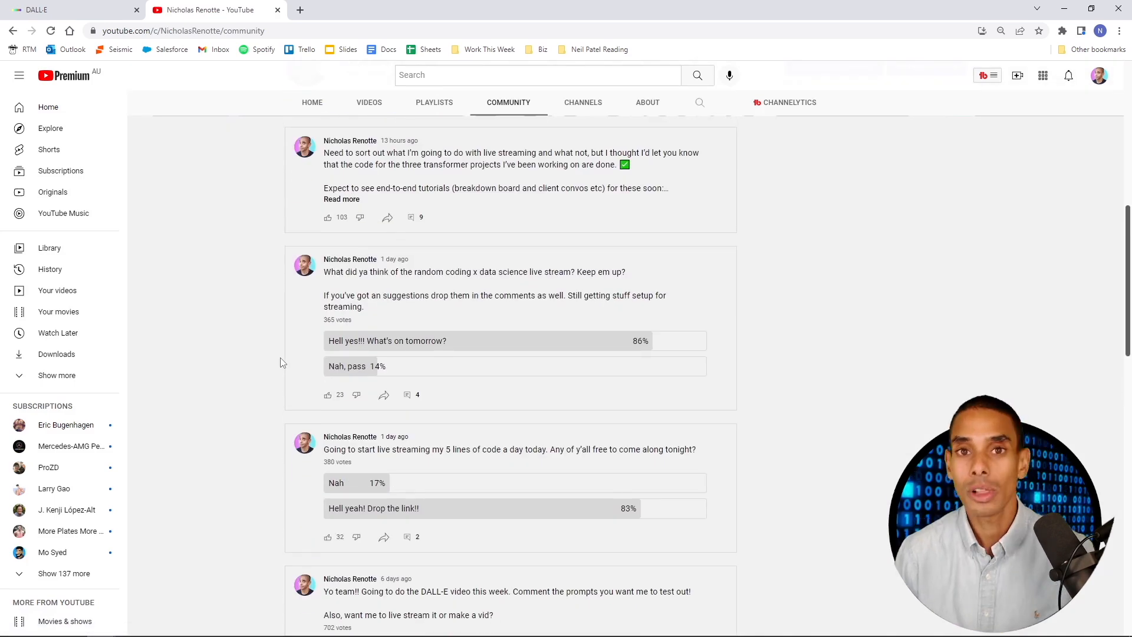
pyautogui.click(412, 218)
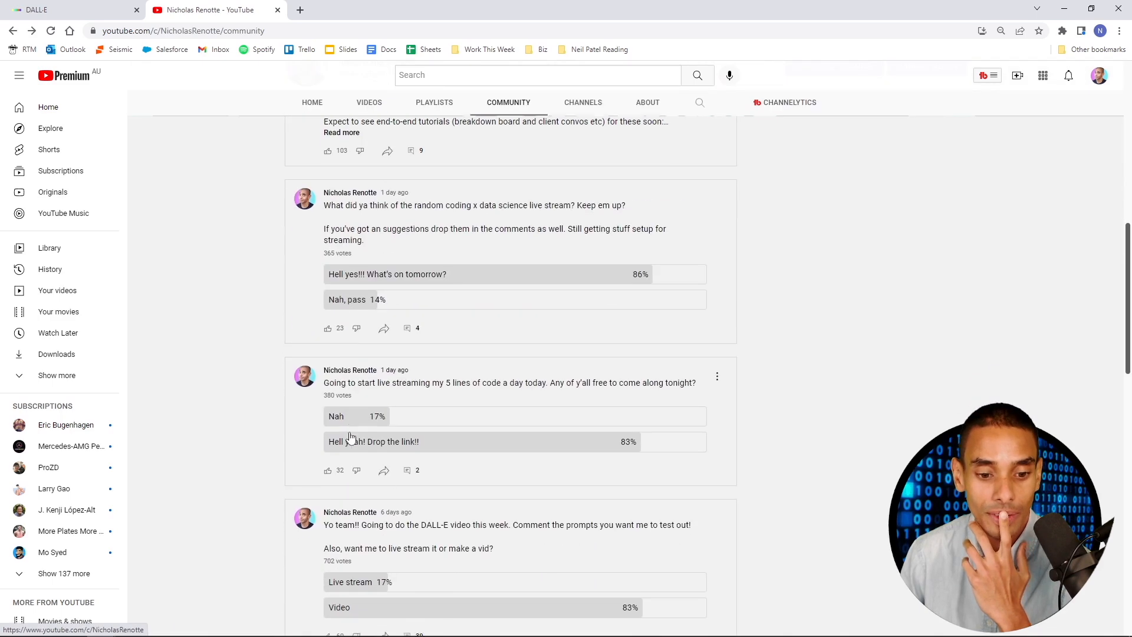
pyautogui.scroll(-3)
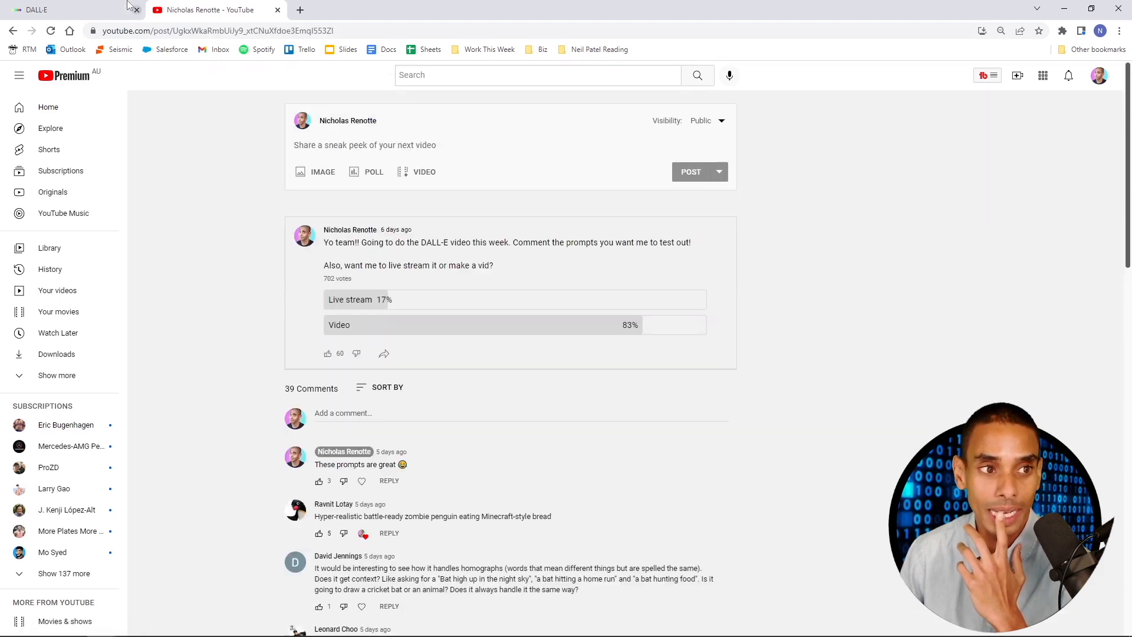
pyautogui.click(34, 9)
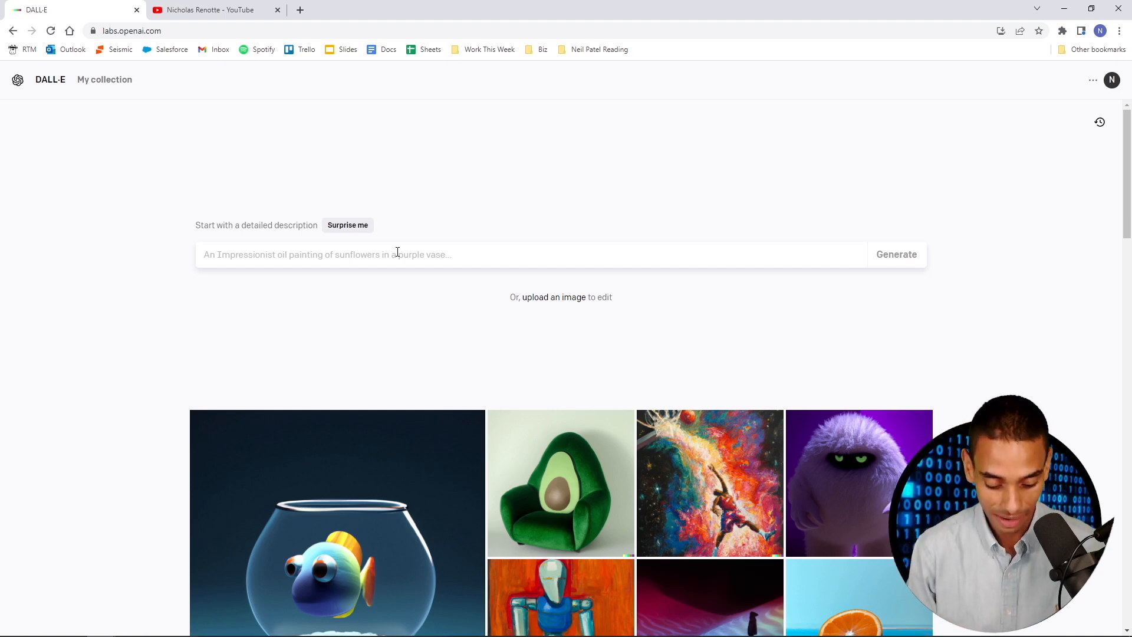
# - Generate 'space jam on mars' images, view one, then show the basketball-on-the-moon set
pyautogui.write('space jame')
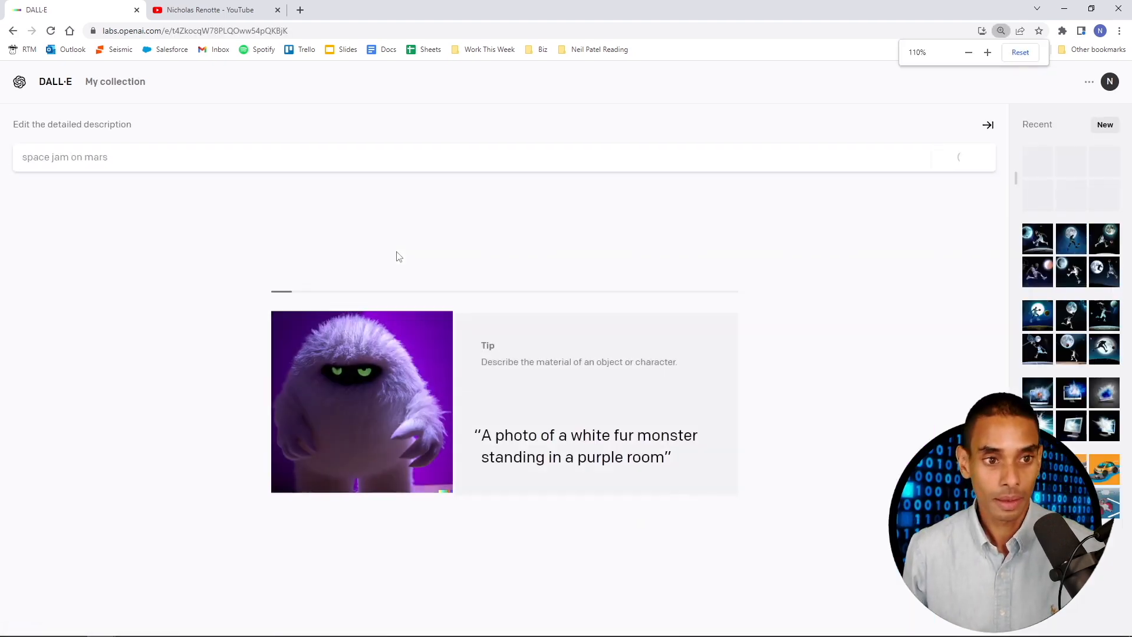
pyautogui.click(987, 52)
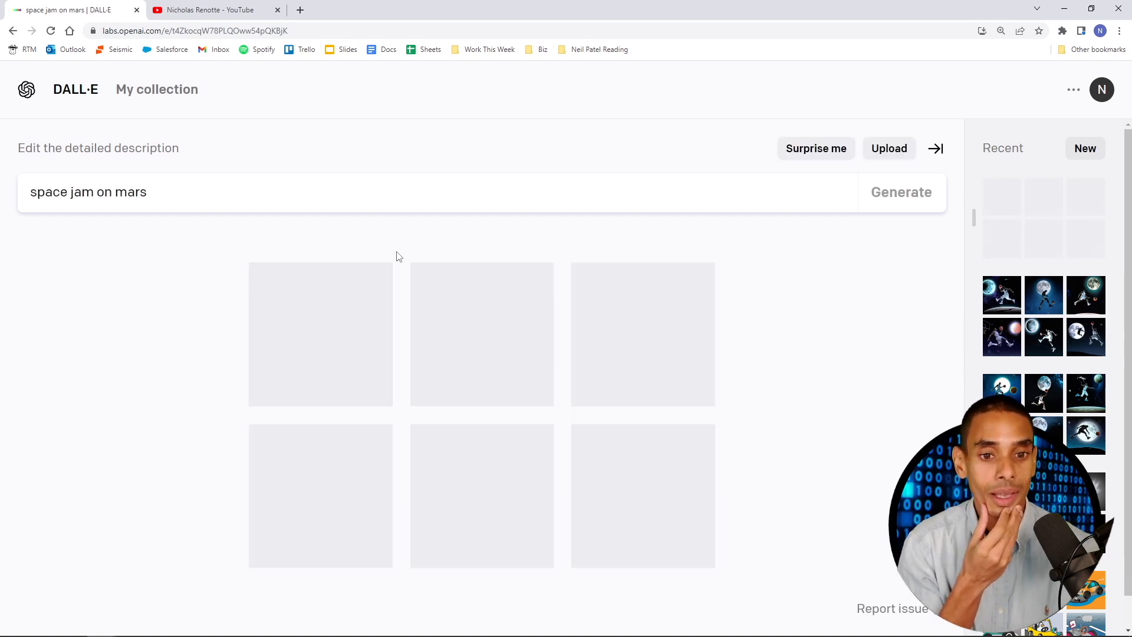
pyautogui.click(901, 192)
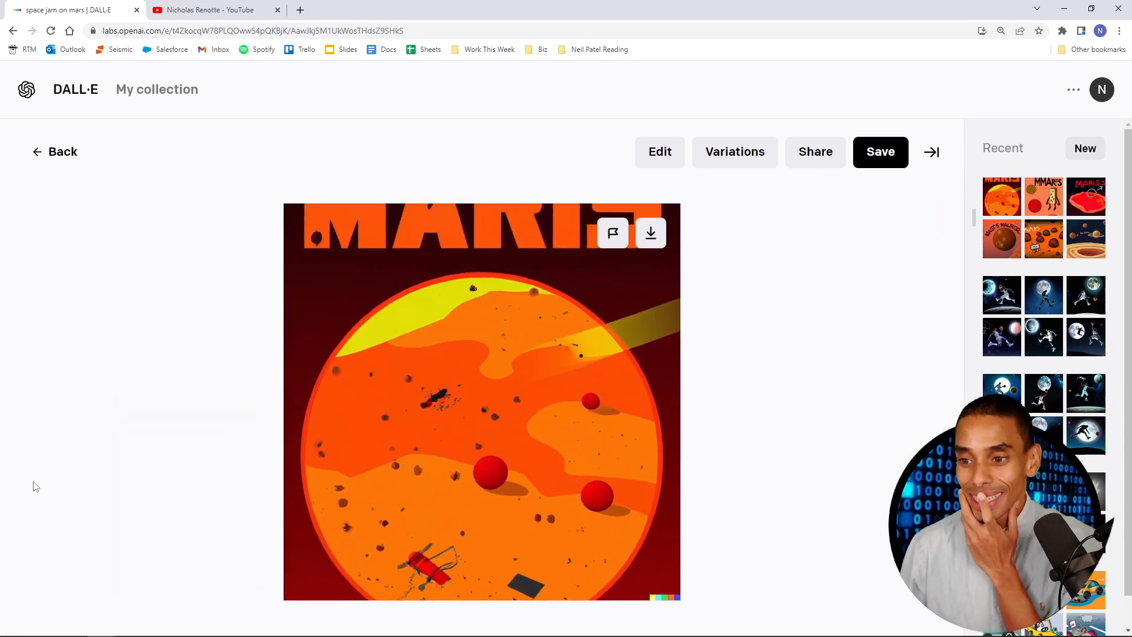
pyautogui.click(54, 152)
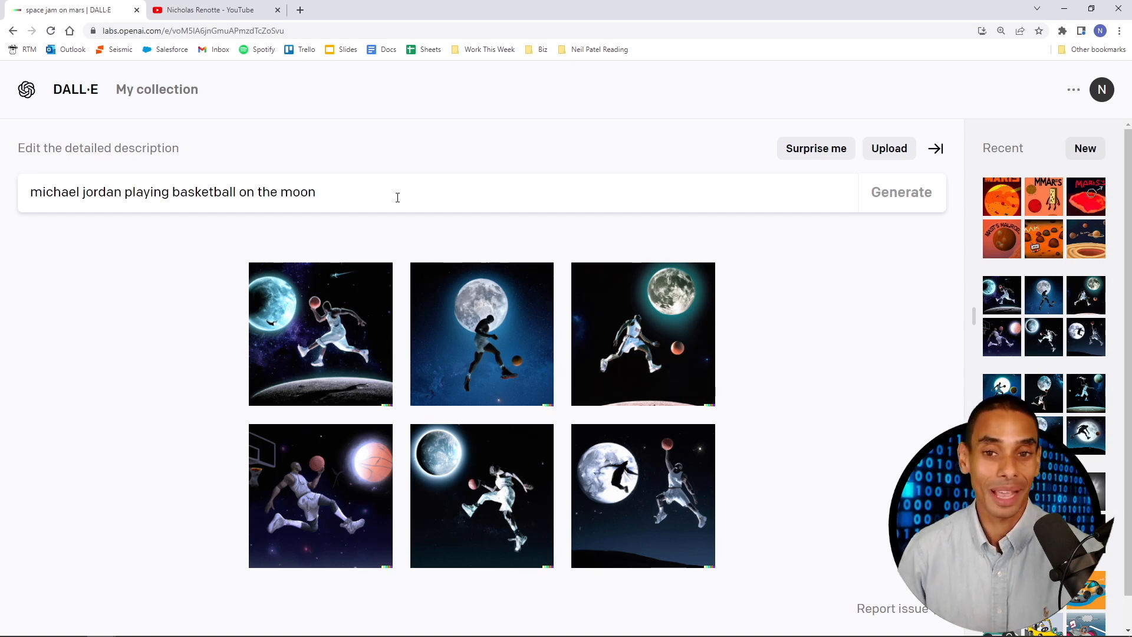
# - Generate six images for 'photograph of an astronaut riding a horse' and inspect one
pyautogui.write('photograph of an astronaut riding a horse')
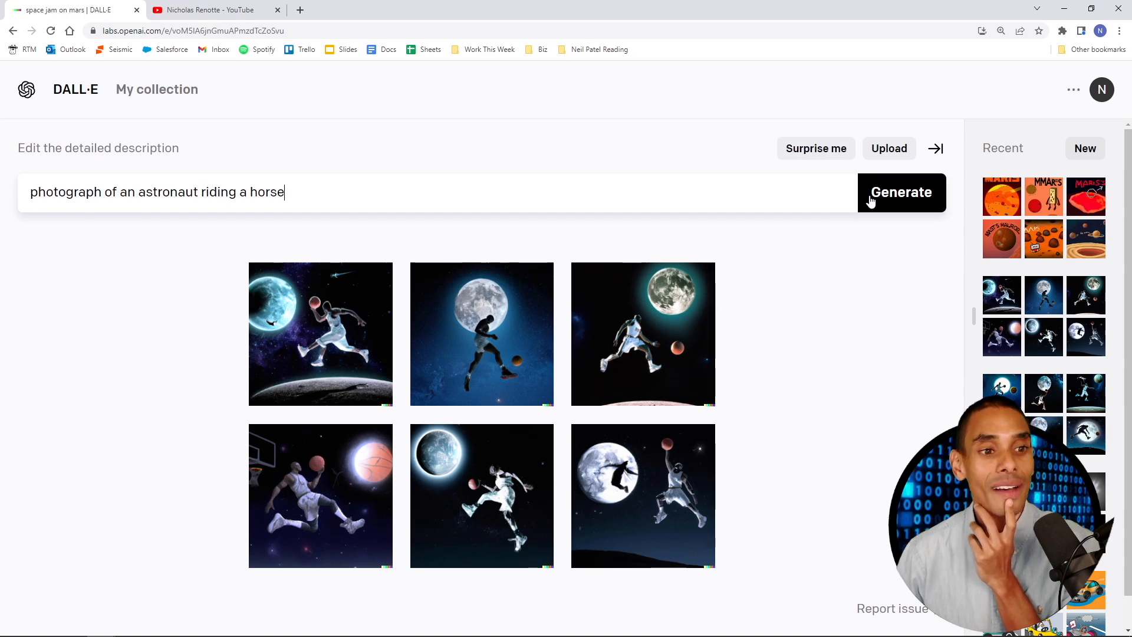
pyautogui.click(901, 192)
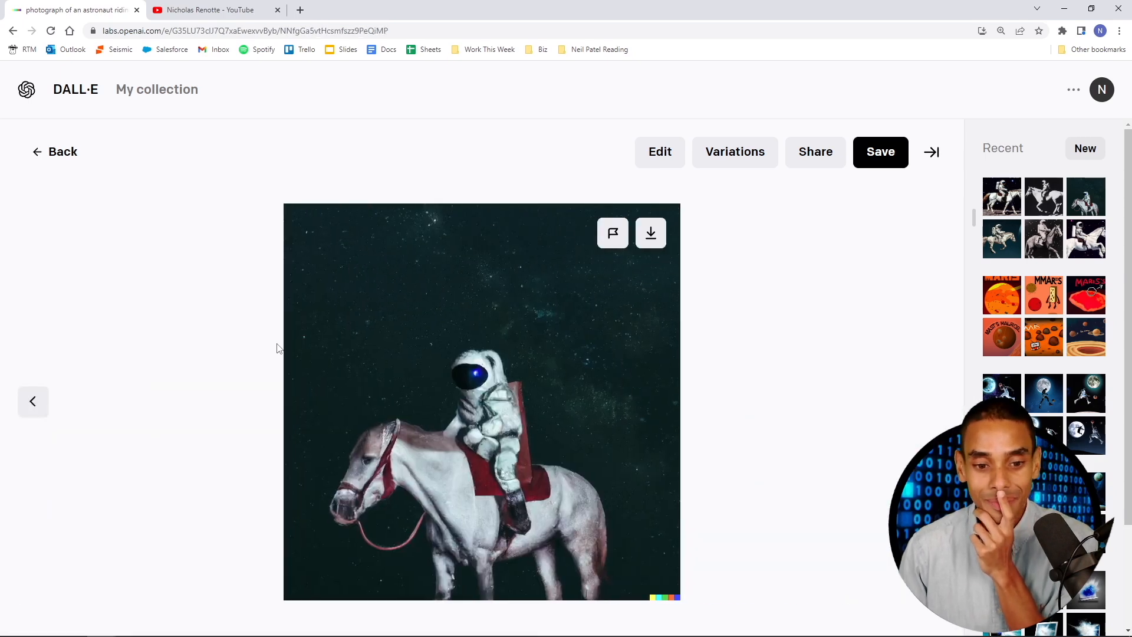
pyautogui.click(33, 401)
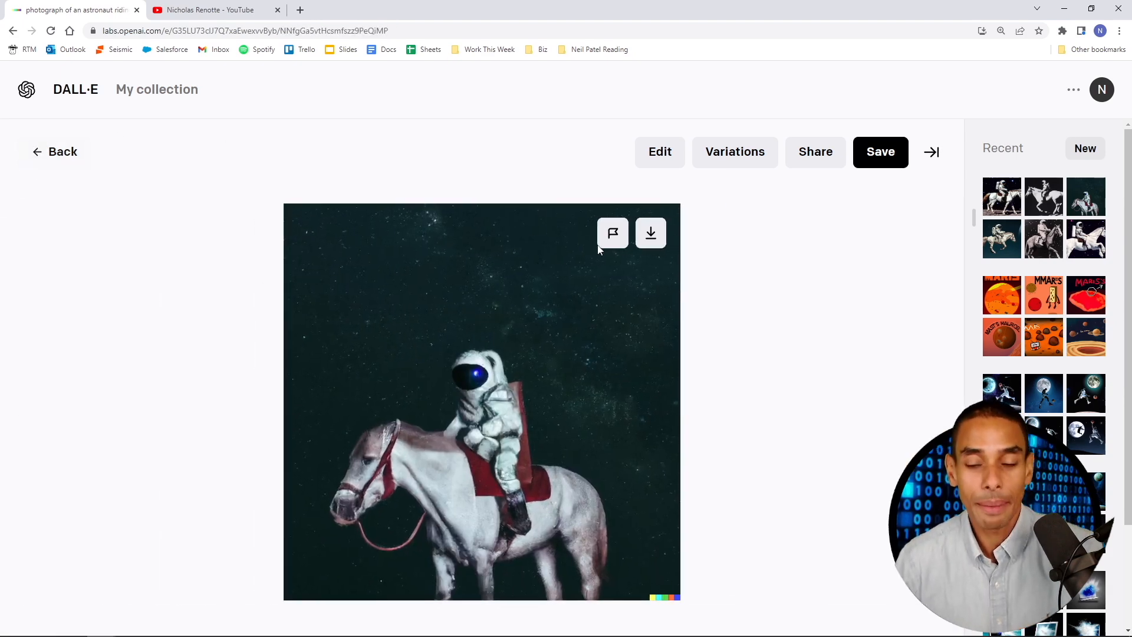
pyautogui.click(55, 152)
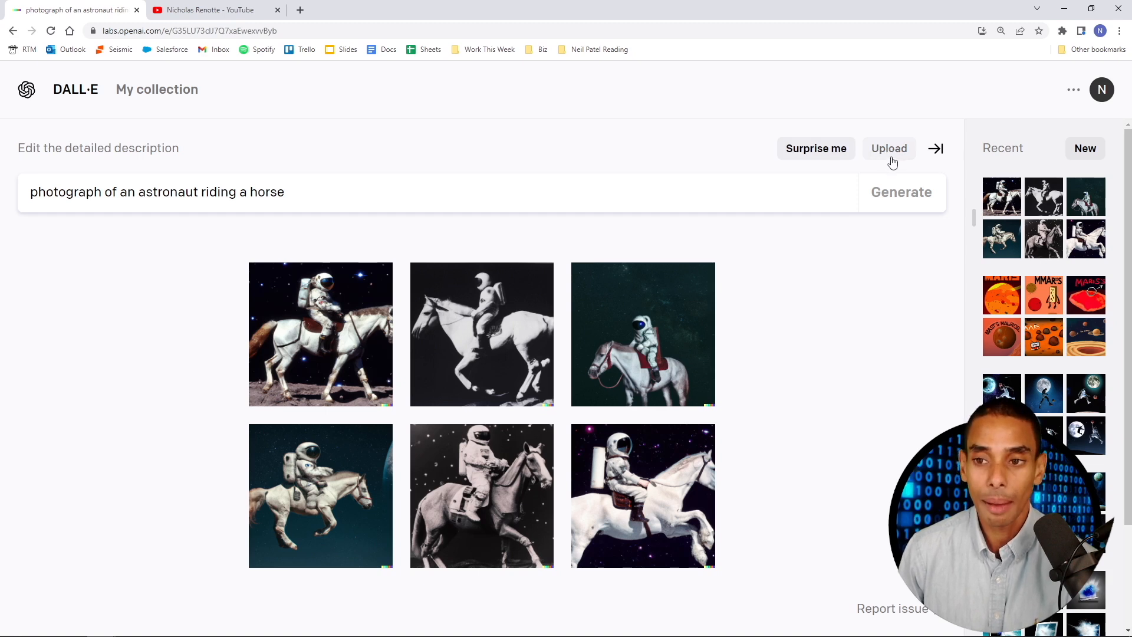
pyautogui.moveTo(320, 45)
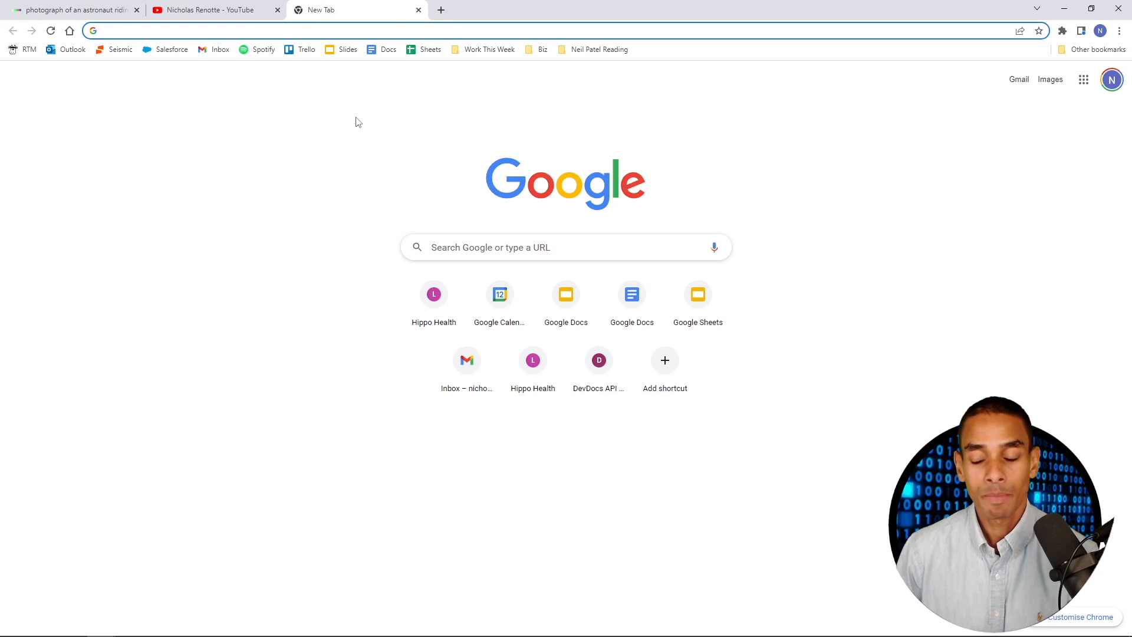
# - Search Google Images for 'mona lisa' and save the painting to disk
pyautogui.write('mon')
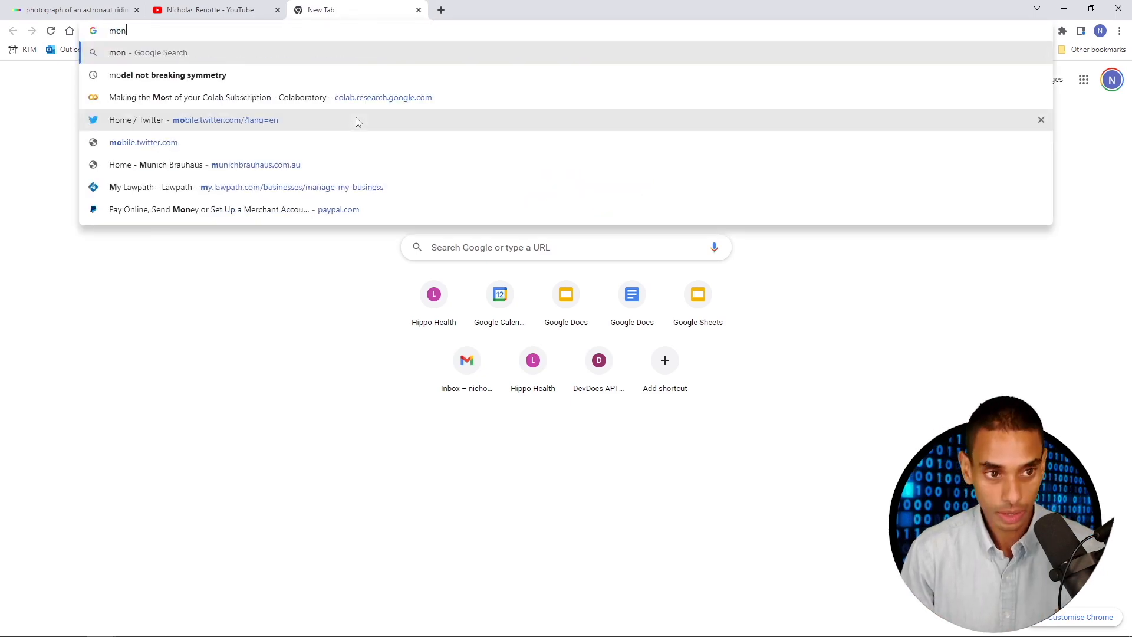
pyautogui.write('mona lisa')
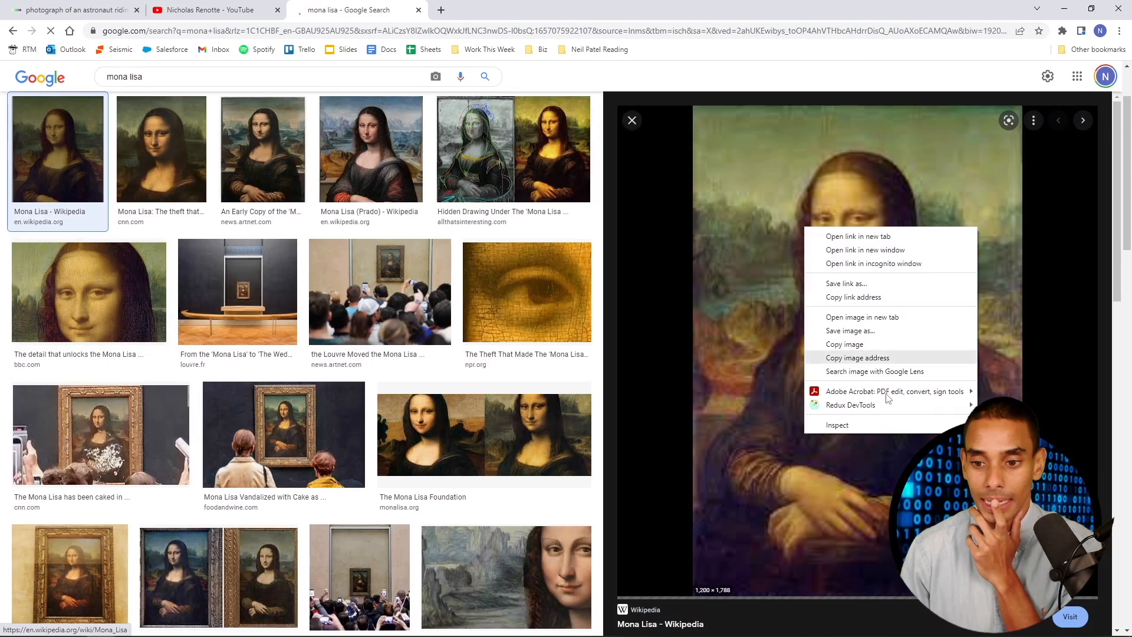
pyautogui.click(850, 330)
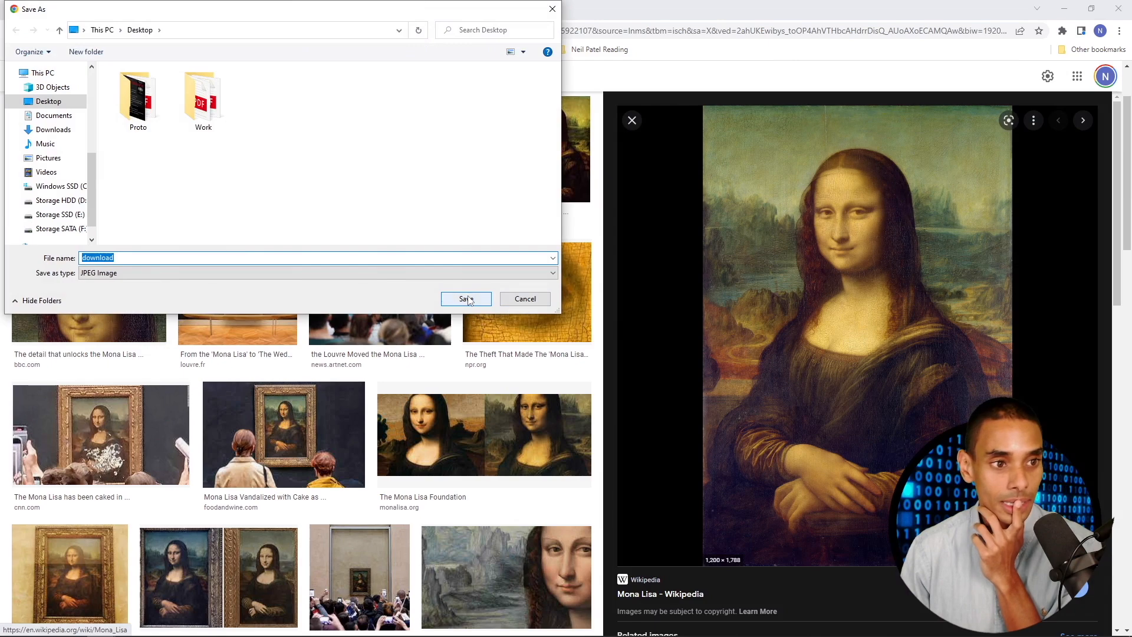
pyautogui.click(466, 299)
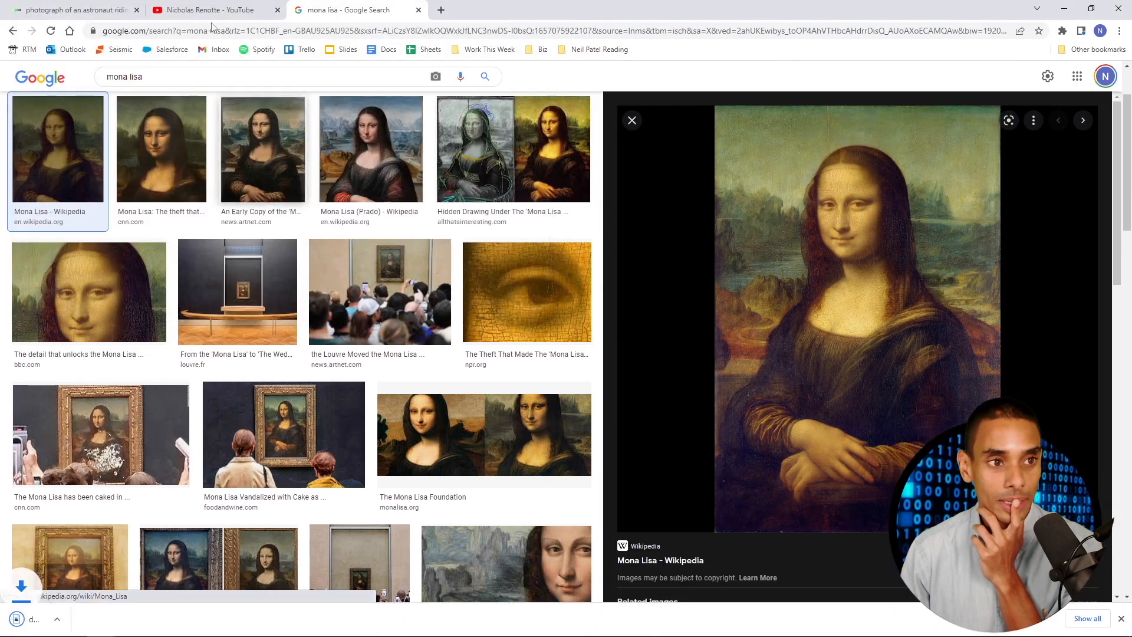
pyautogui.click(72, 10)
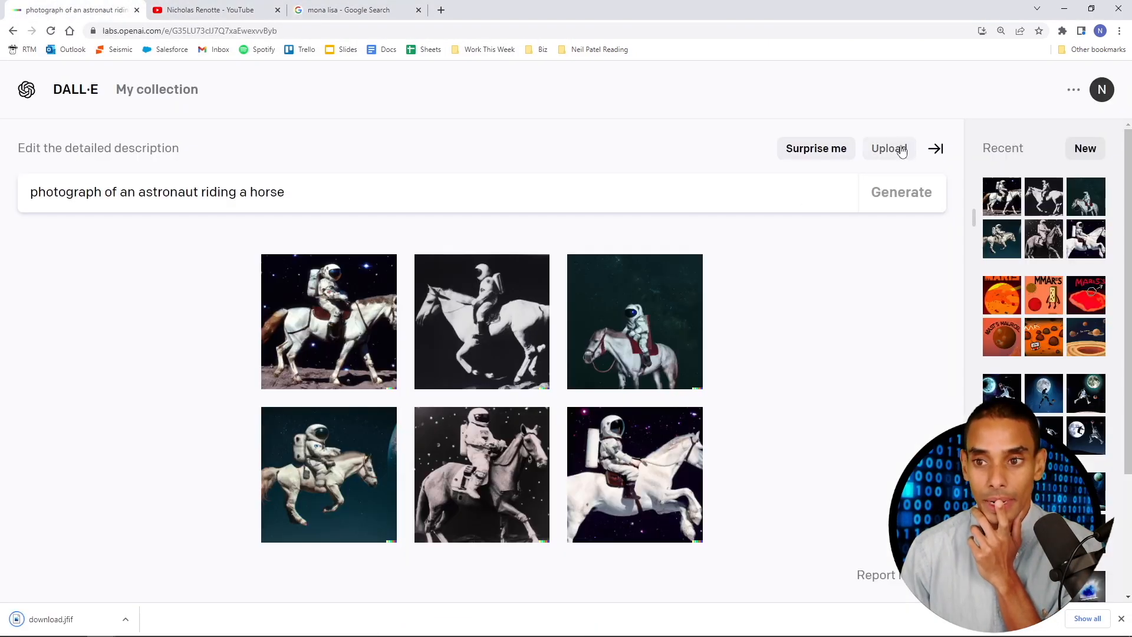
# - Upload the saved Mona Lisa into DALL·E's editor and erase her face
pyautogui.click(889, 148)
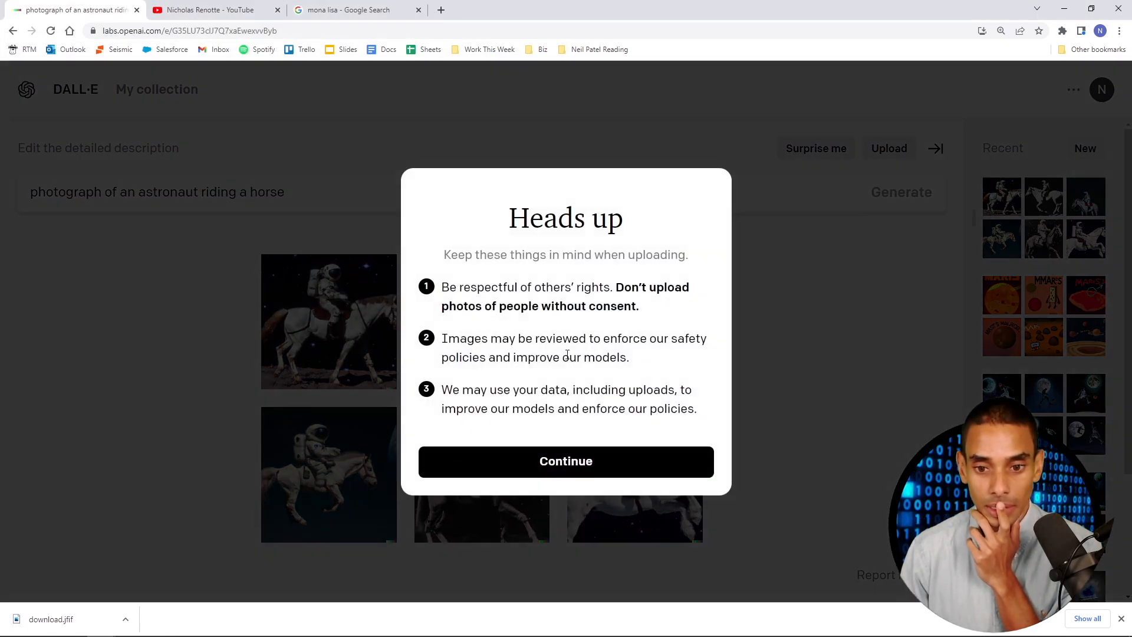
pyautogui.click(565, 460)
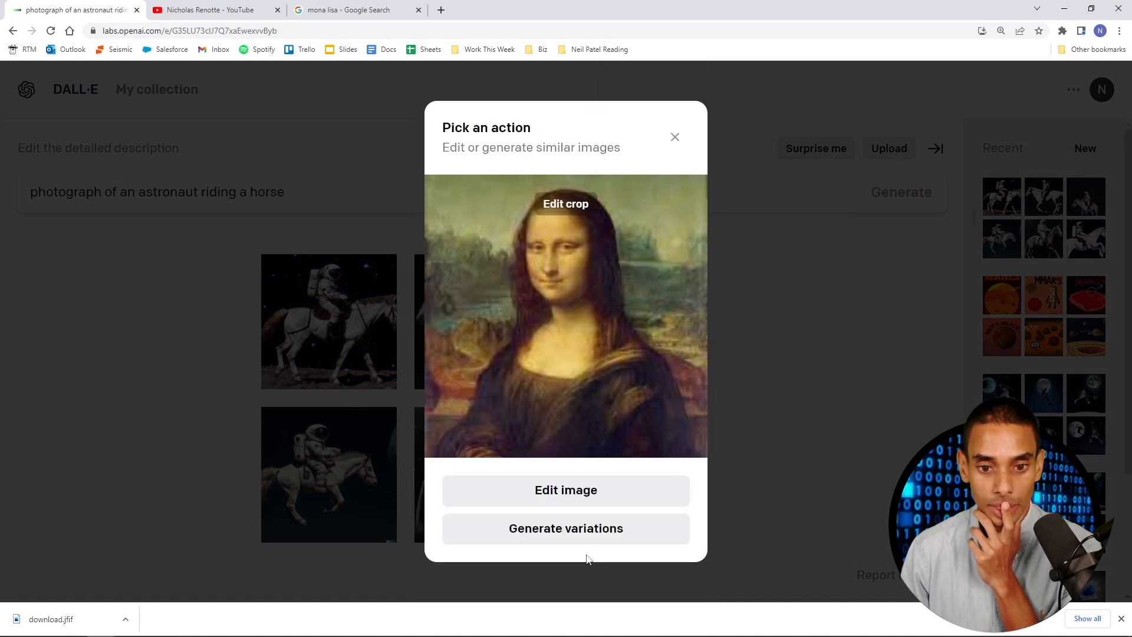
pyautogui.moveTo(608, 503)
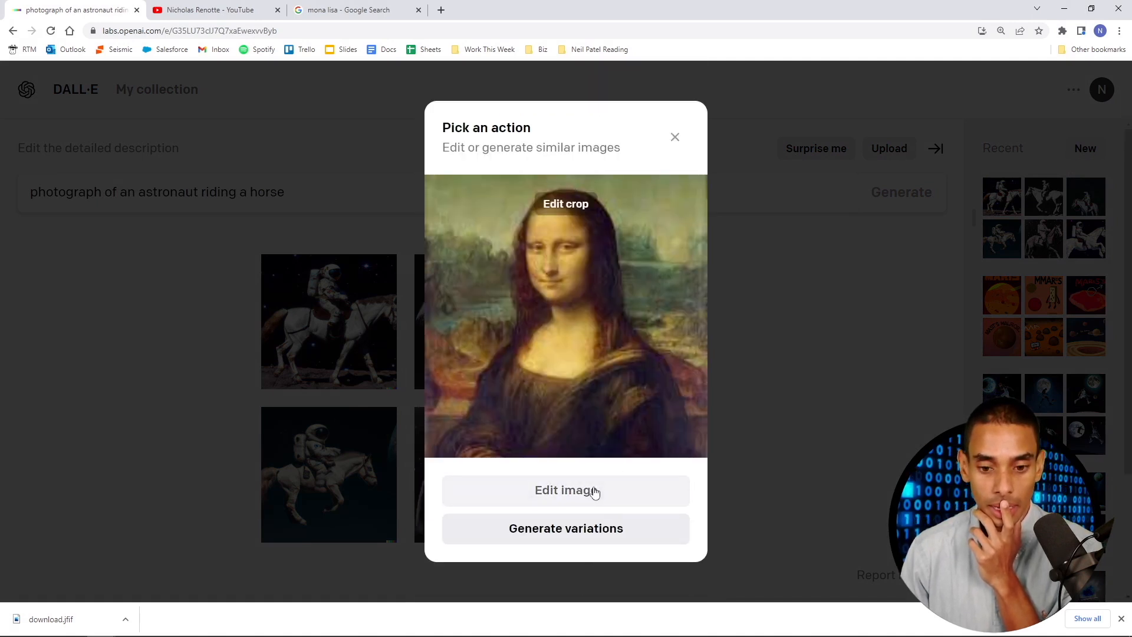
pyautogui.click(566, 490)
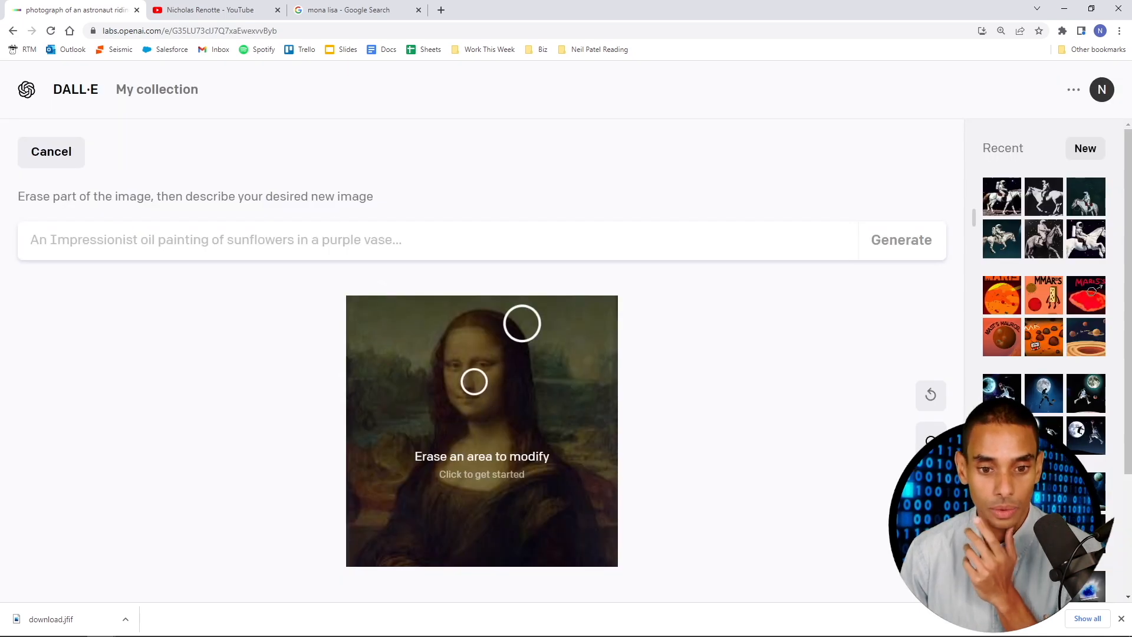
pyautogui.moveTo(521, 323); pyautogui.dragTo(473, 381)
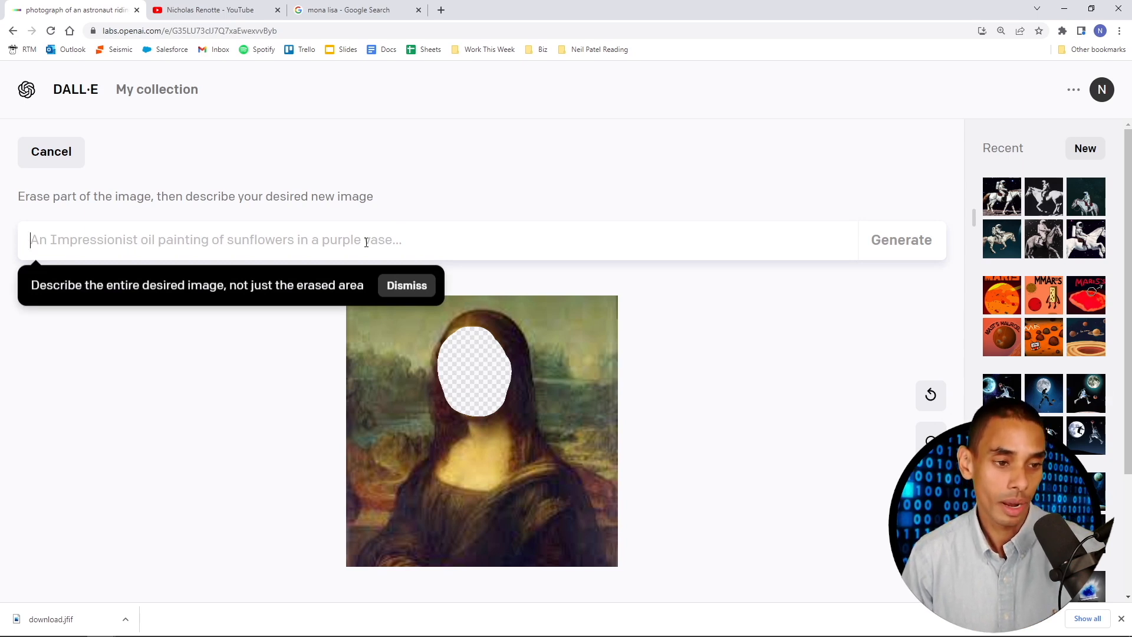
# - Generate 'garfield as mona lisa' edits and view a cat-faced variation
pyautogui.write('gard')
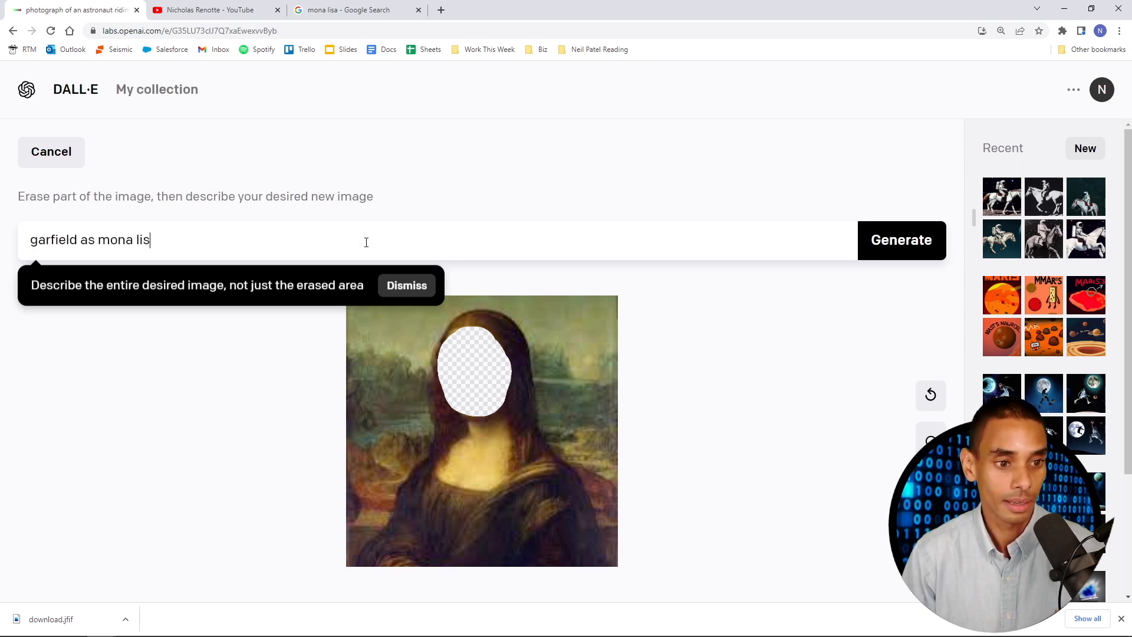
pyautogui.click(900, 240)
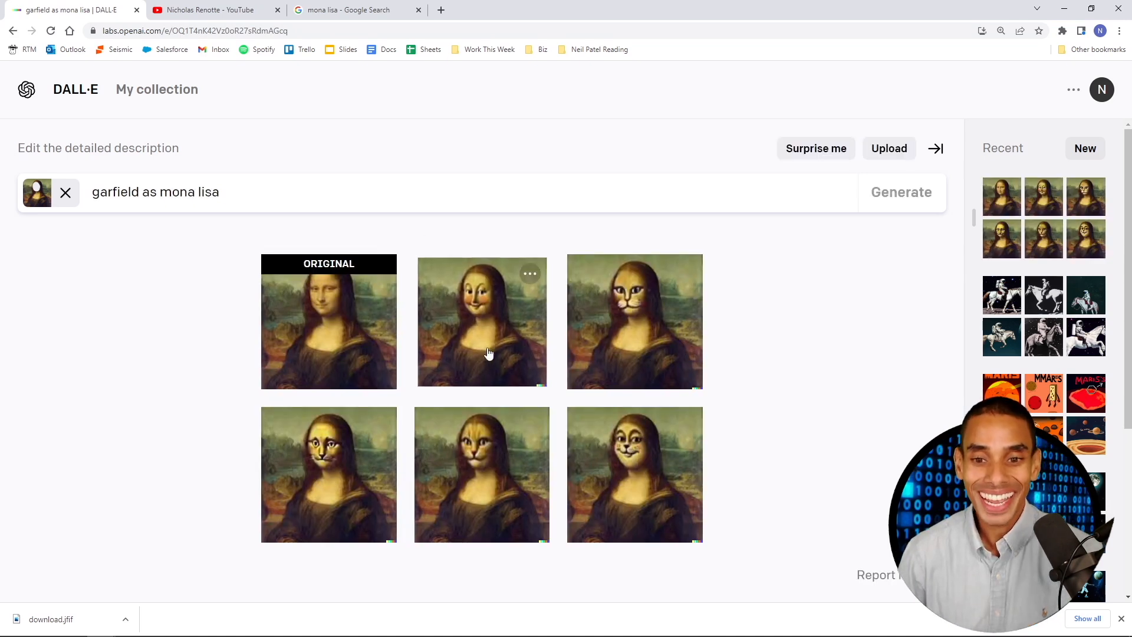
pyautogui.click(481, 322)
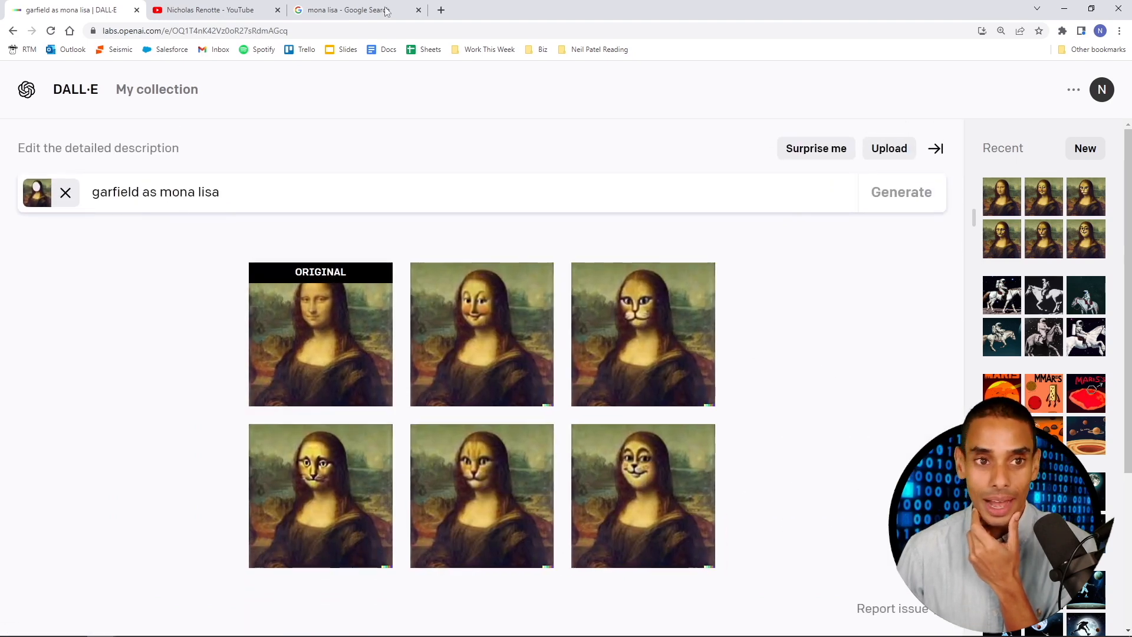
# - Search Google Images for 'golden gate bridge'
pyautogui.click(354, 9)
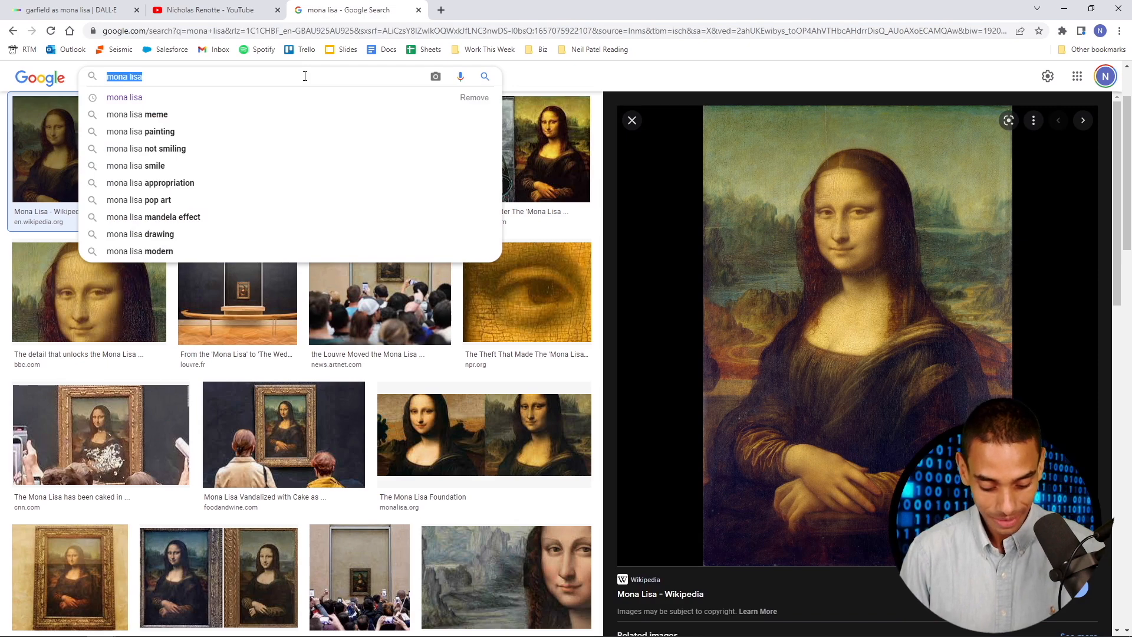
pyautogui.write('golden')
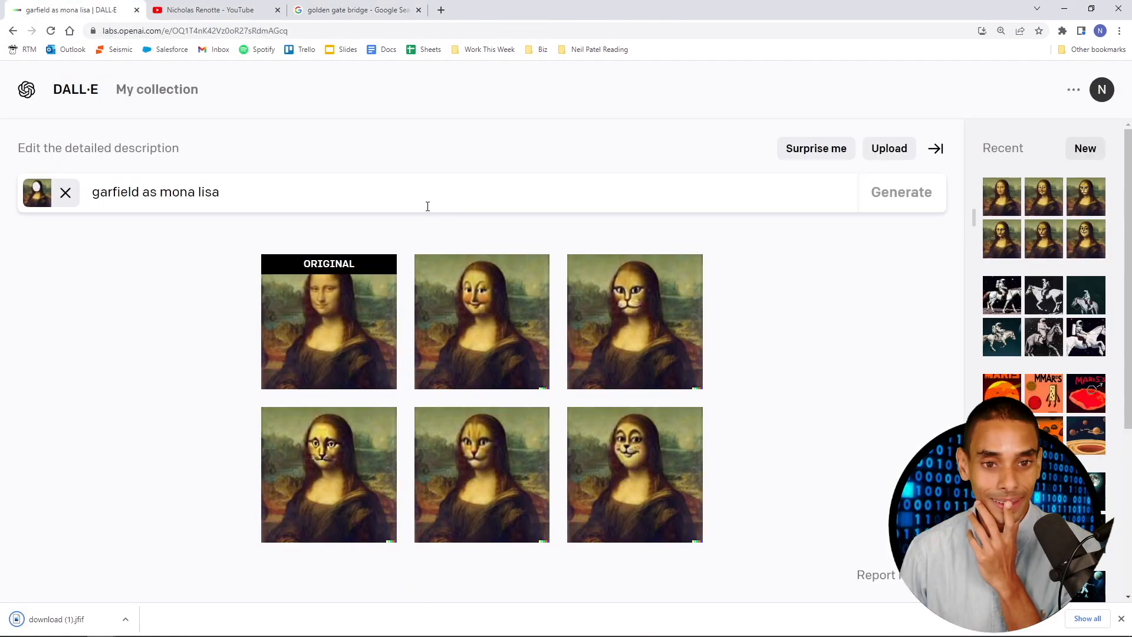
# - Upload the Golden Gate Bridge photo, erase the water, and enter the lava prompt
pyautogui.click(889, 148)
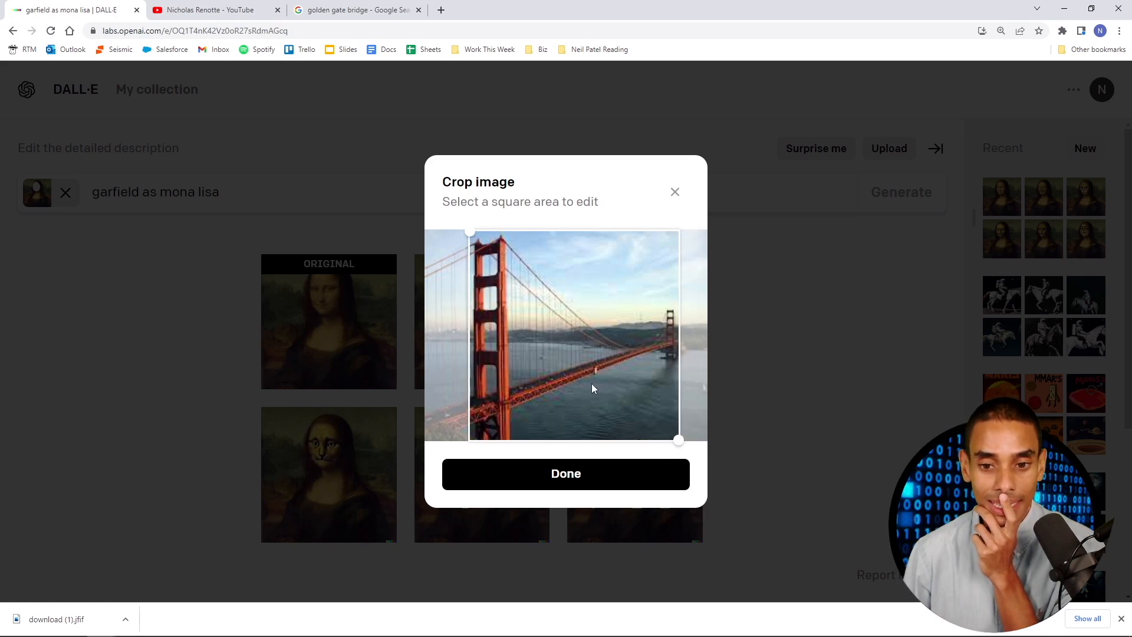
pyautogui.click(565, 474)
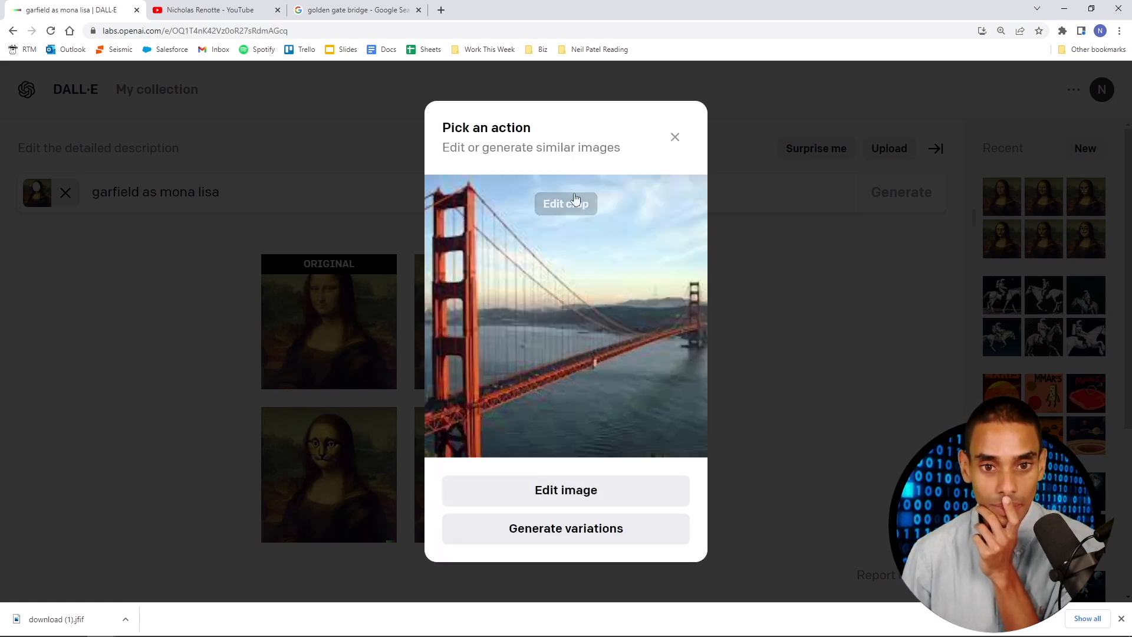
pyautogui.click(566, 489)
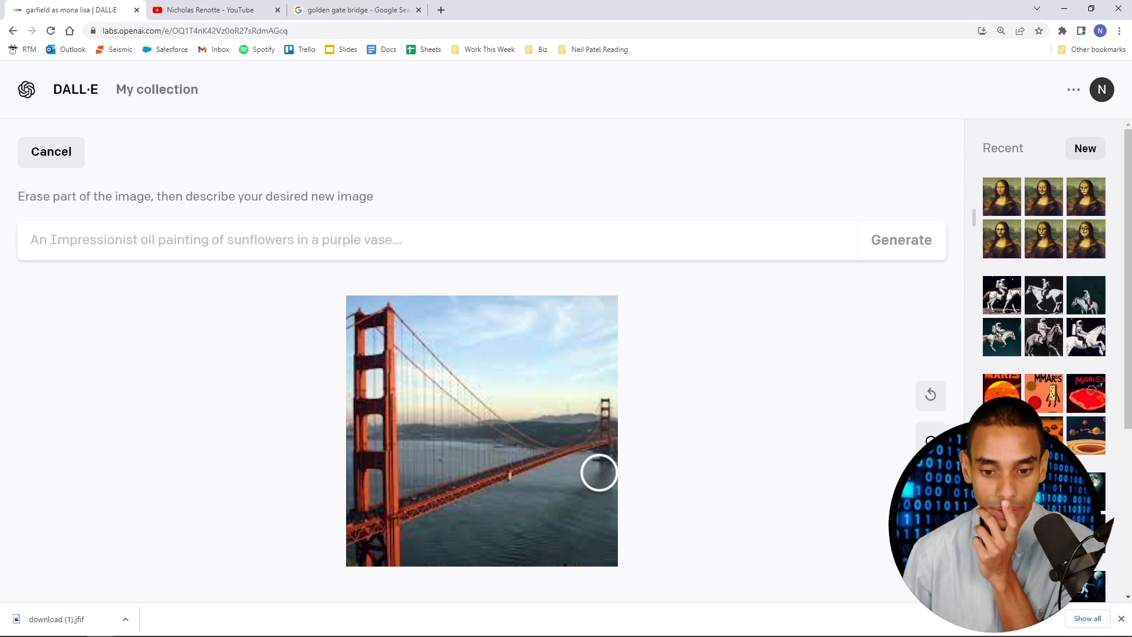
pyautogui.moveTo(599, 473); pyautogui.dragTo(462, 512)
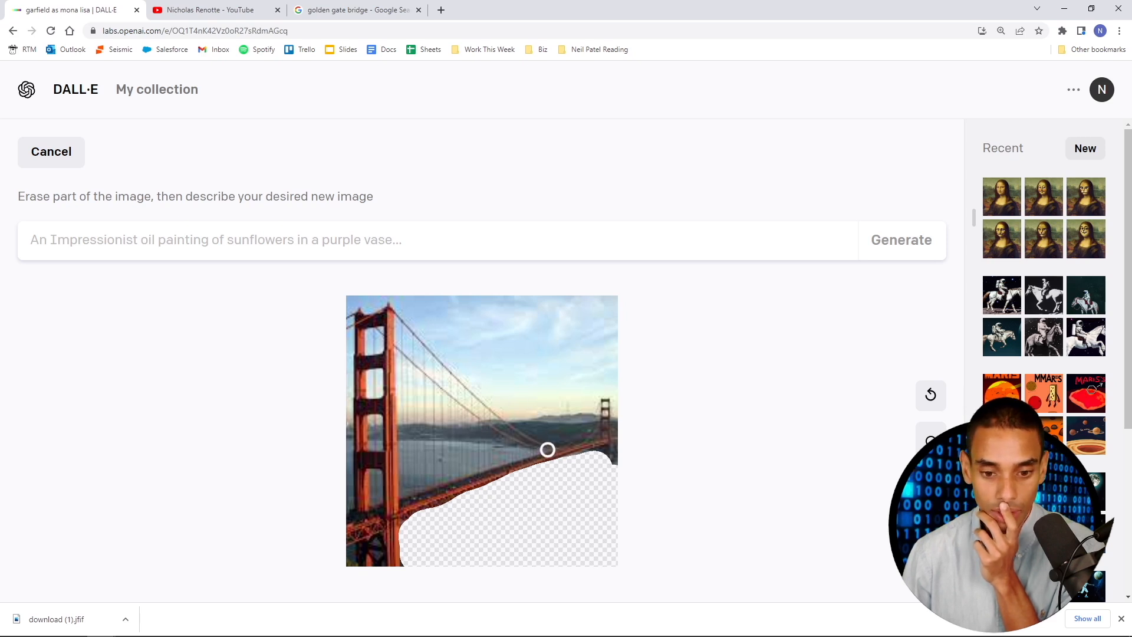
pyautogui.moveTo(547, 450); pyautogui.dragTo(404, 448)
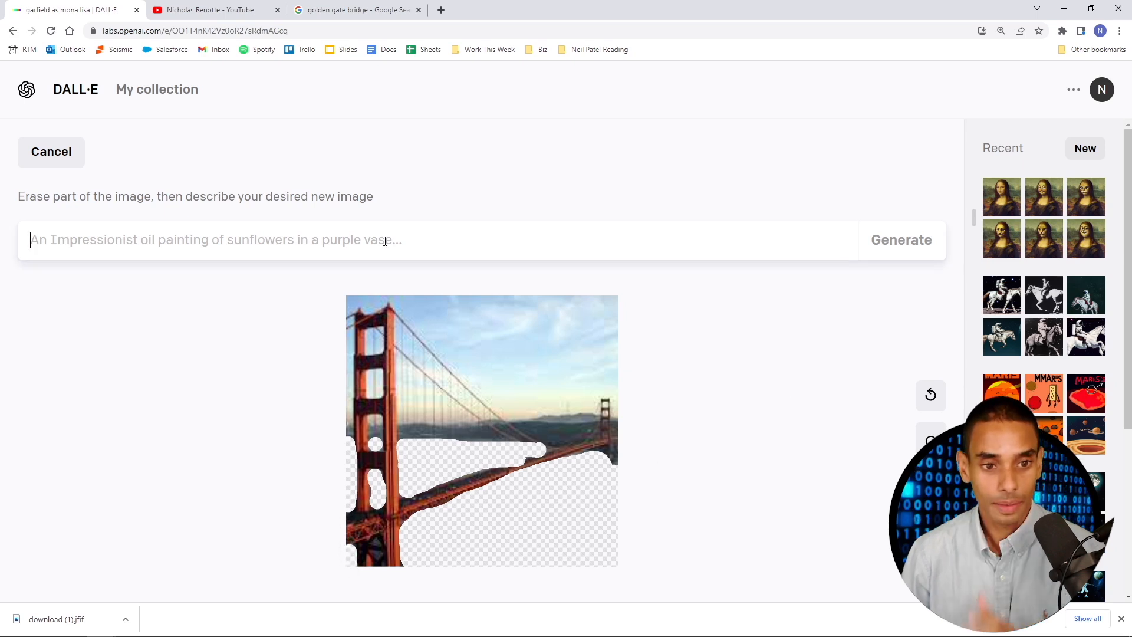
pyautogui.write('the gold')
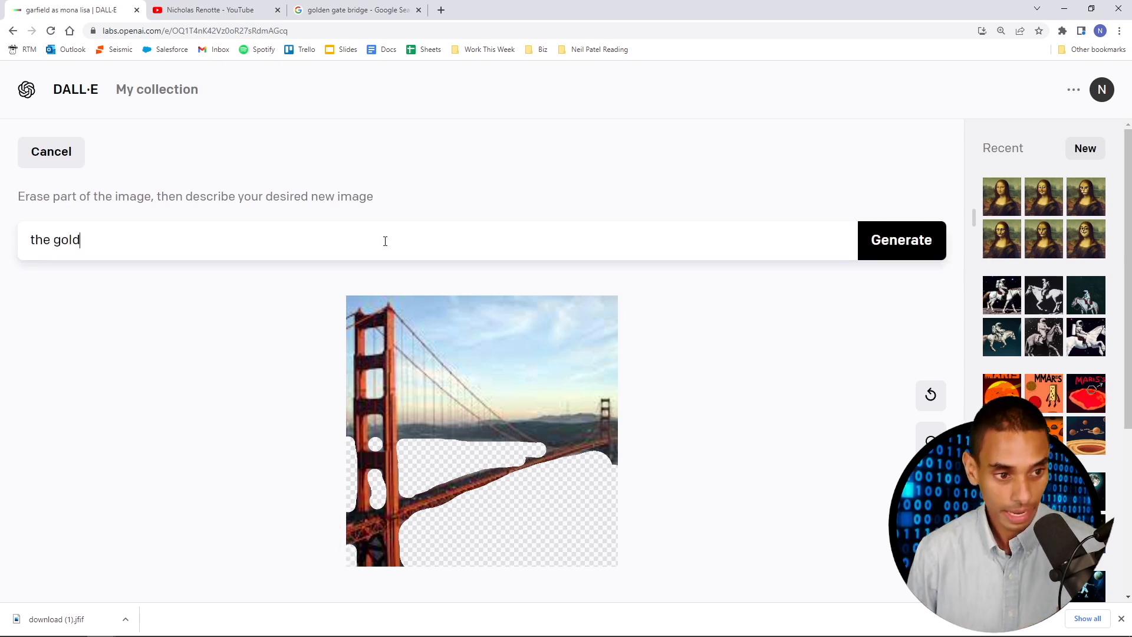
pyautogui.write('en gate bridge but the water is lava')
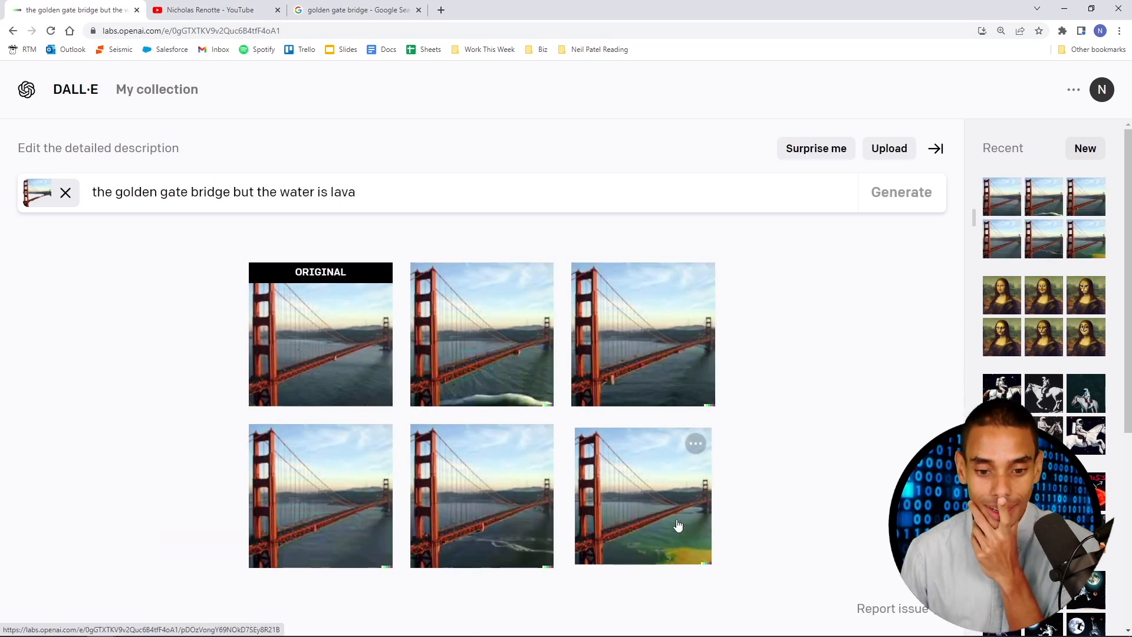
# - Drop the source photo and regenerate 'the golden gate bridge but the water is lava'
pyautogui.click(642, 496)
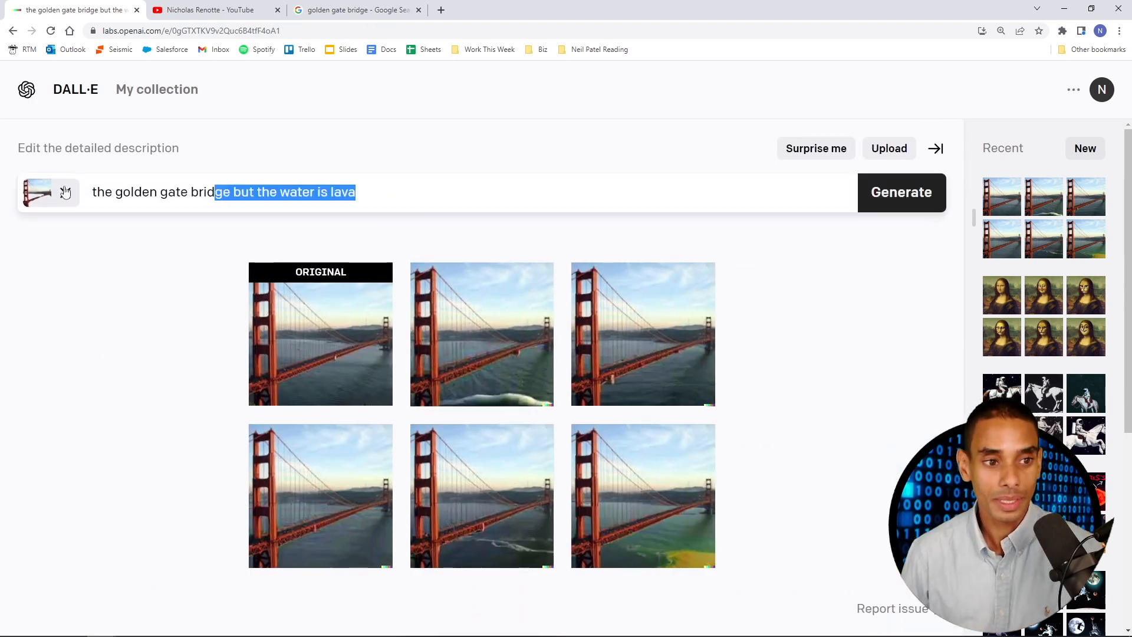
pyautogui.write('the ba')
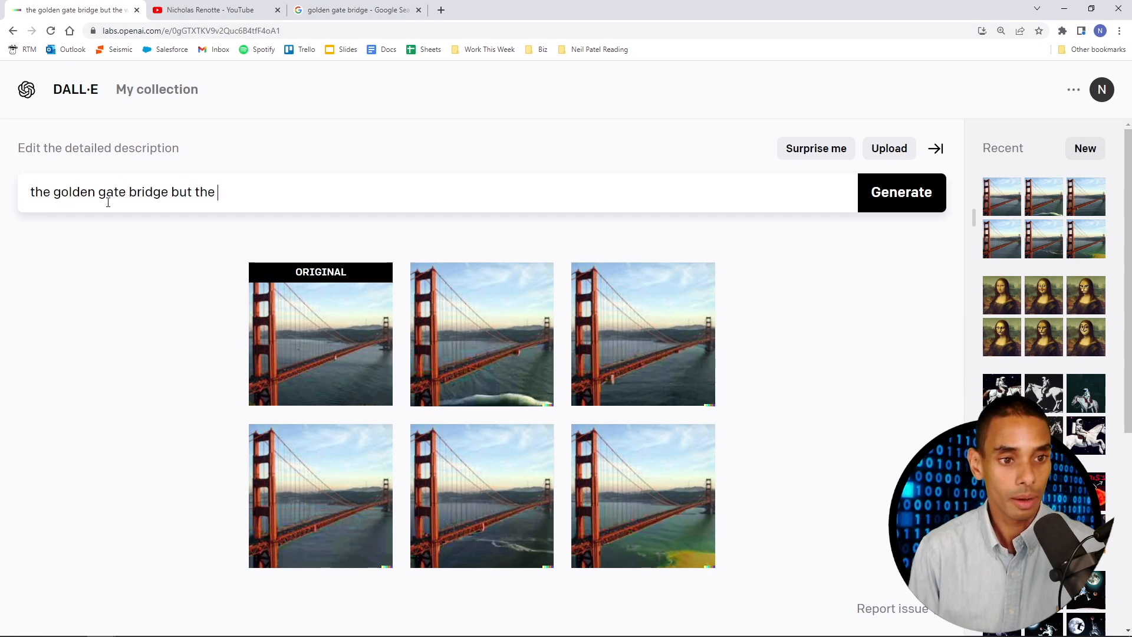
pyautogui.click(901, 192)
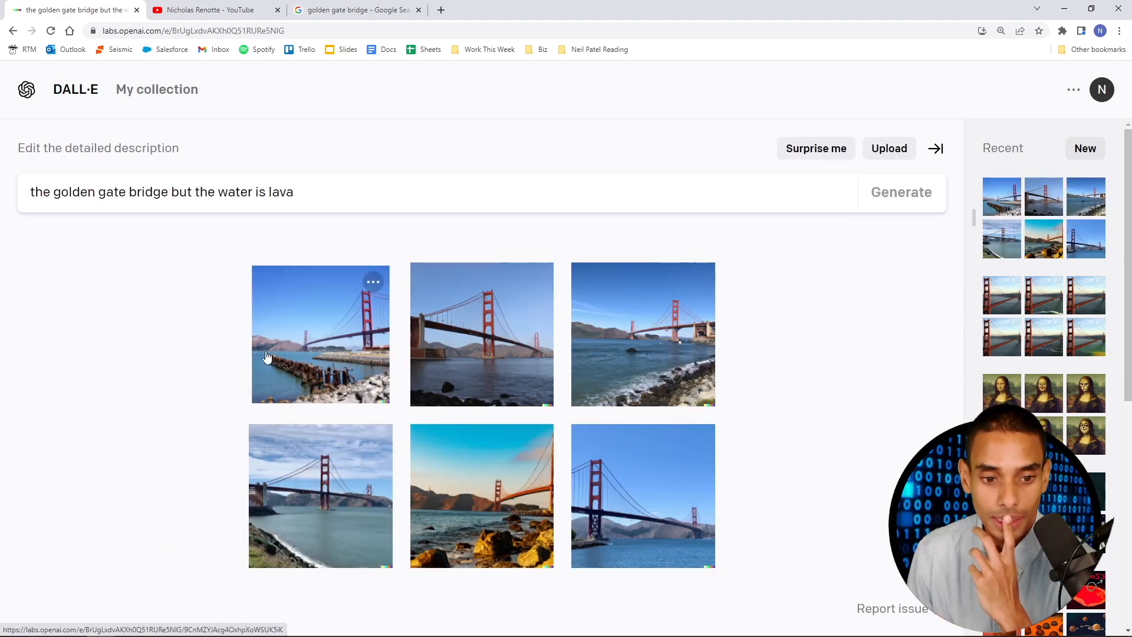
pyautogui.click(319, 334)
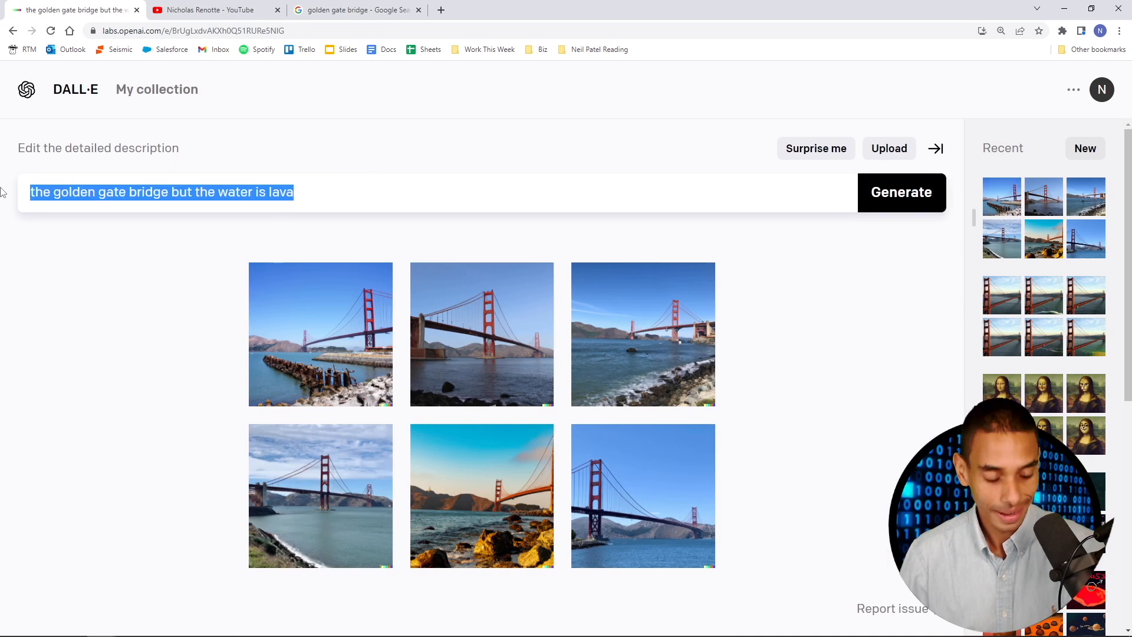
# - Generate renders for 'a 3d render of a meercat and a warthog' and open one full size
pyautogui.write('a 3d r')
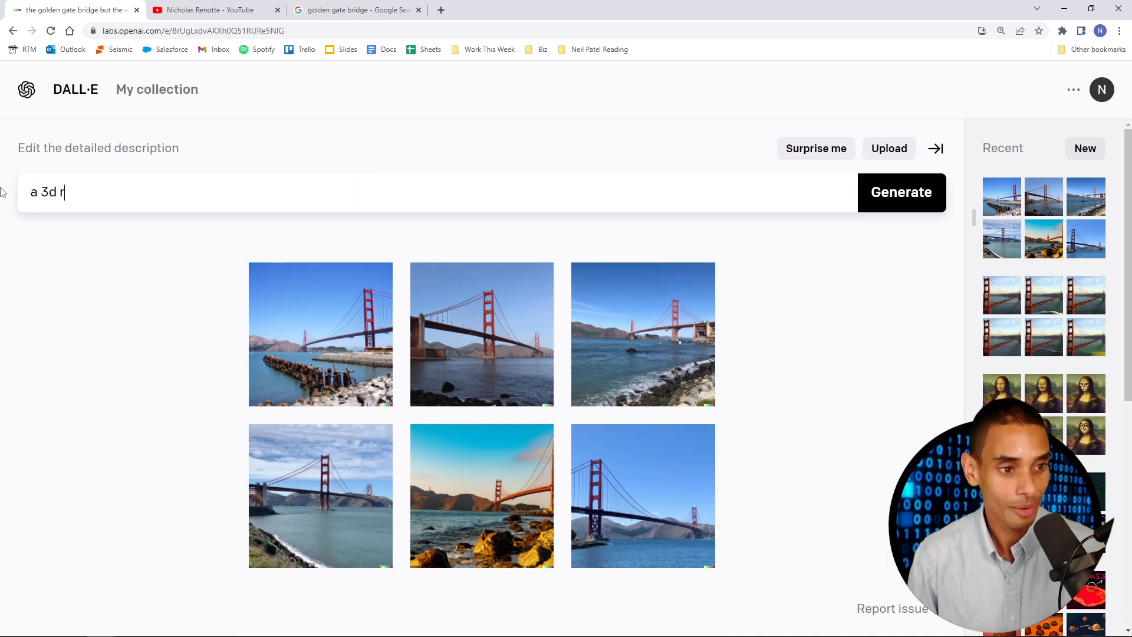
pyautogui.write('ender of a meercat and')
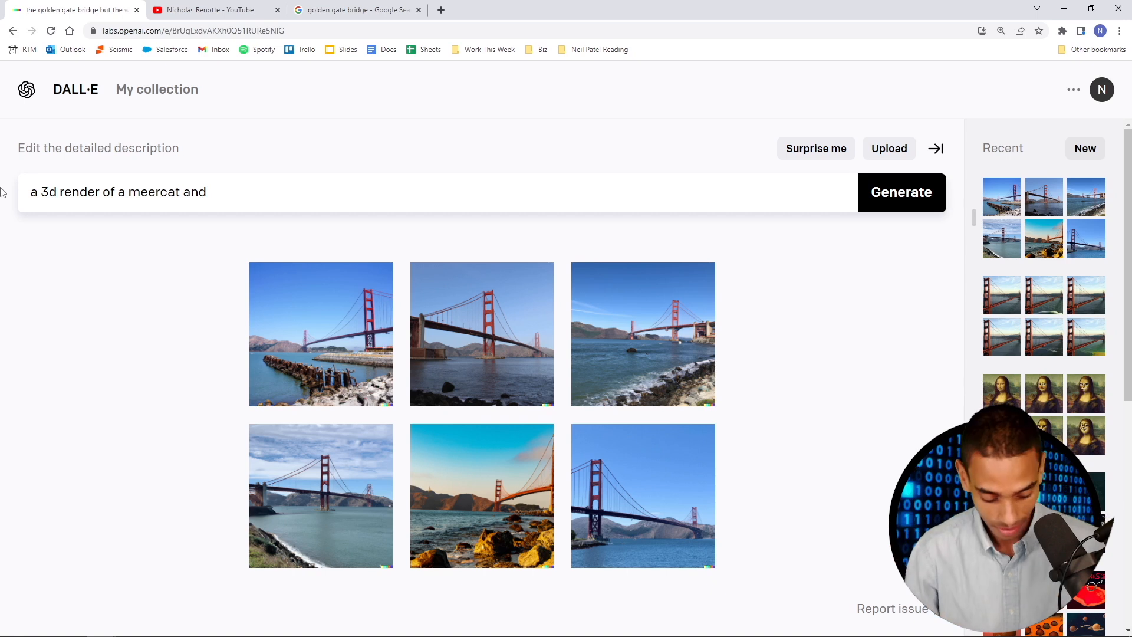
pyautogui.write('warthog')
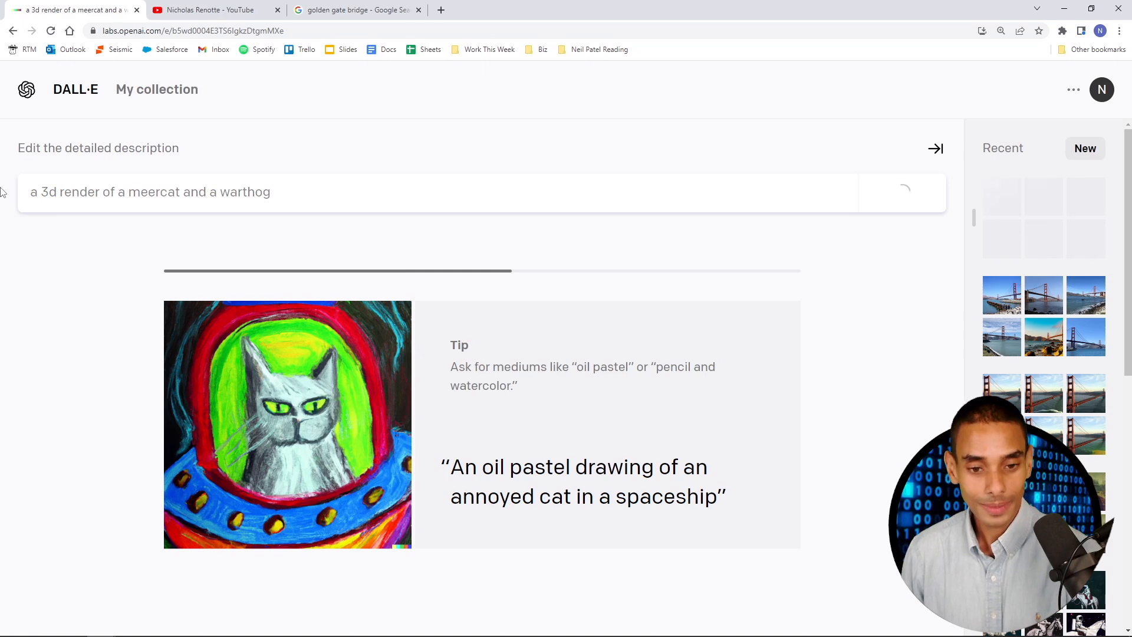
pyautogui.click(900, 192)
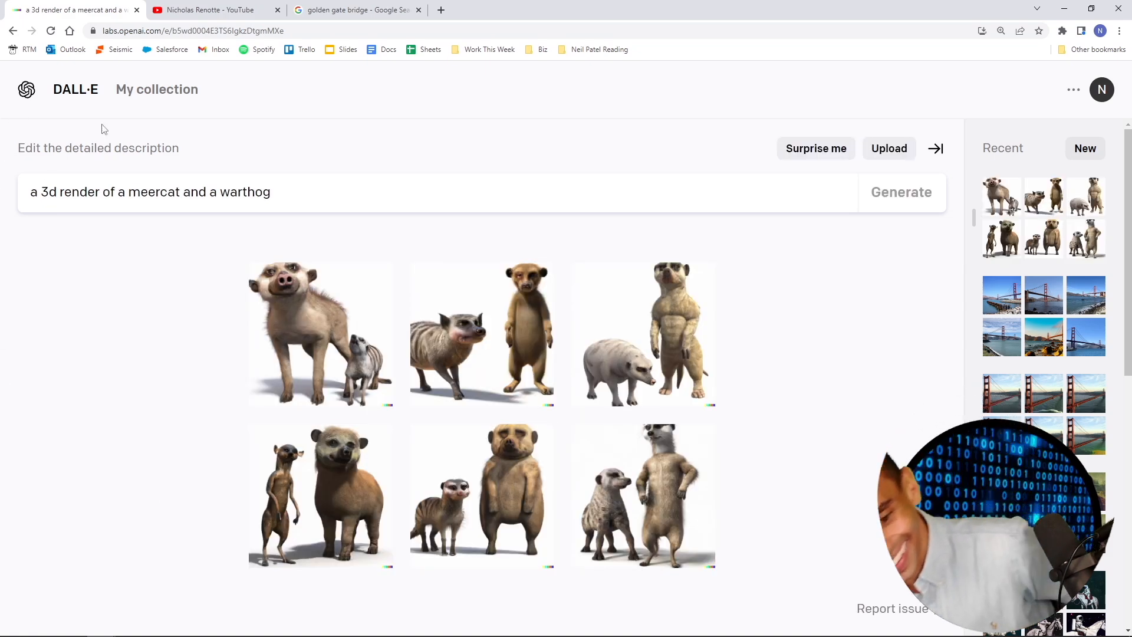
pyautogui.click(320, 333)
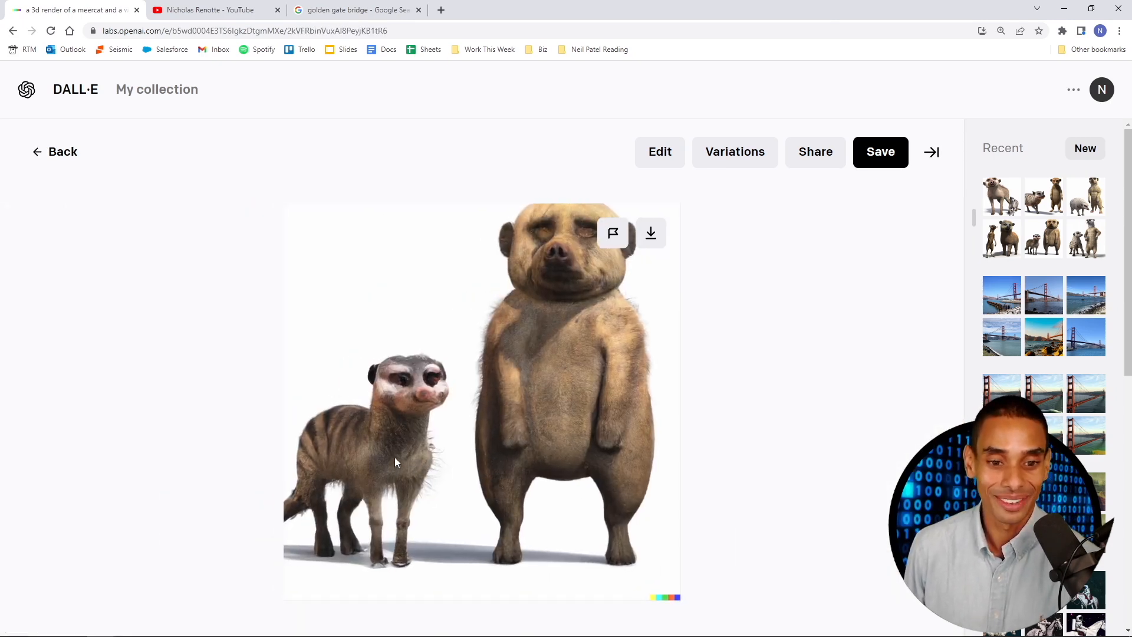
pyautogui.moveTo(426, 380)
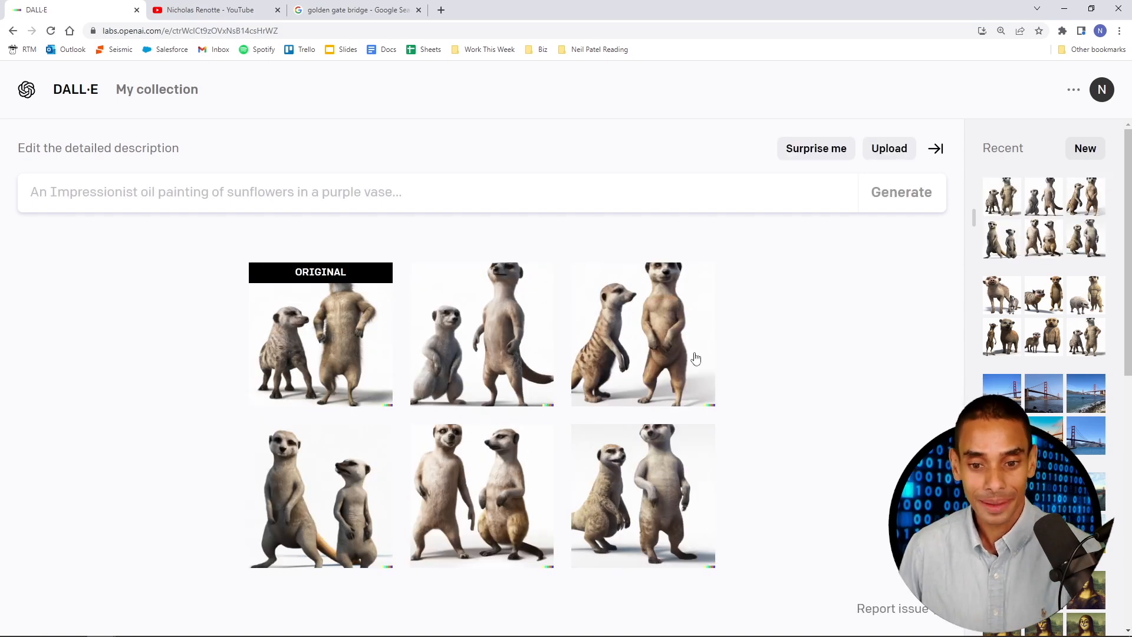
# - Create variations of the two-meerkat render, then return to the YouTube prompt post
pyautogui.click(642, 334)
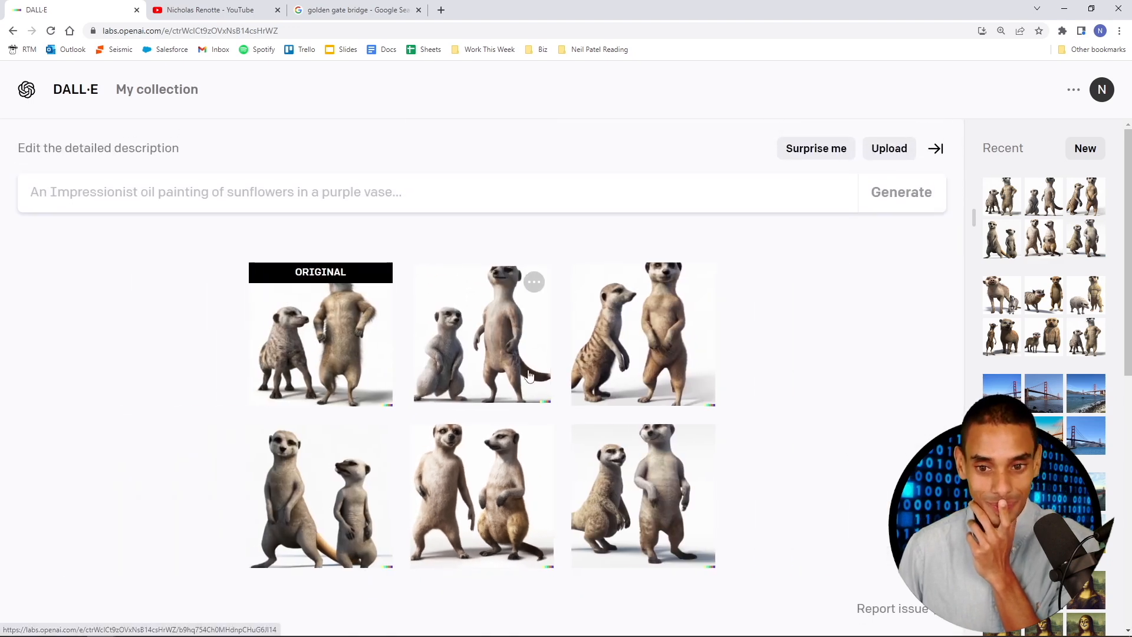
pyautogui.click(209, 9)
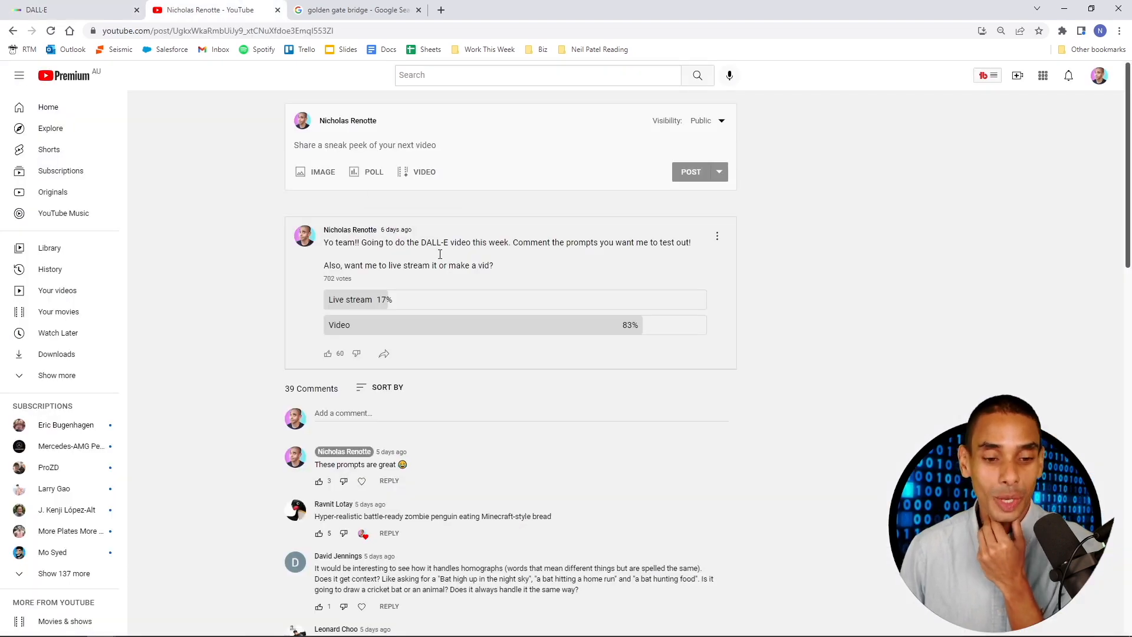
# - Select the zombie penguin eating Minecraft-style bread comment in the YouTube comments
pyautogui.scroll(-3)
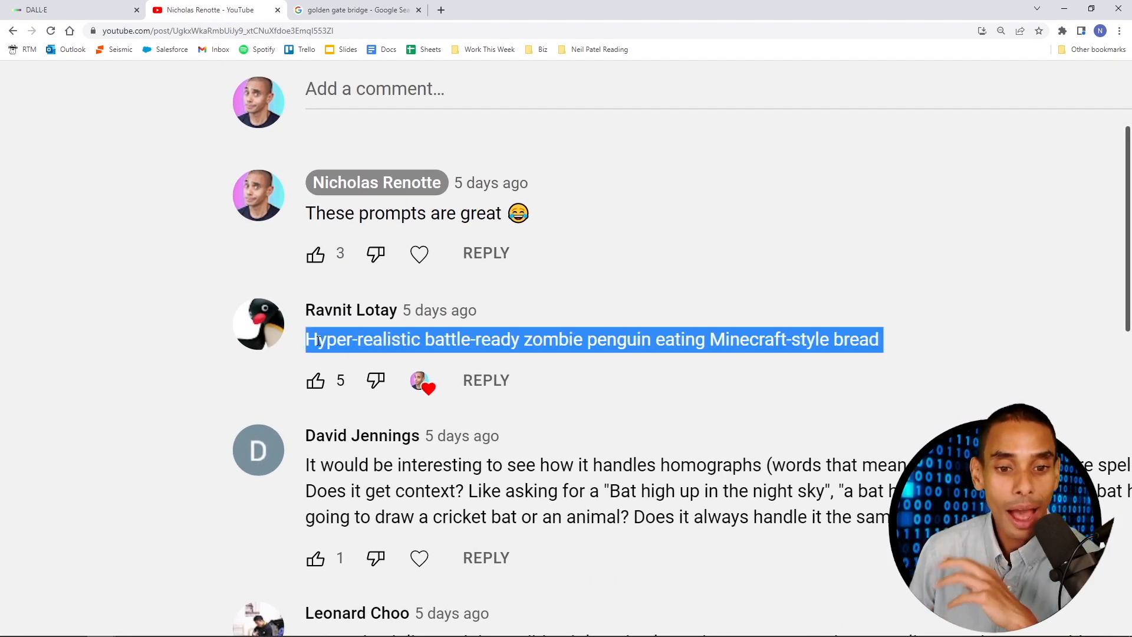
pyautogui.click(340, 334)
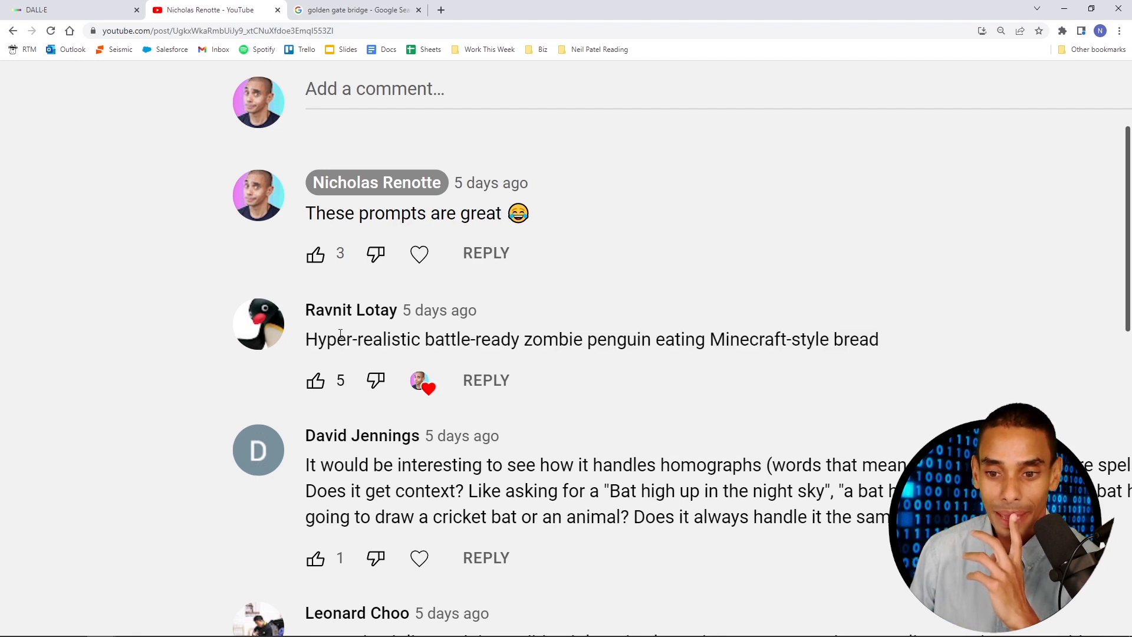
pyautogui.moveTo(306, 339); pyautogui.dragTo(879, 340)
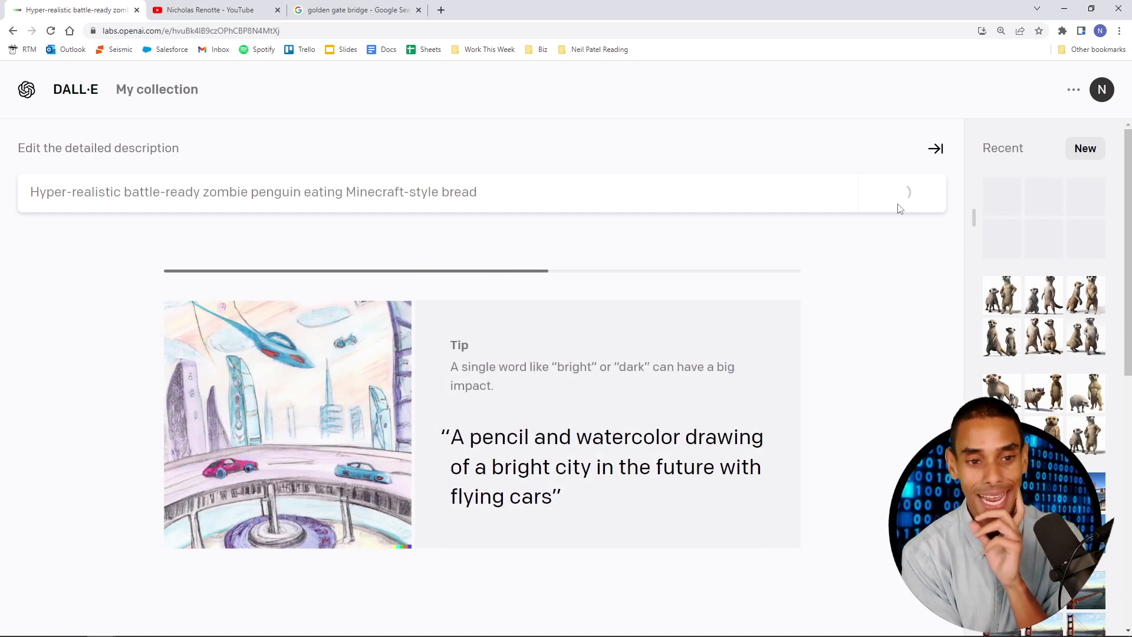
# - Generate zombie penguin images and variations of the bread-holding penguin, then return to YouTube
pyautogui.click(901, 192)
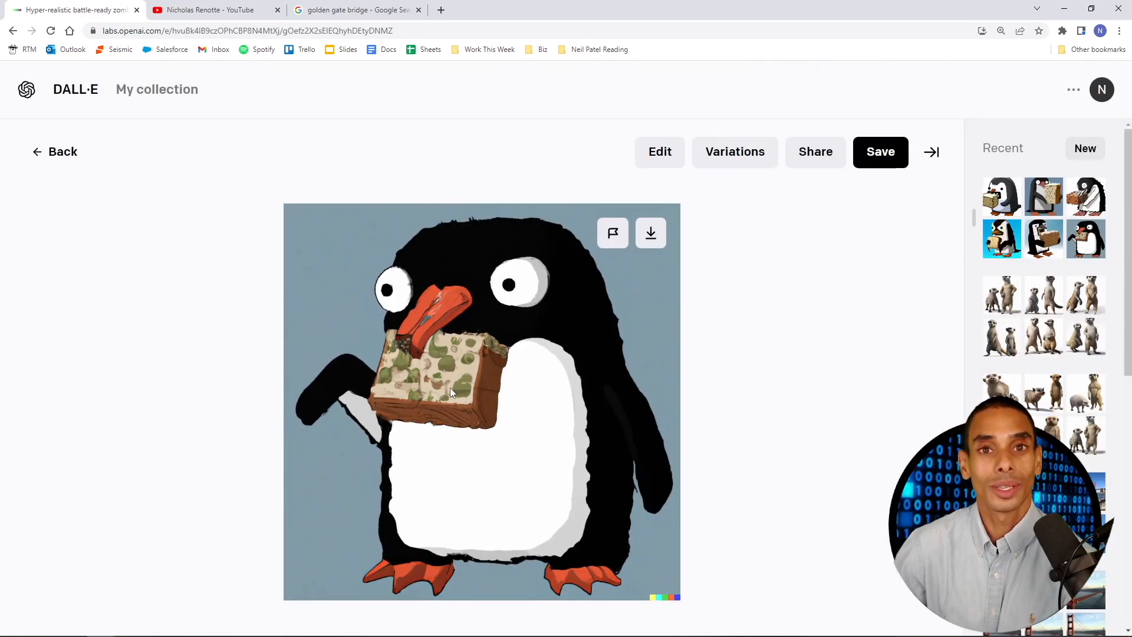
pyautogui.click(55, 151)
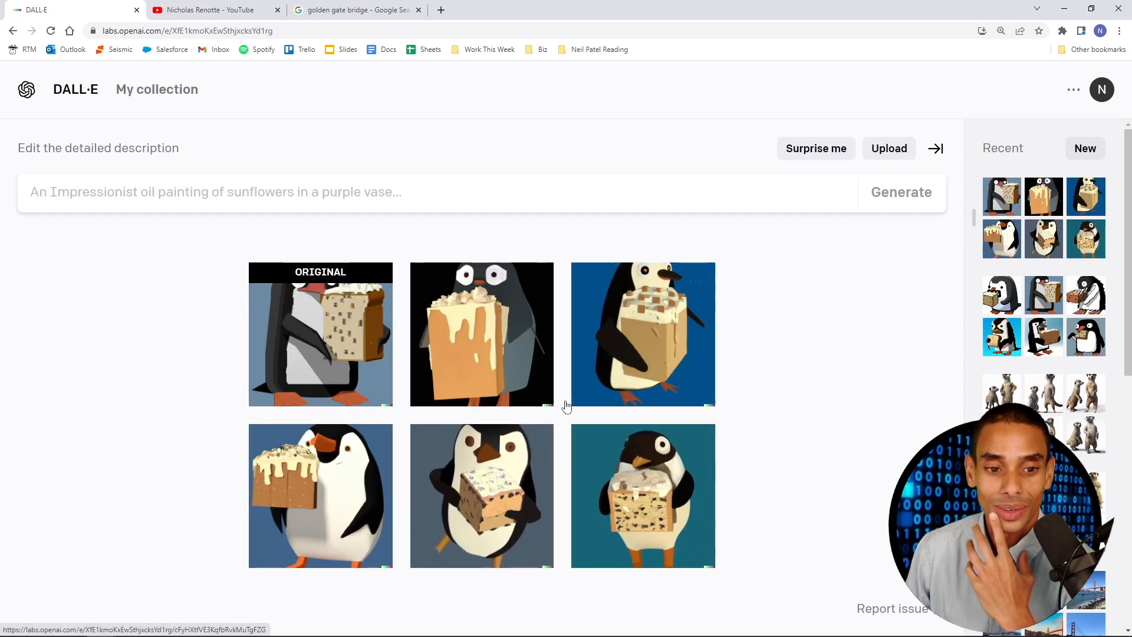
pyautogui.click(481, 496)
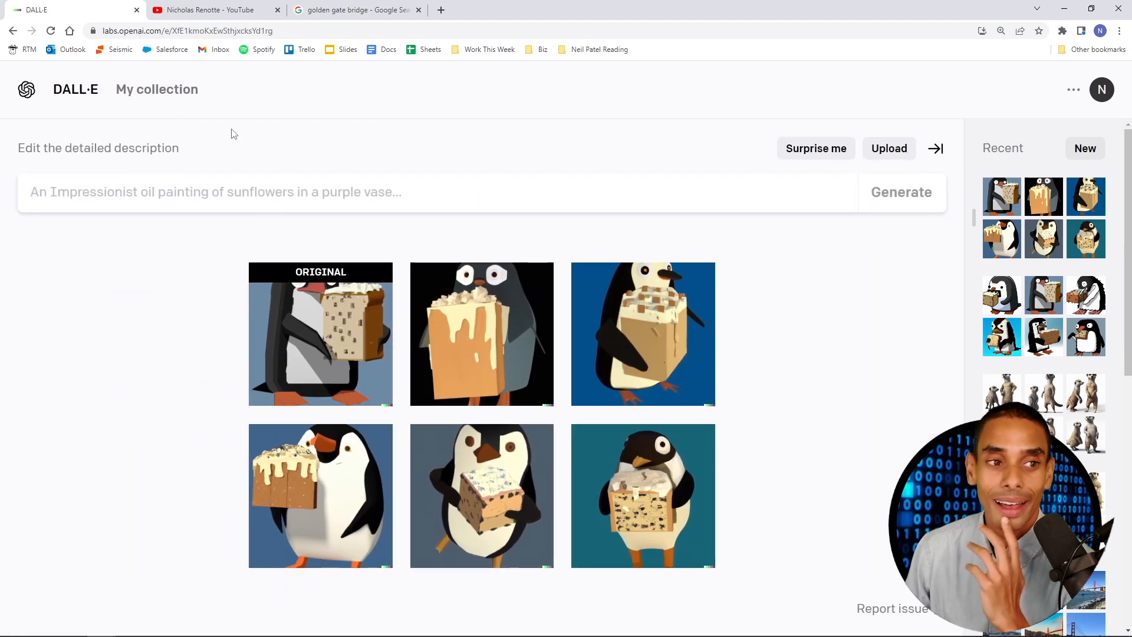
pyautogui.click(210, 9)
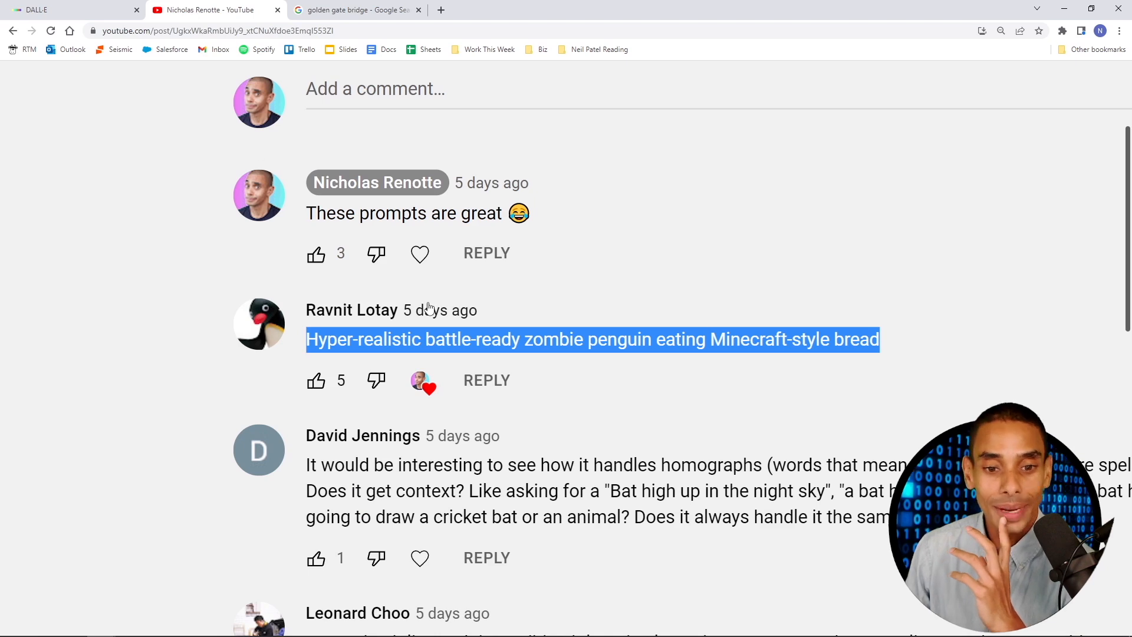
# - Select 'Bat high up in the night sky' from the homograph comment
pyautogui.scroll(-3)
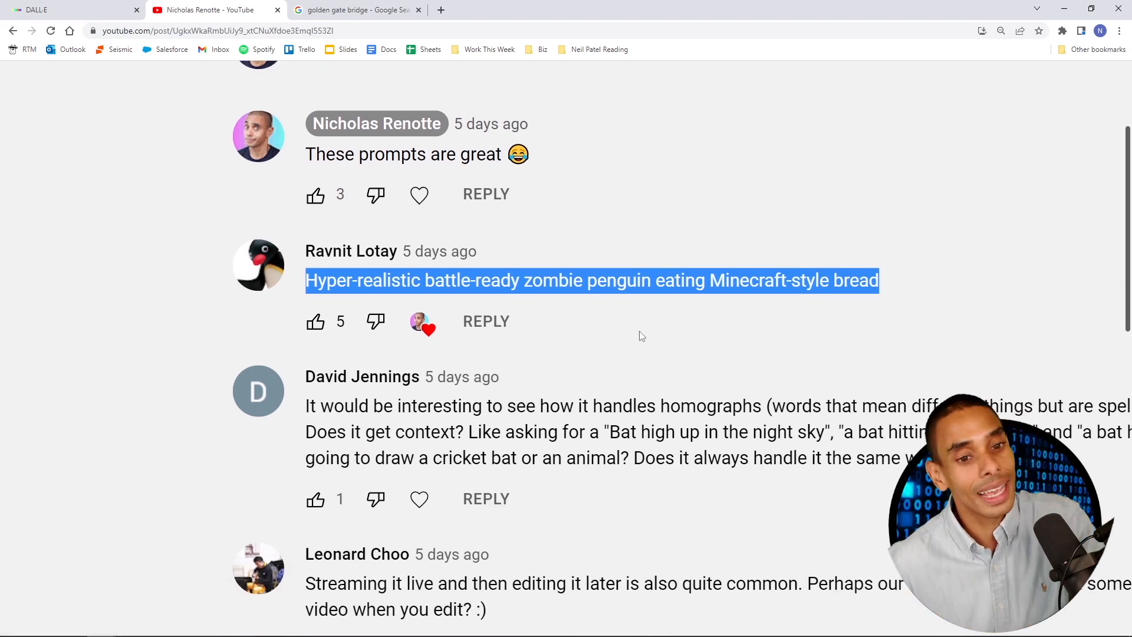
pyautogui.scroll(-3)
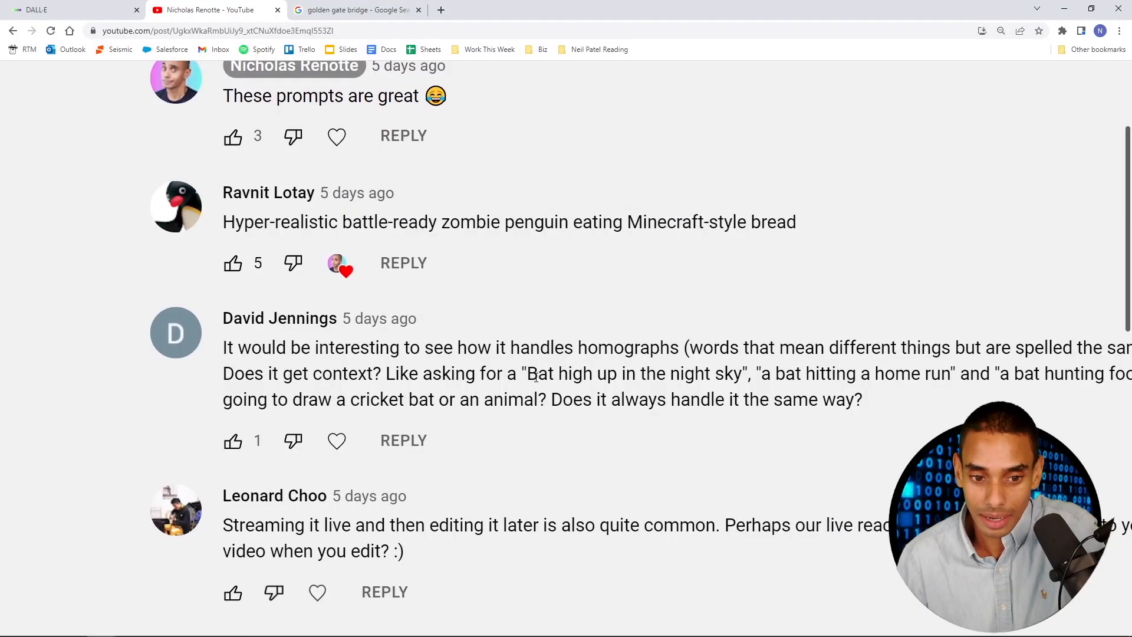
pyautogui.moveTo(530, 374); pyautogui.dragTo(743, 373)
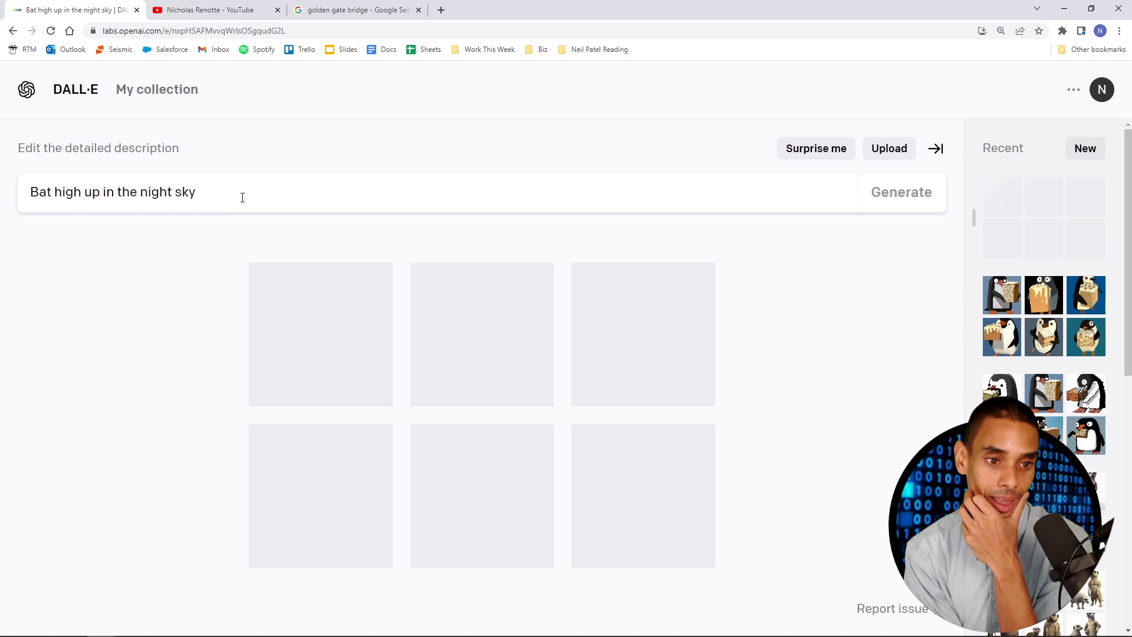
# - View a bat result, then generate and browse 'Batman high up in the night sky' images
pyautogui.click(901, 192)
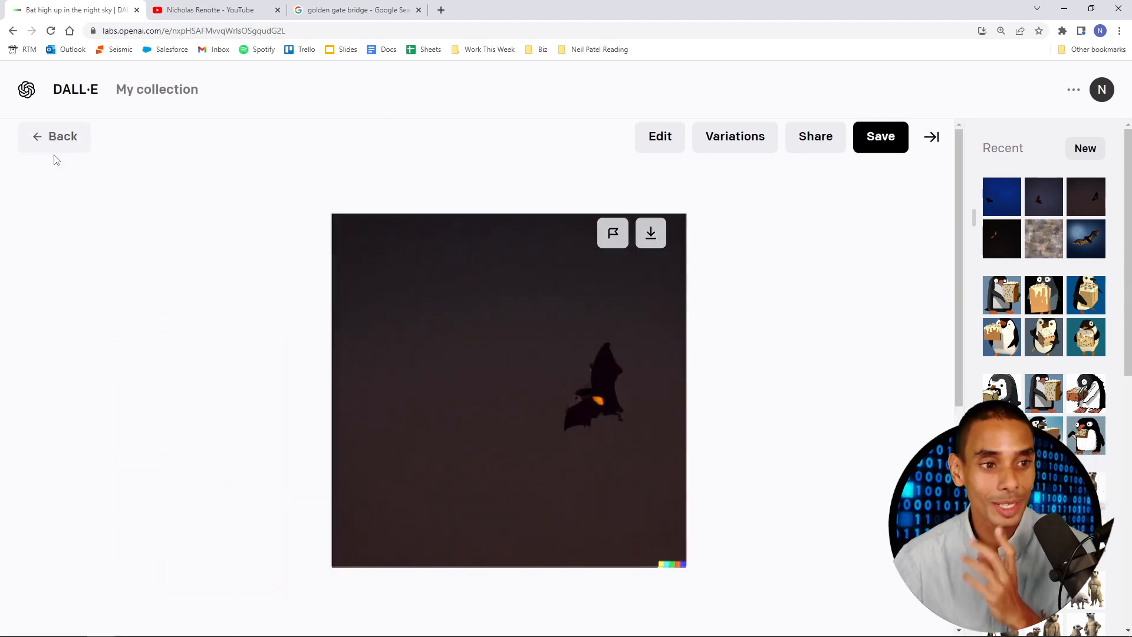
pyautogui.click(55, 137)
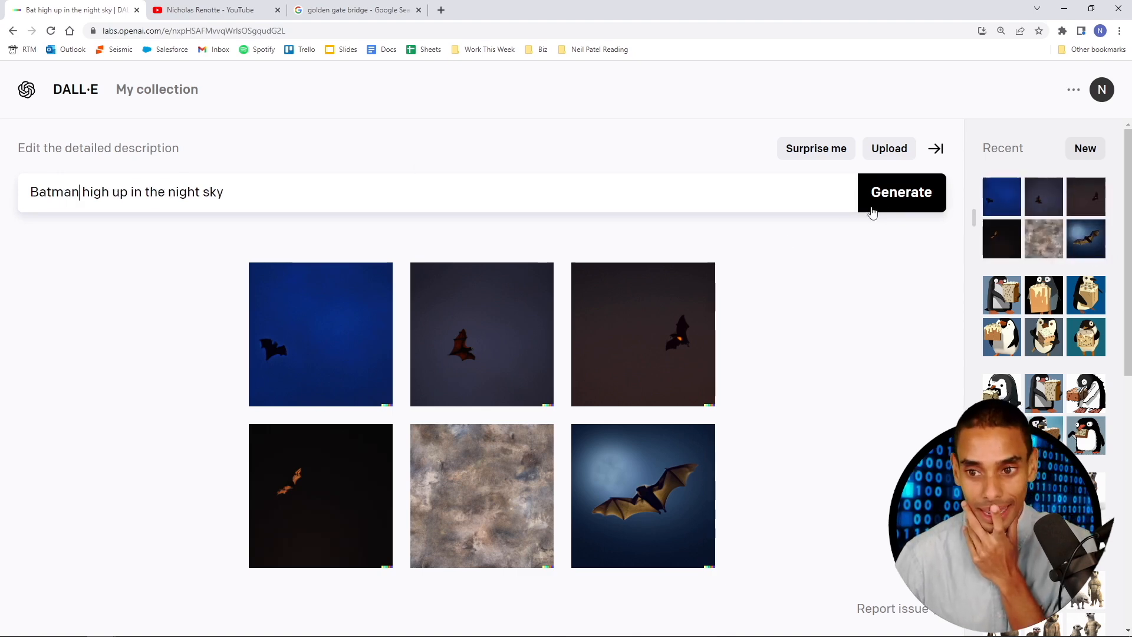
pyautogui.click(901, 193)
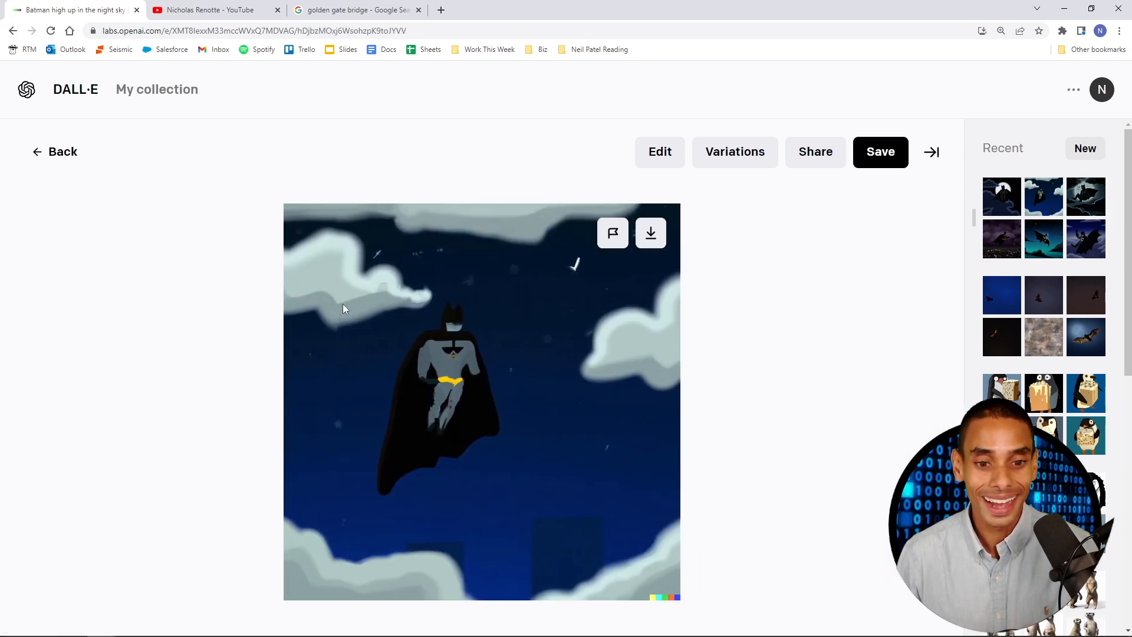
pyautogui.moveTo(487, 346)
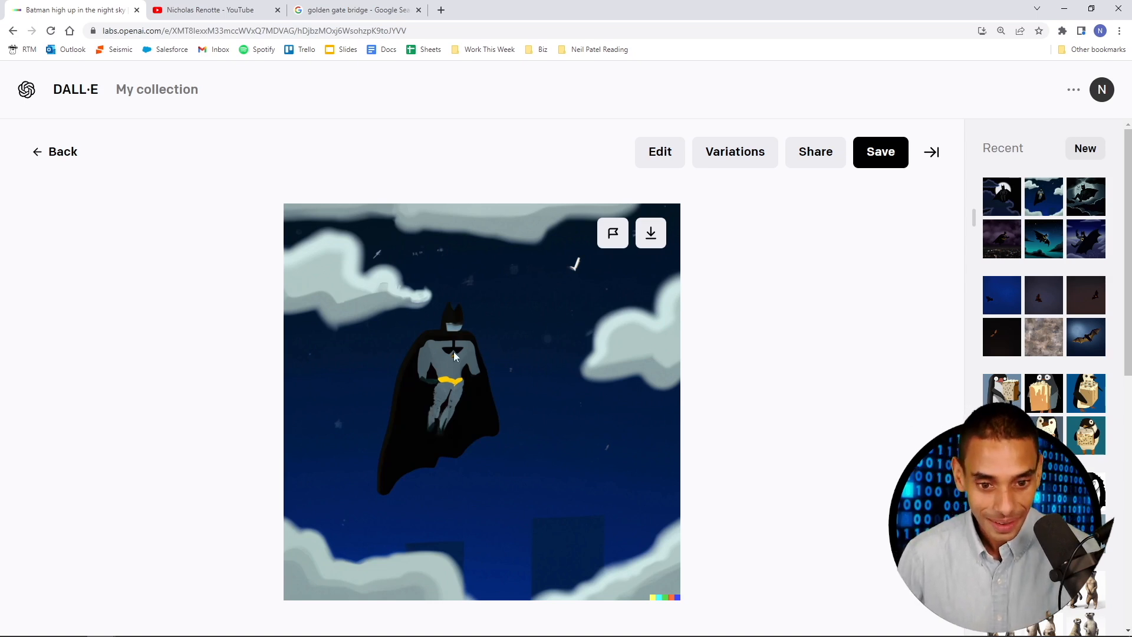
pyautogui.click(12, 623)
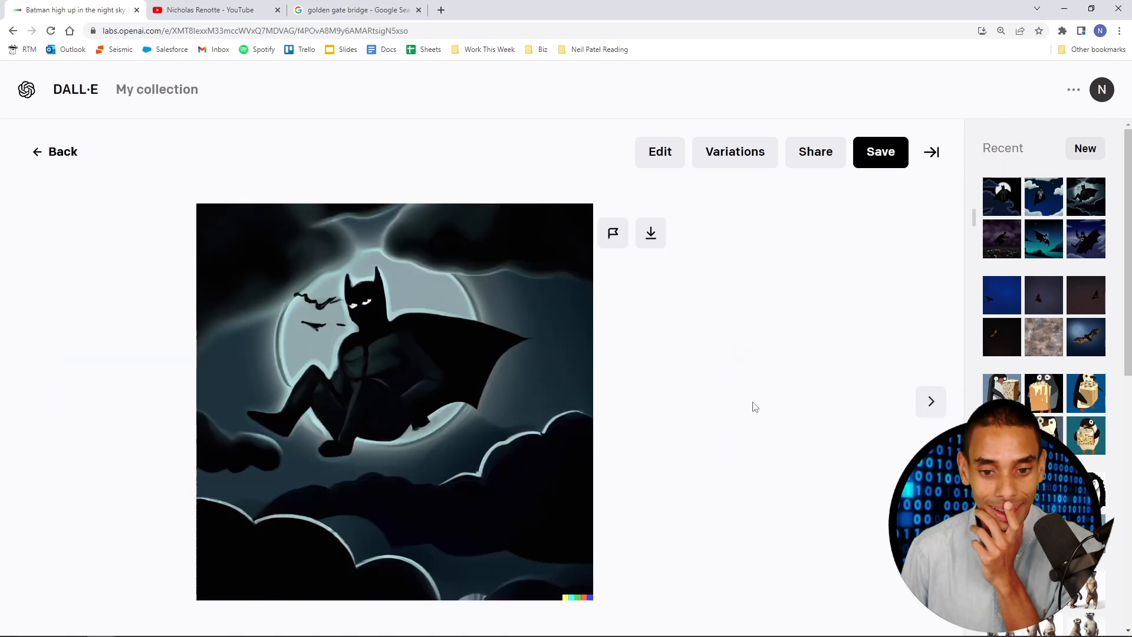
pyautogui.click(930, 402)
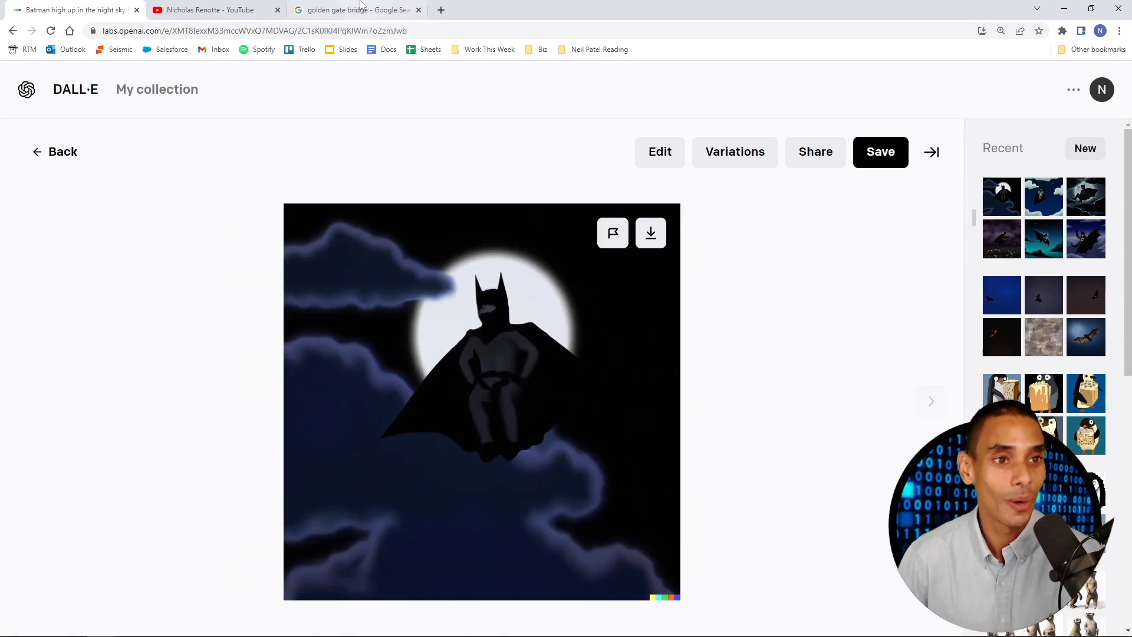
pyautogui.click(209, 10)
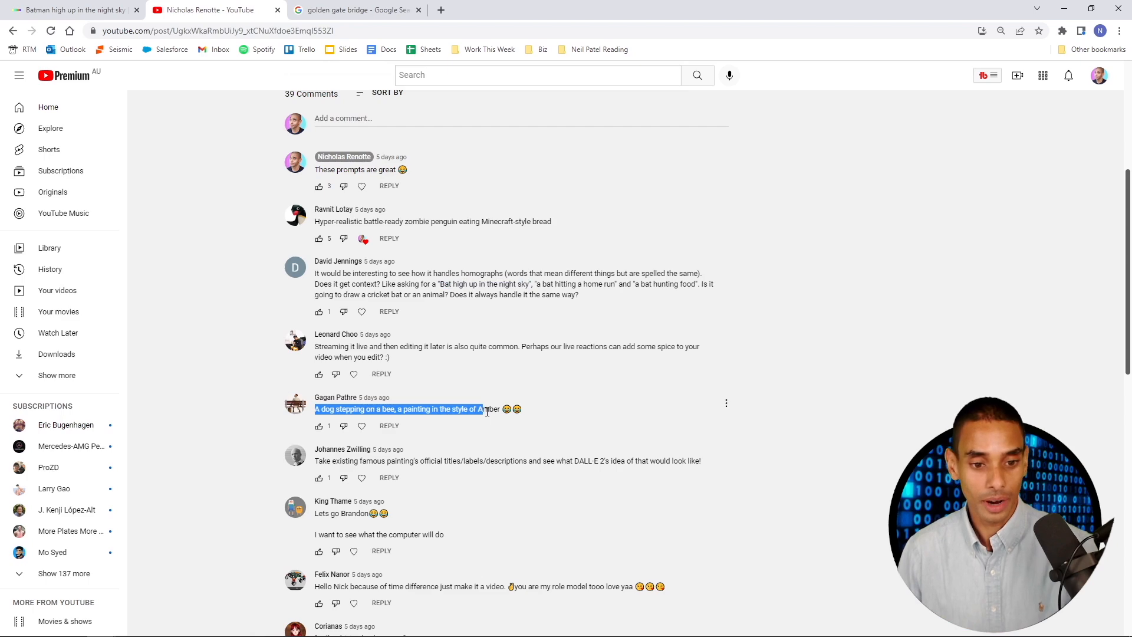
# - Scroll the comments to the 'A dog stepping on a bee' painting prompt
pyautogui.scroll(-3)
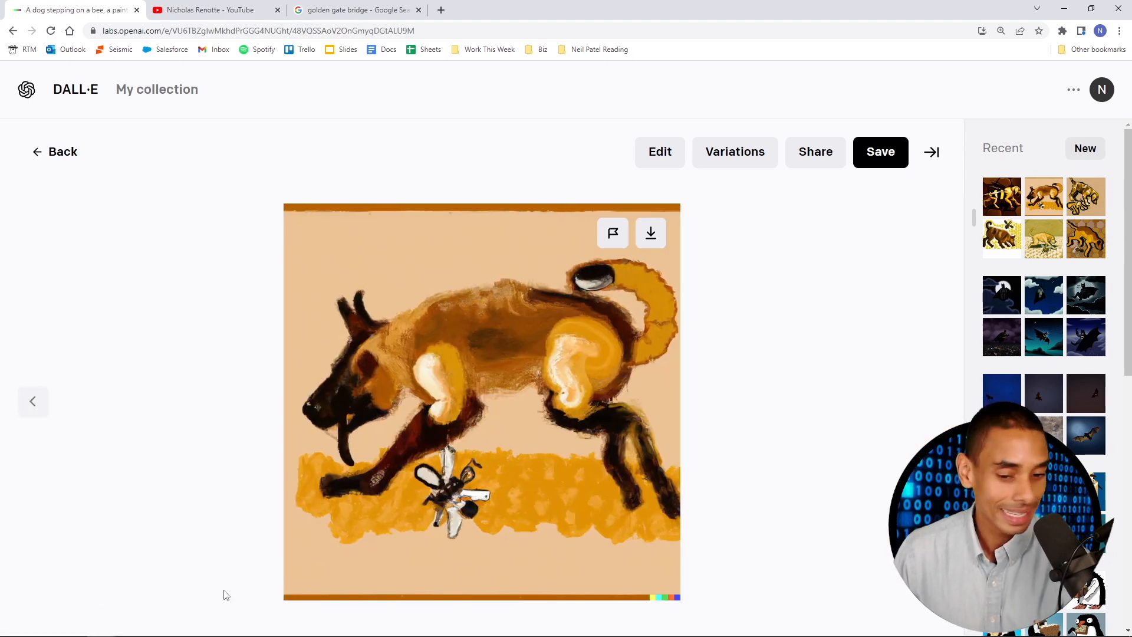
# - Browse through the dog-stepping-on-a-bee paintings one by one
pyautogui.click(32, 402)
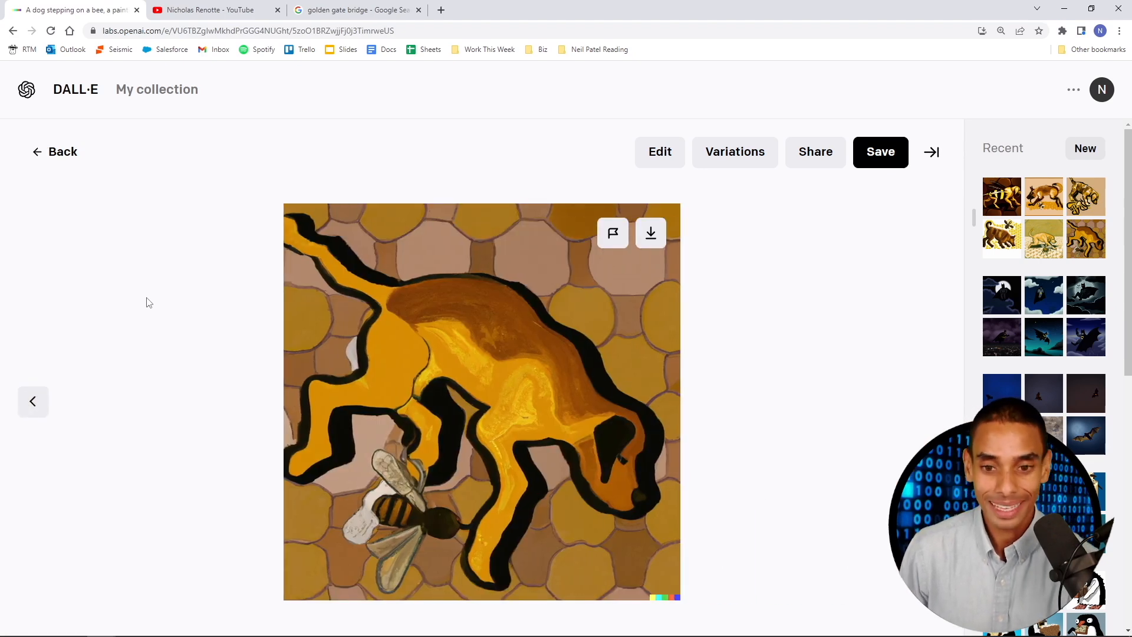
pyautogui.click(32, 401)
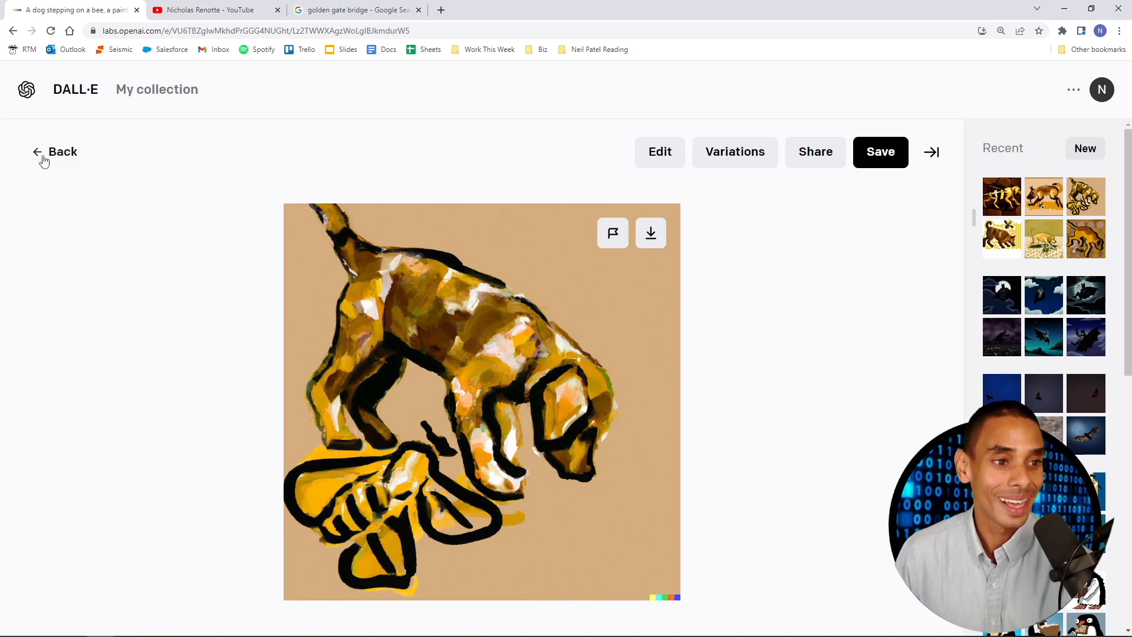
# - Copy the 'Dall-E driving by the coast' comment from YouTube into DALL·E
pyautogui.click(209, 10)
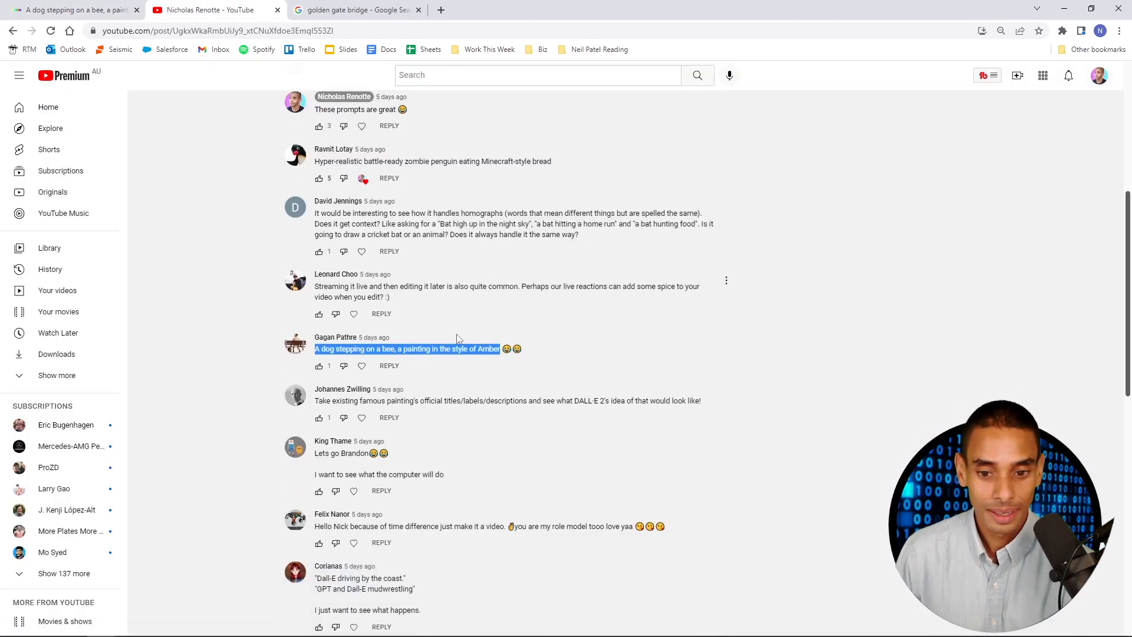
pyautogui.scroll(-3)
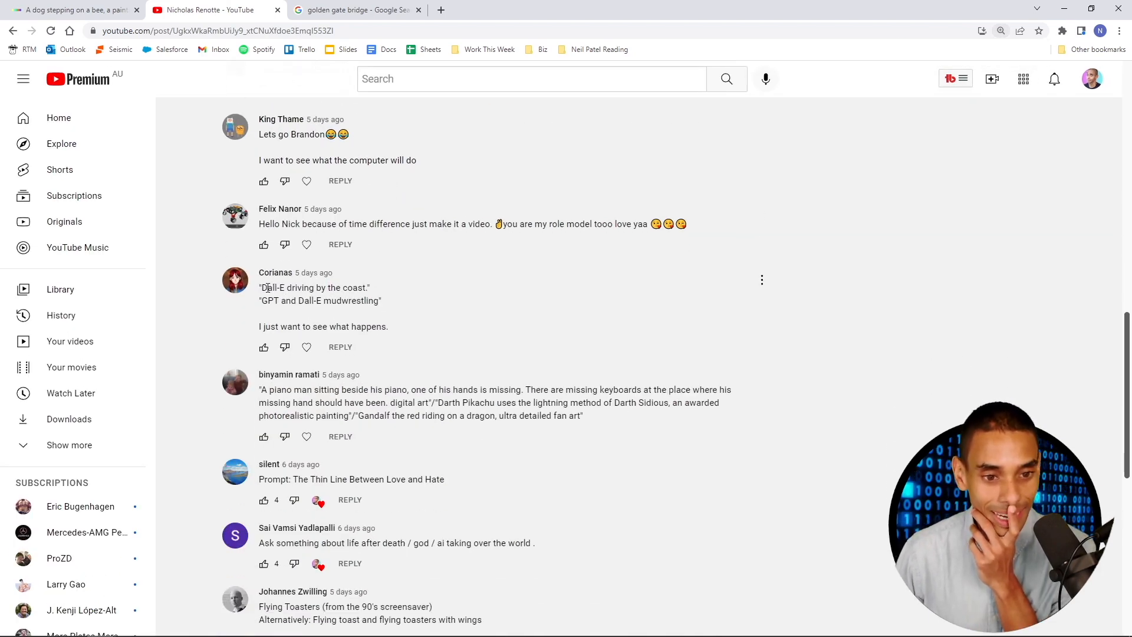
pyautogui.moveTo(261, 287); pyautogui.dragTo(365, 287)
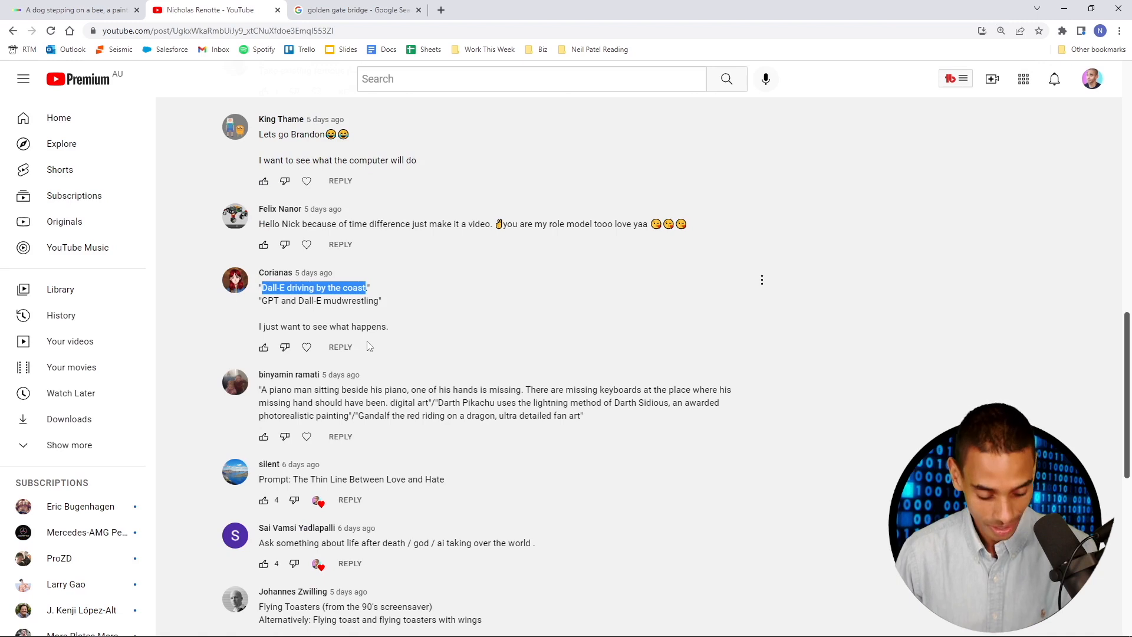
pyautogui.click(72, 9)
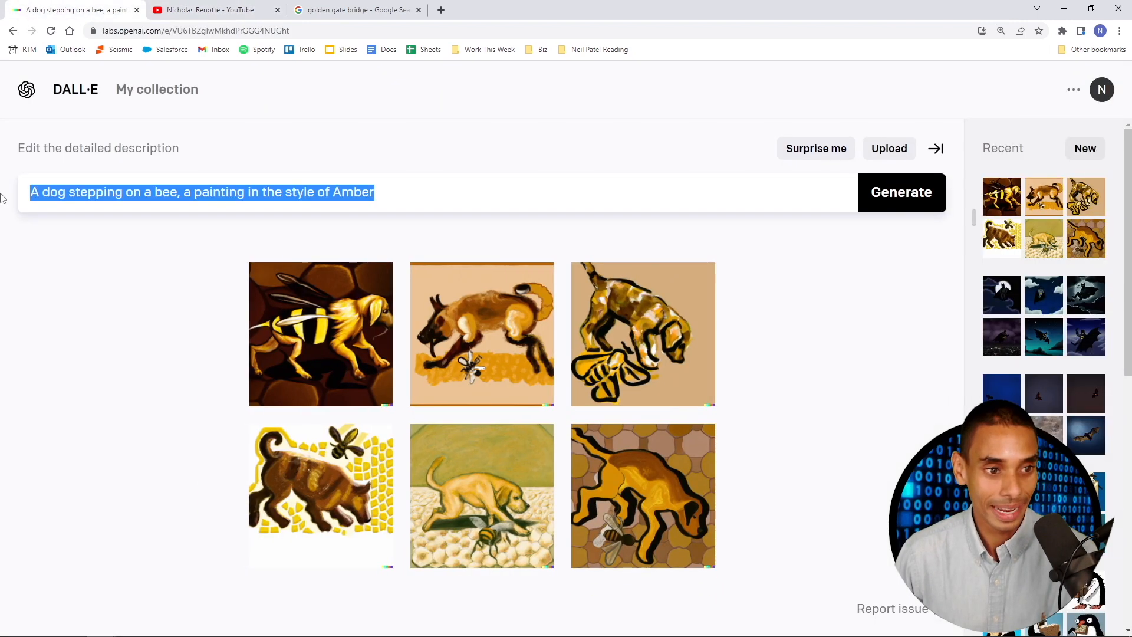
pyautogui.click(210, 9)
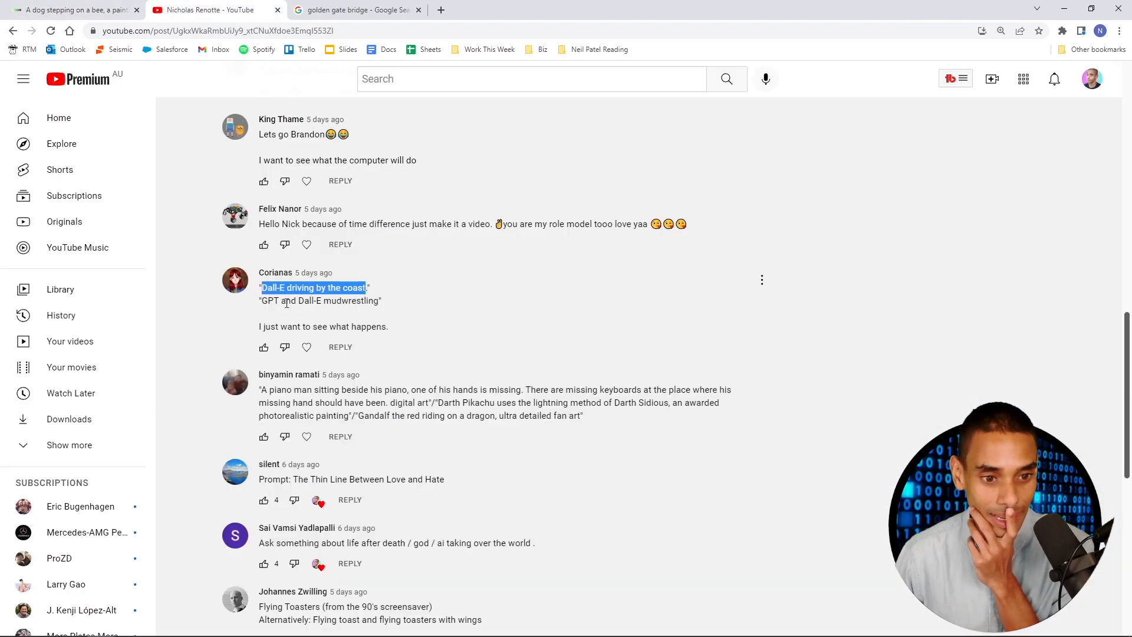
pyautogui.click(72, 10)
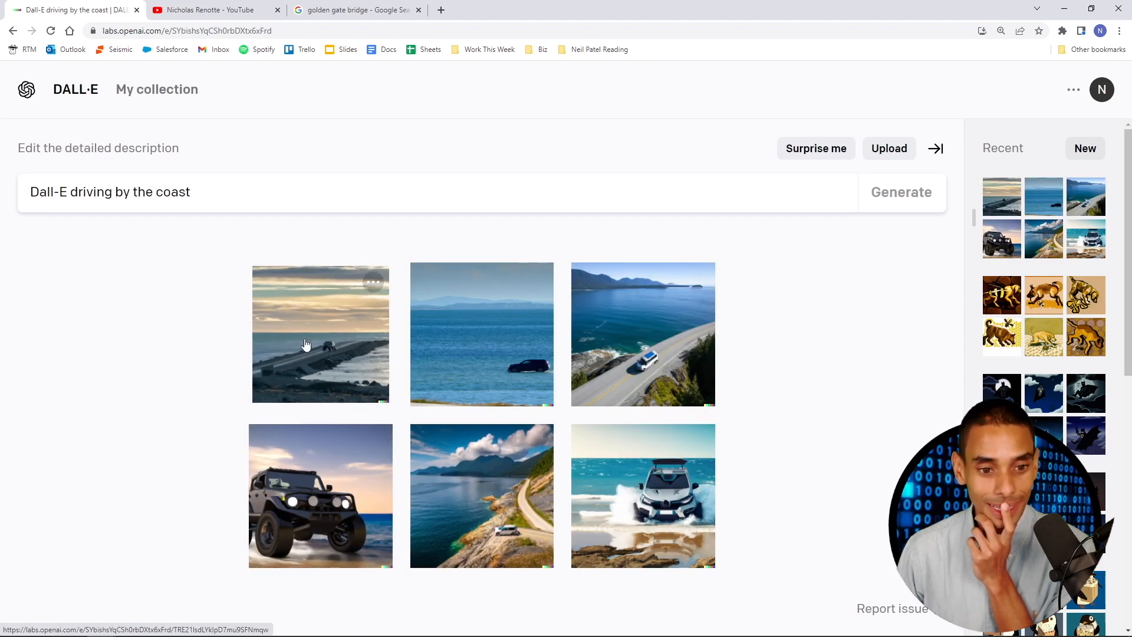
# - View one coastal driving image full size, then switch back to YouTube
pyautogui.click(319, 334)
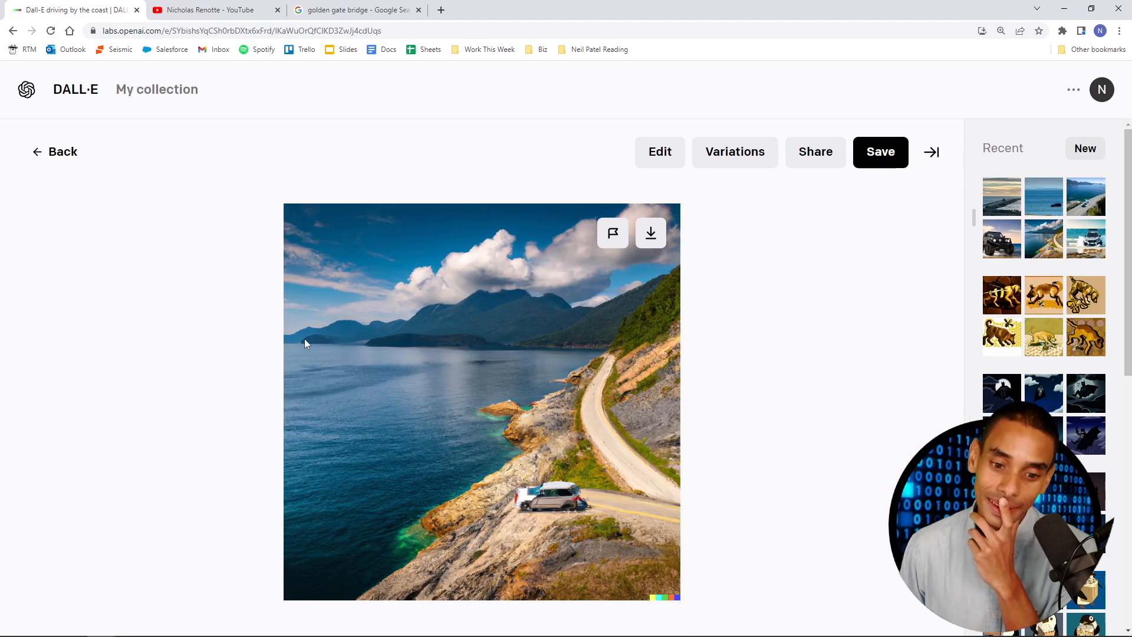
pyautogui.moveTo(541, 503)
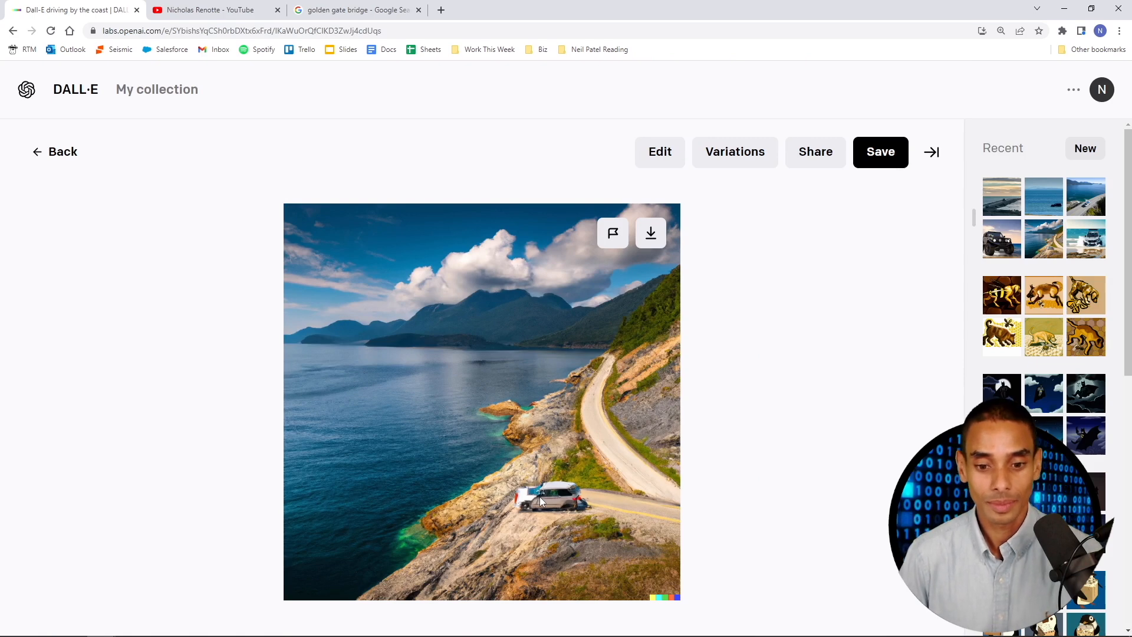
pyautogui.moveTo(226, 140)
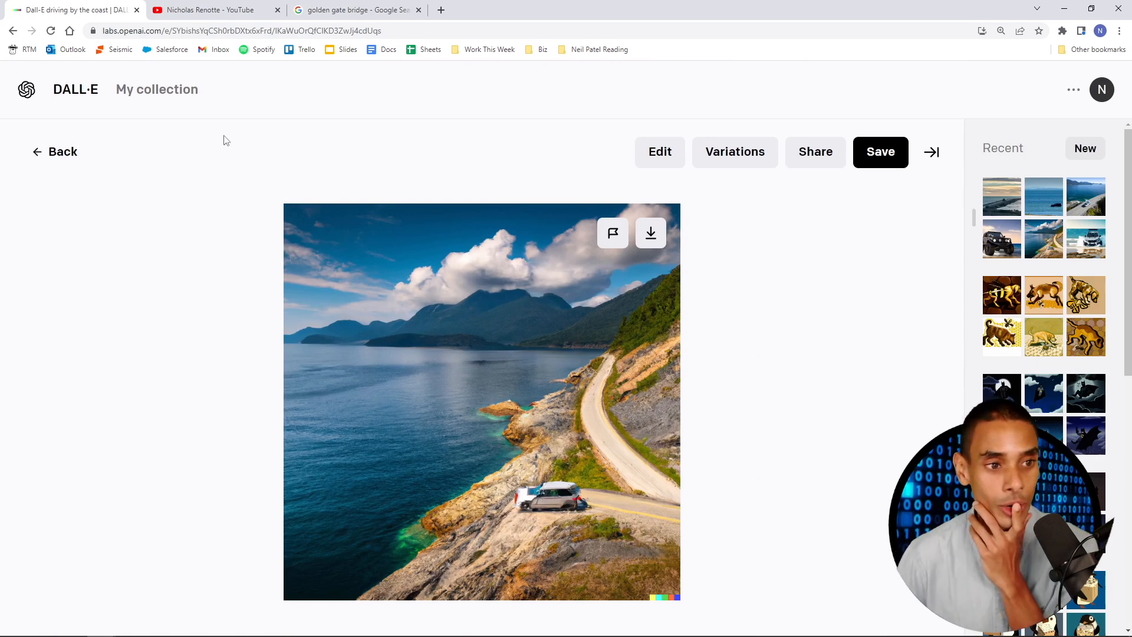
pyautogui.moveTo(61, 152)
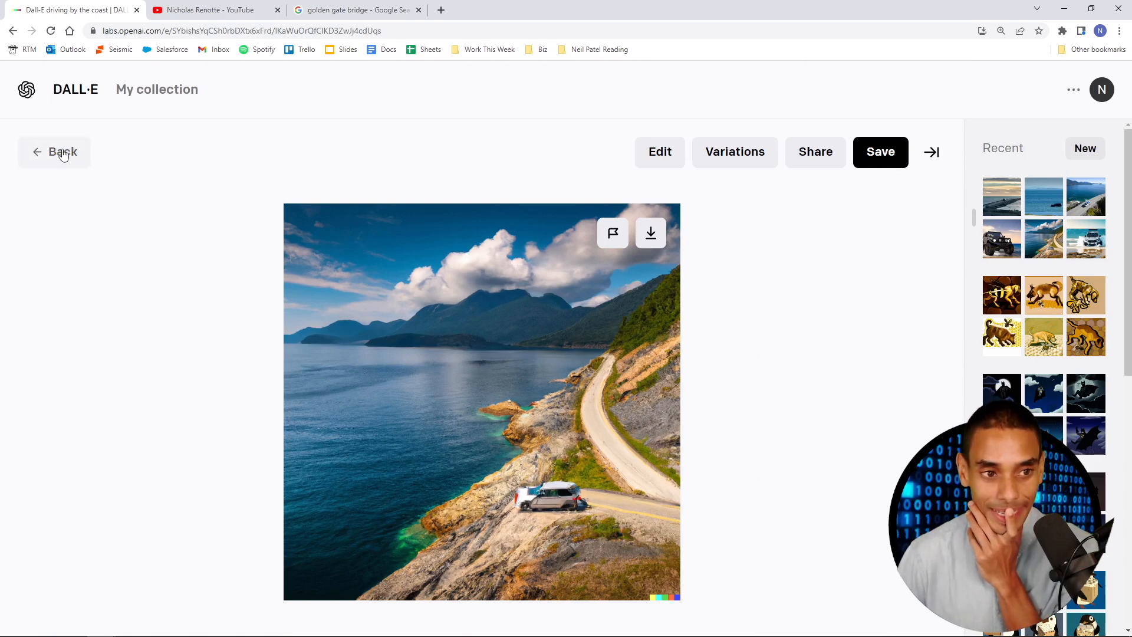
pyautogui.click(210, 10)
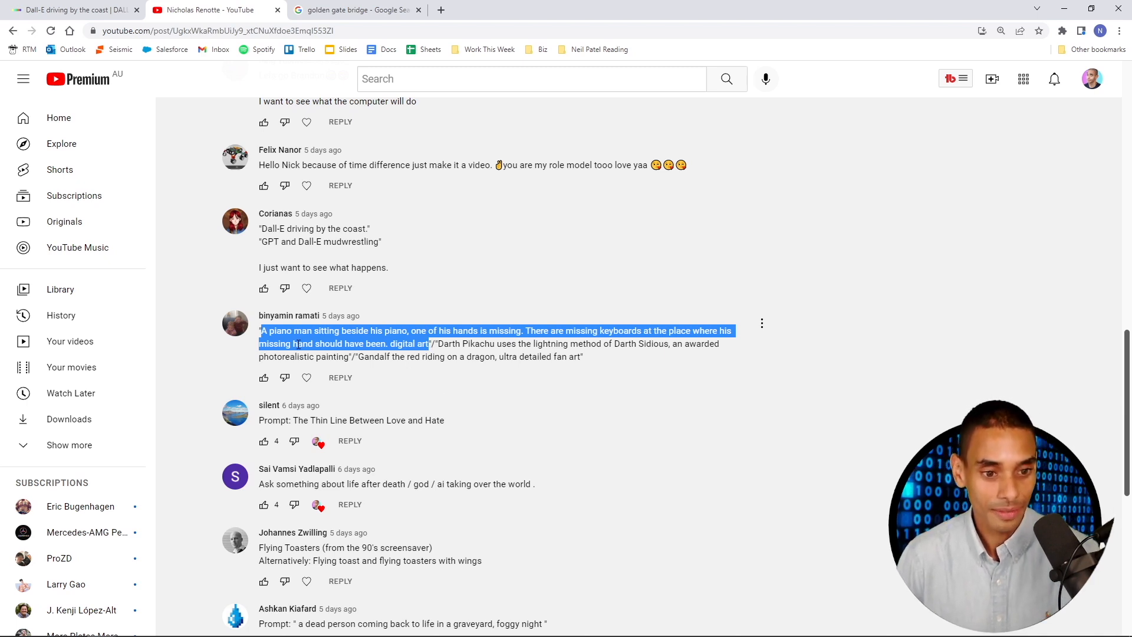
# - Return to the DALL·E tab with the piano man comment copied
pyautogui.click(72, 10)
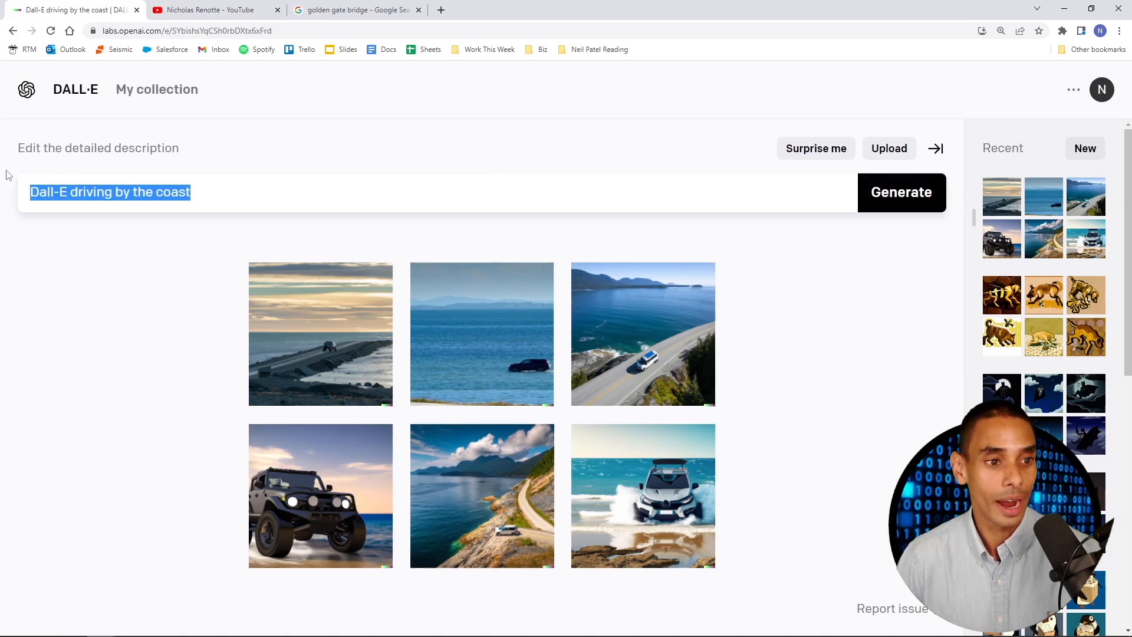
# - Enter the piano man missing-hand prompt and generate its images
pyautogui.write('A piano man sitting beside his piano, one of his hands is missing. There are missing keyboards at the place where his missing hand sh')
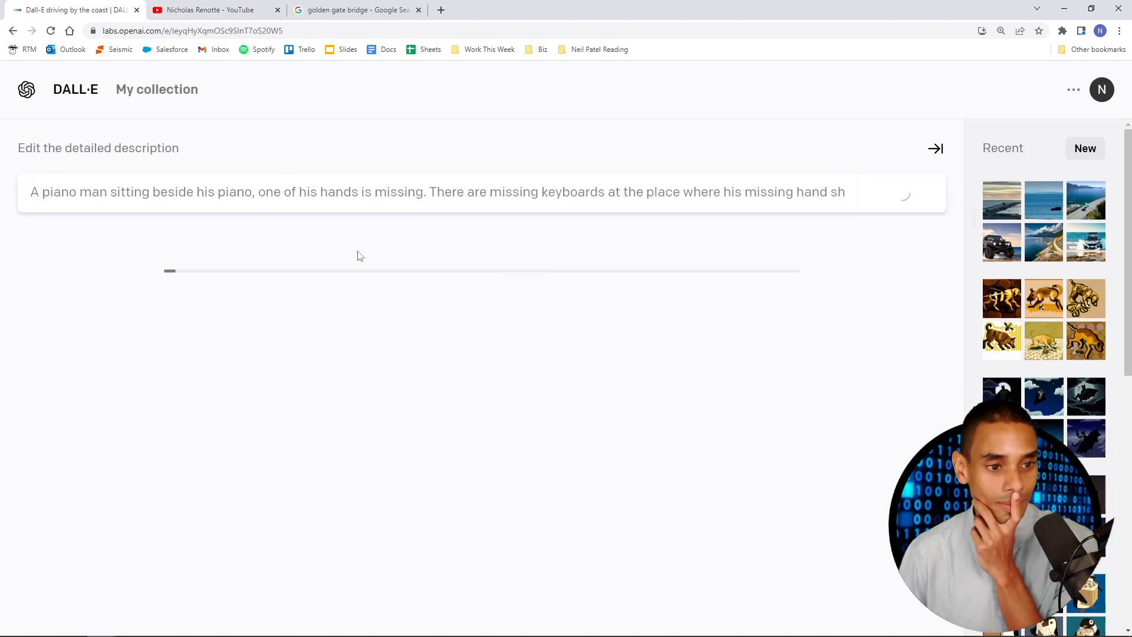
pyautogui.click(210, 9)
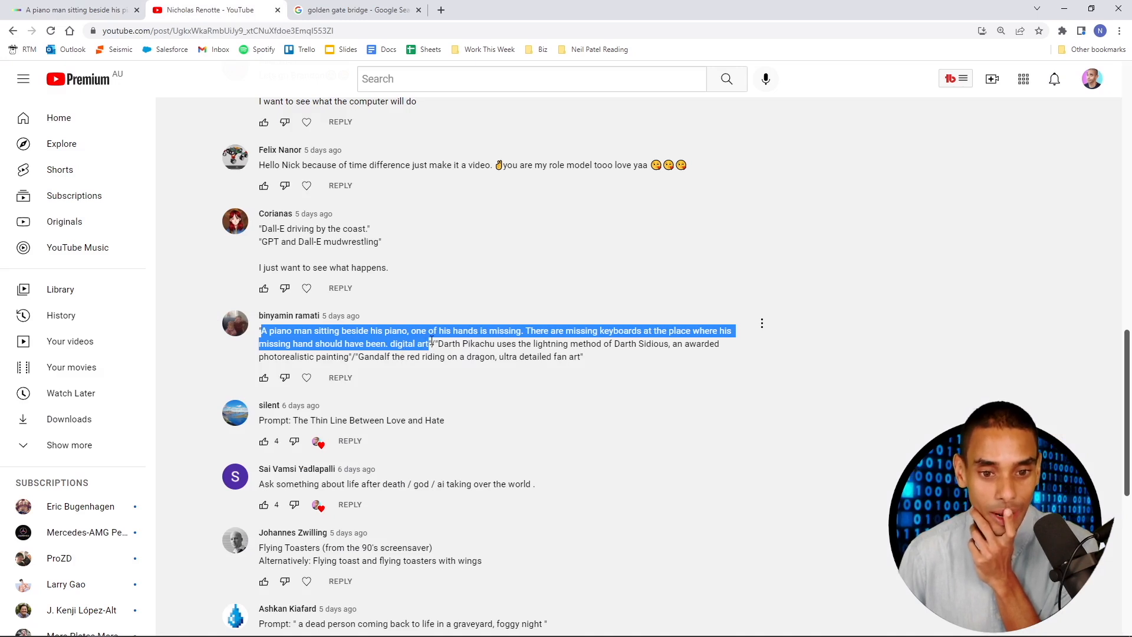
pyautogui.click(72, 10)
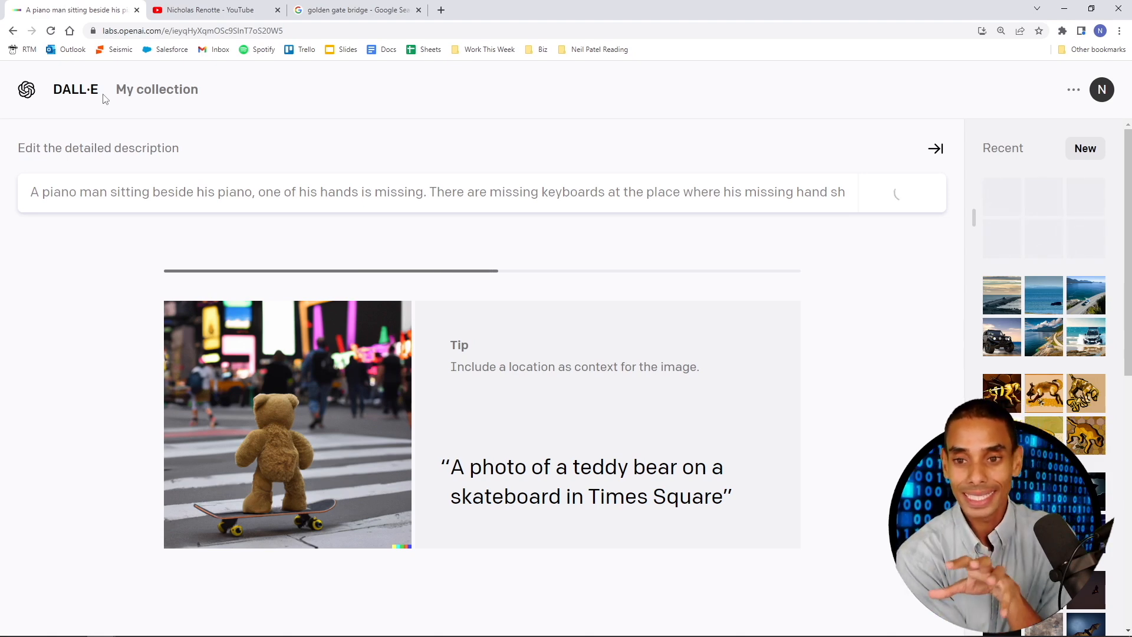
pyautogui.click(901, 192)
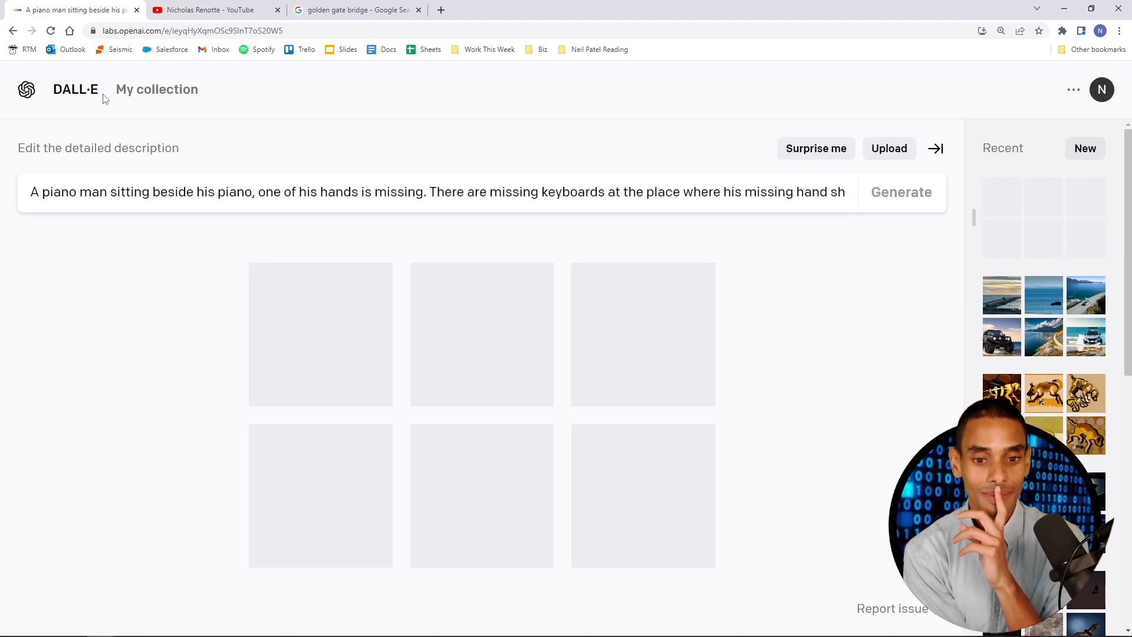
pyautogui.click(901, 193)
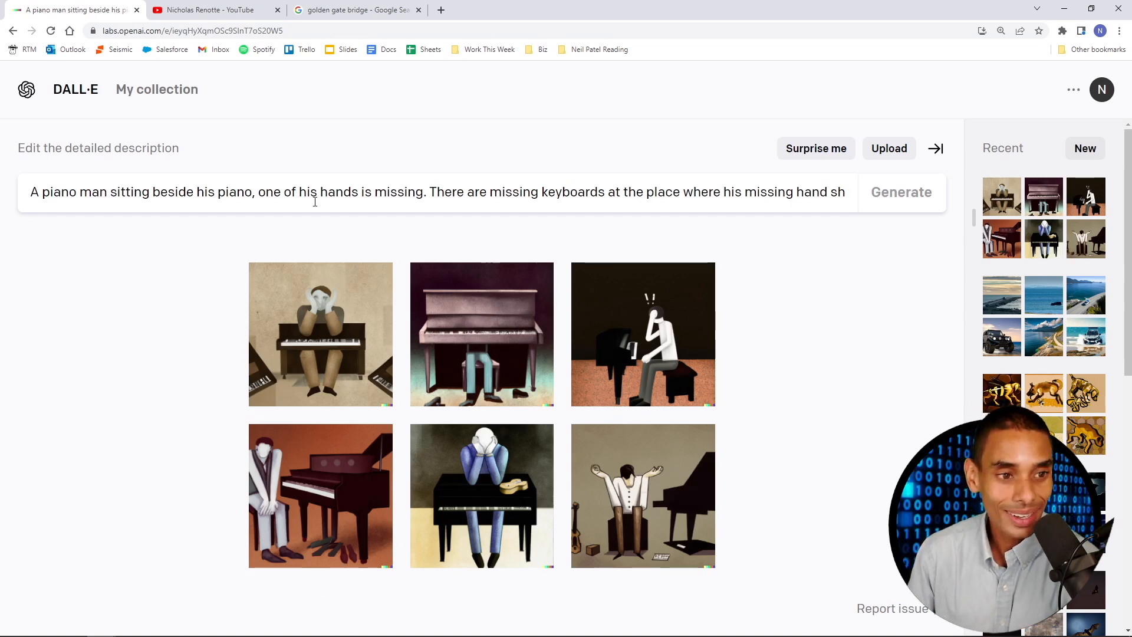
pyautogui.moveTo(332, 338)
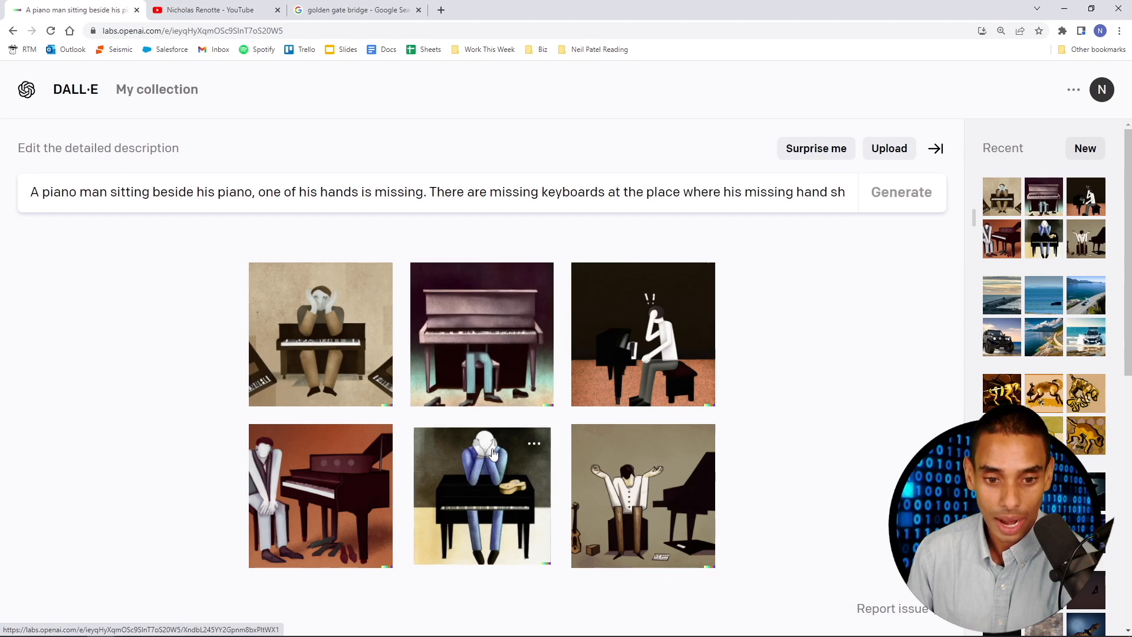
# - View a piano man image full size and read the prompt's end, then return to YouTube
pyautogui.click(482, 334)
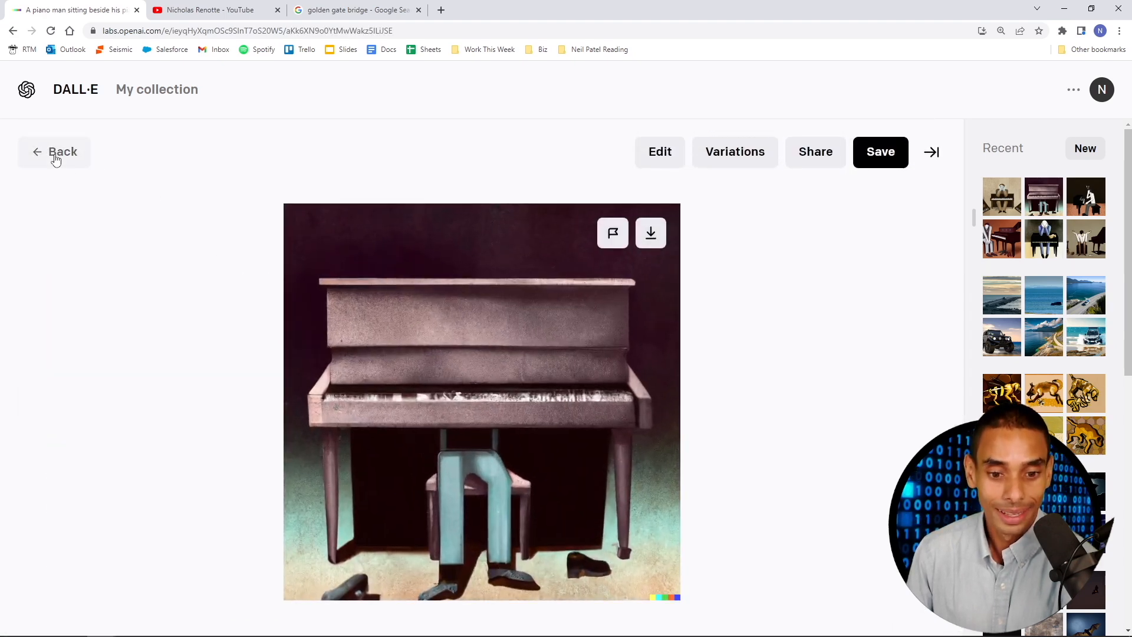
pyautogui.click(57, 151)
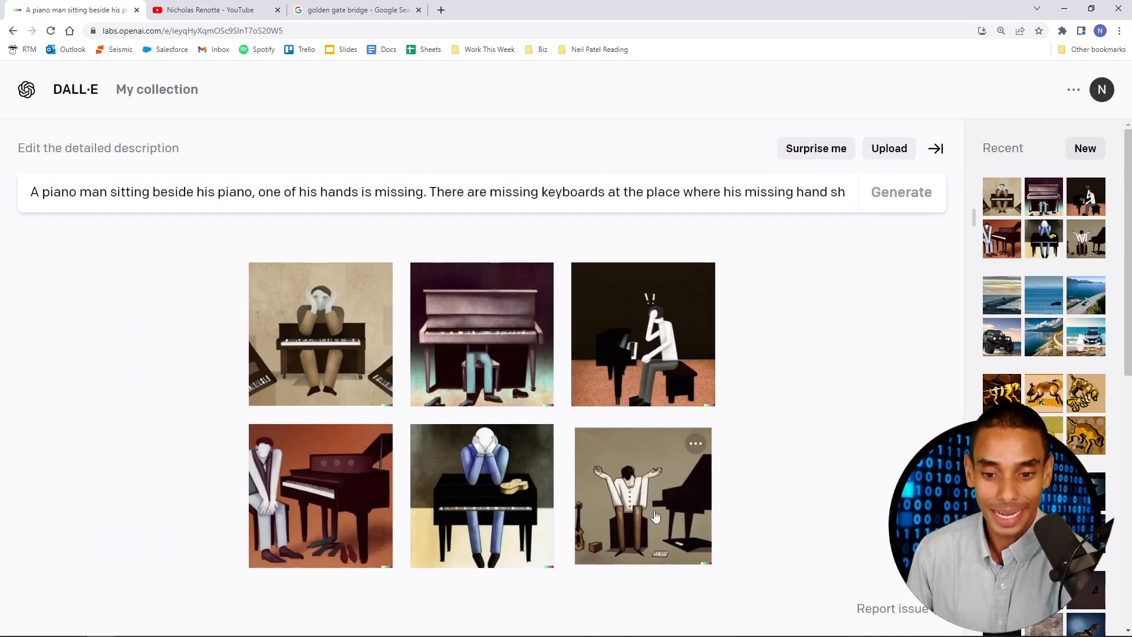
pyautogui.moveTo(581, 477)
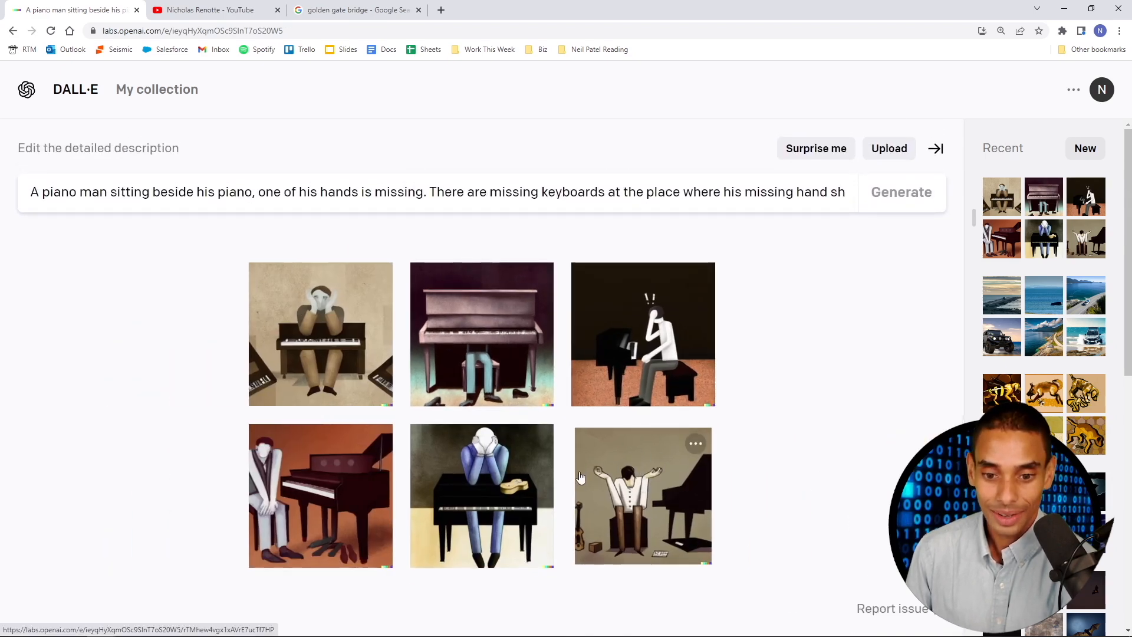
pyautogui.click(642, 495)
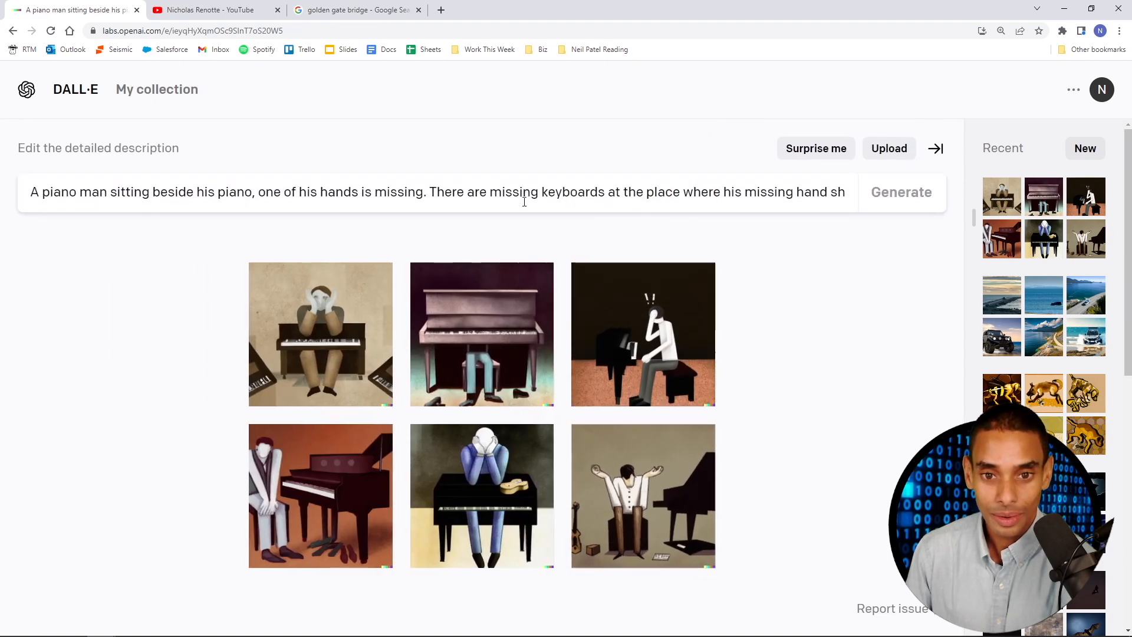
pyautogui.click(722, 192)
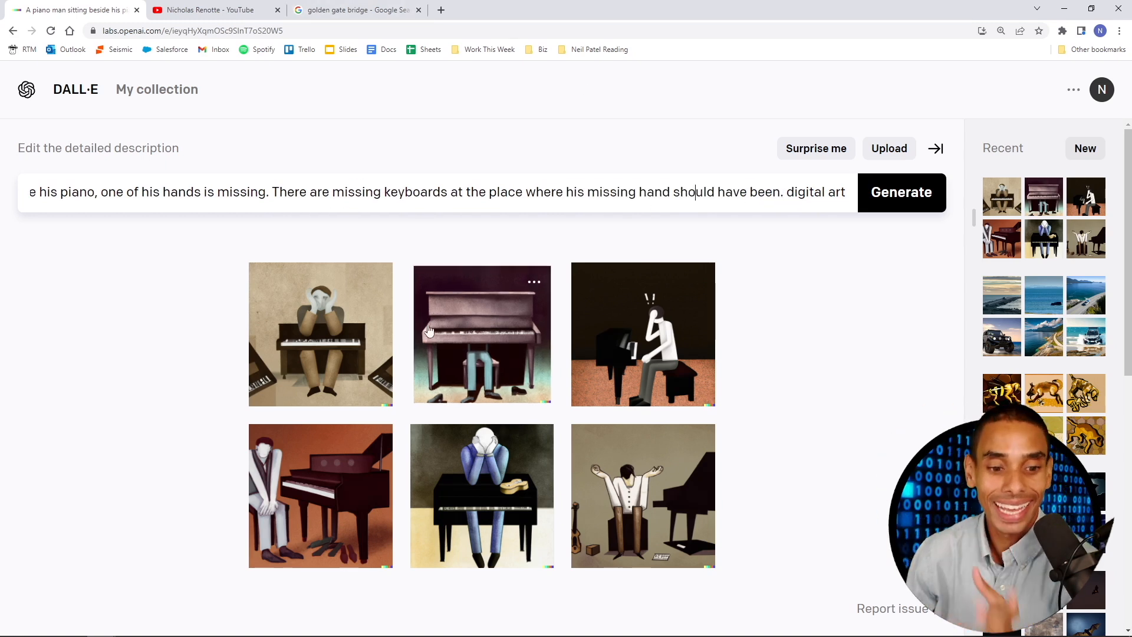
pyautogui.click(209, 10)
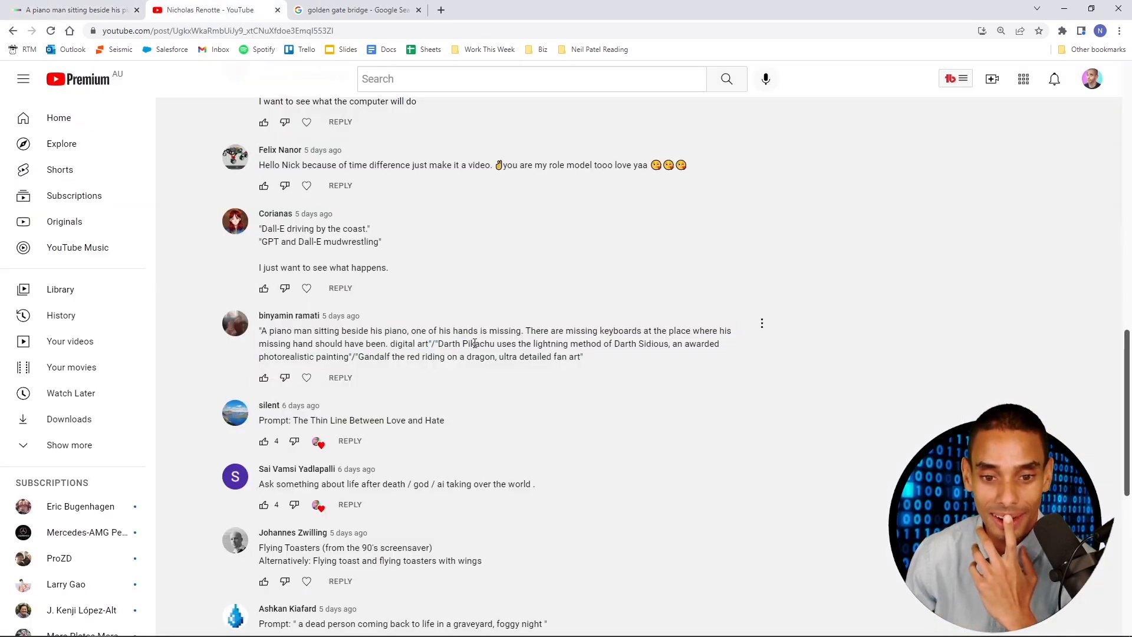
# - Highlight the Darth Pikachu prompt in the viewer comment and return to DALL·E
pyautogui.doubleClick(478, 344)
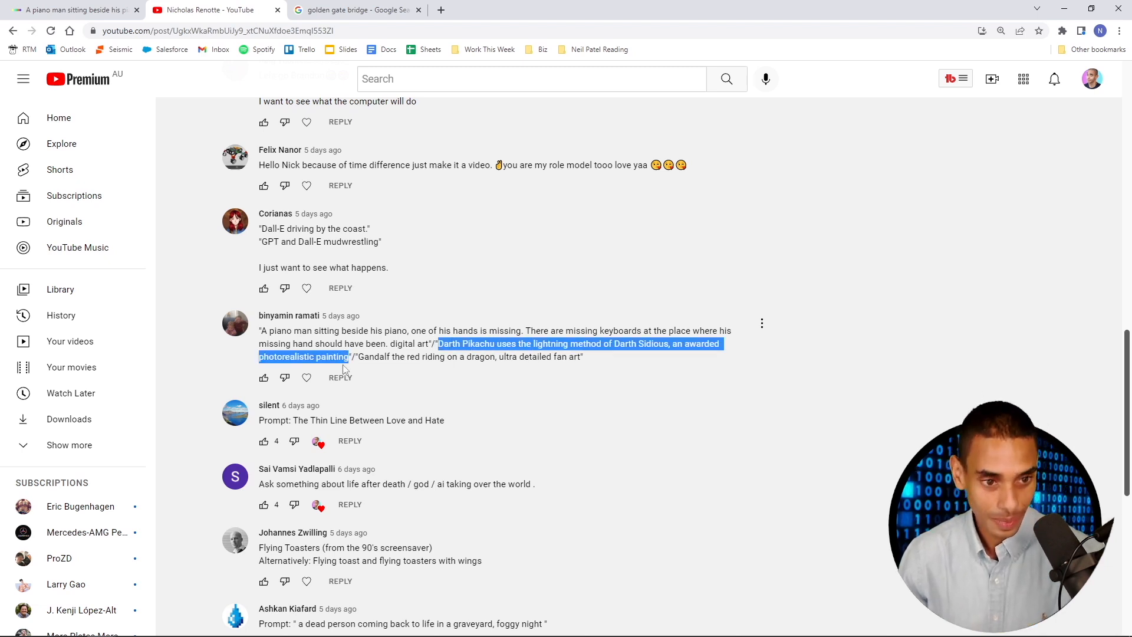
pyautogui.click(72, 9)
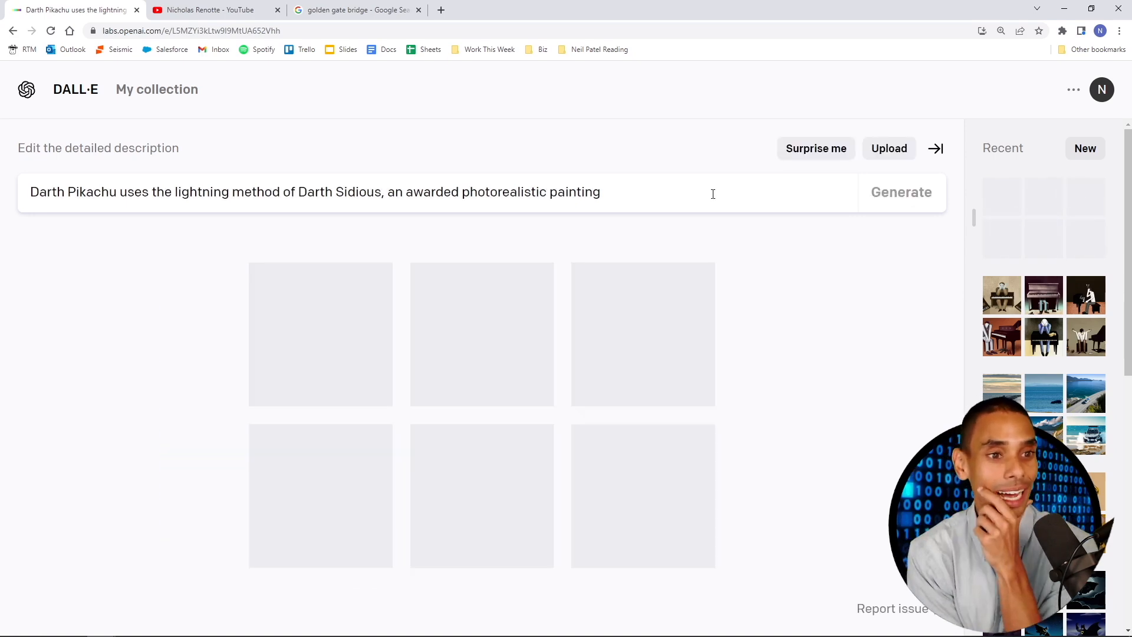
# - Generate the Darth Pikachu painting images and view the second one full size
pyautogui.click(901, 191)
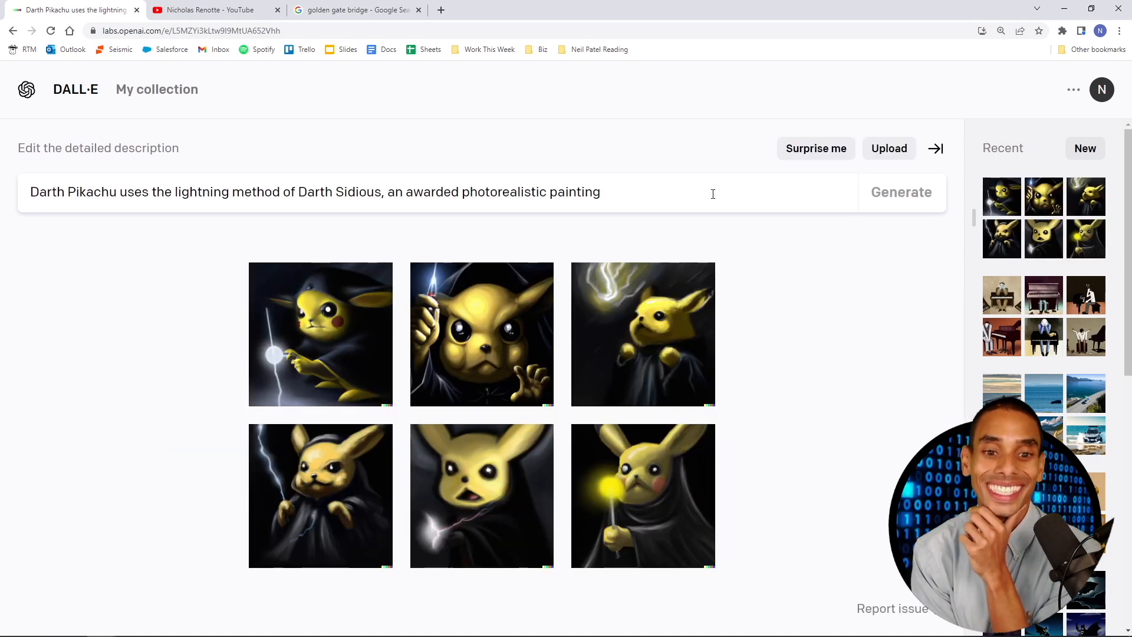
pyautogui.click(320, 334)
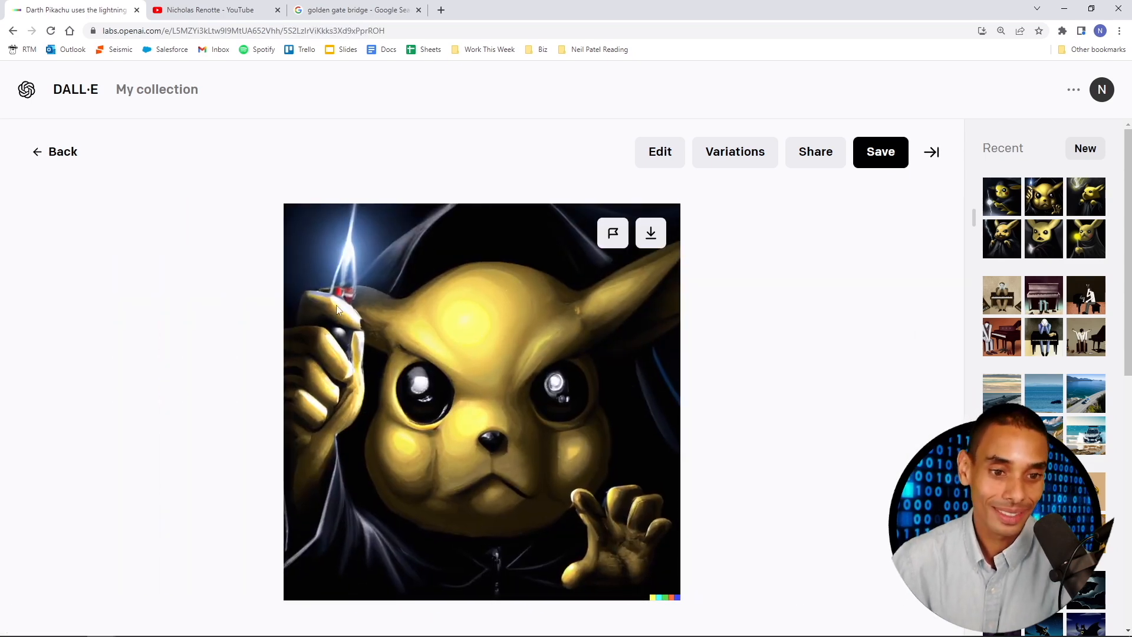
pyautogui.scroll(-3)
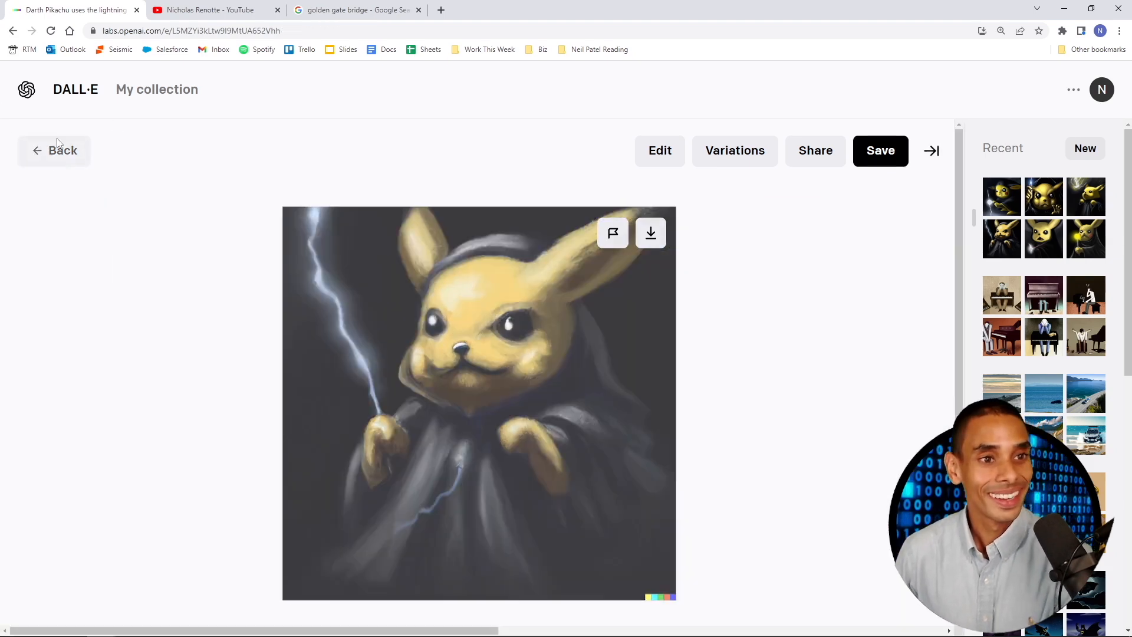
pyautogui.click(214, 10)
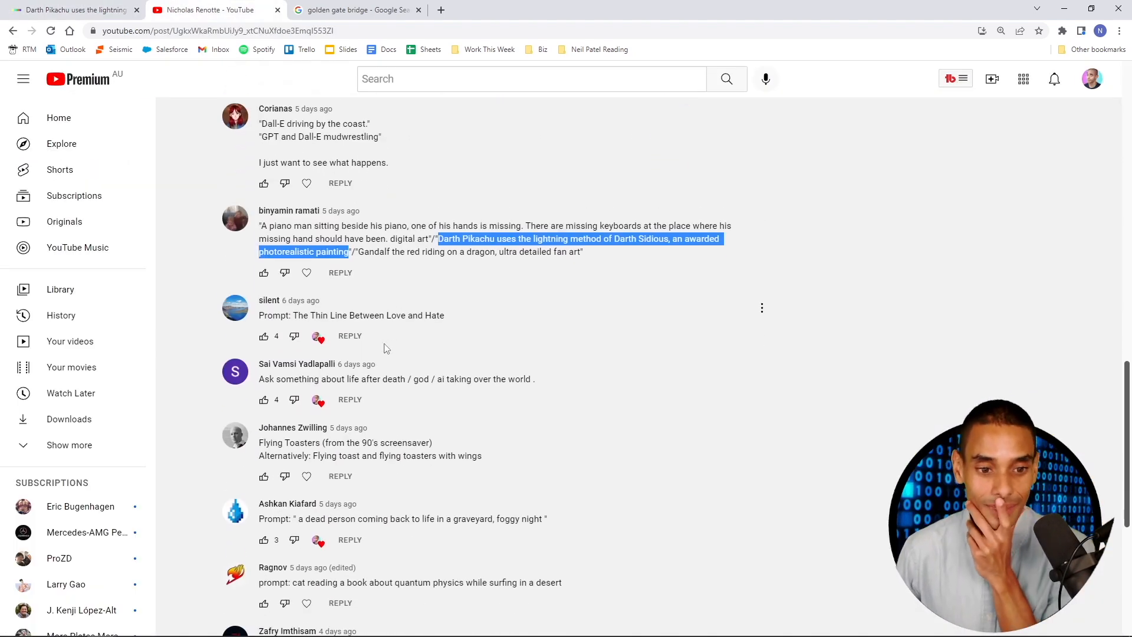
# - Scroll the comments down to 'The Thin Line Between Love and Hate' prompt
pyautogui.scroll(-3)
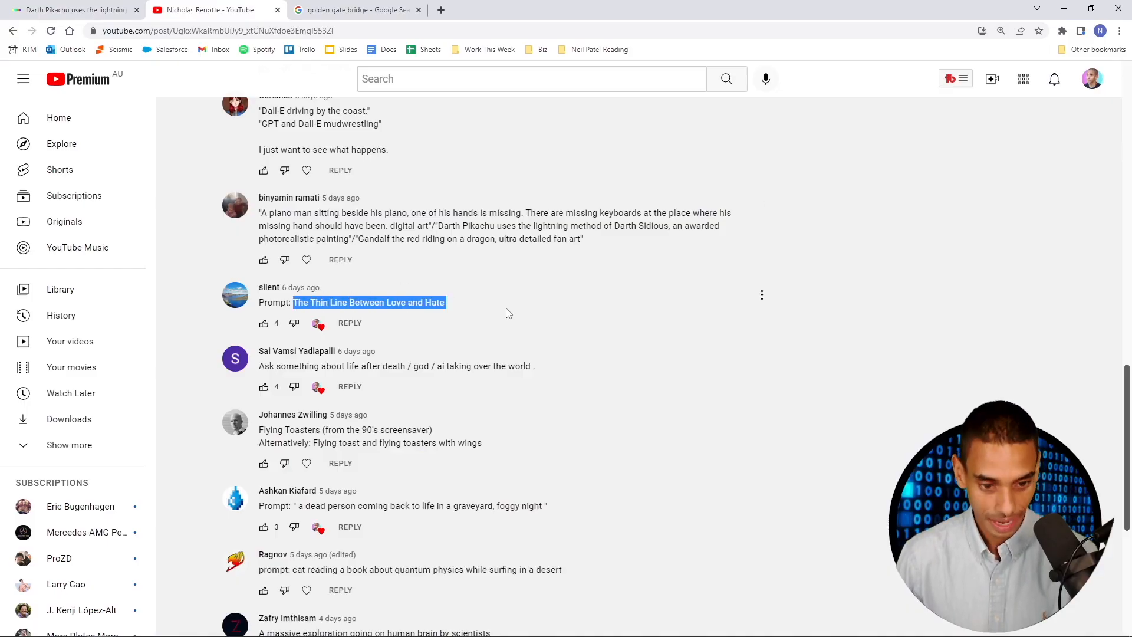
pyautogui.scroll(-3)
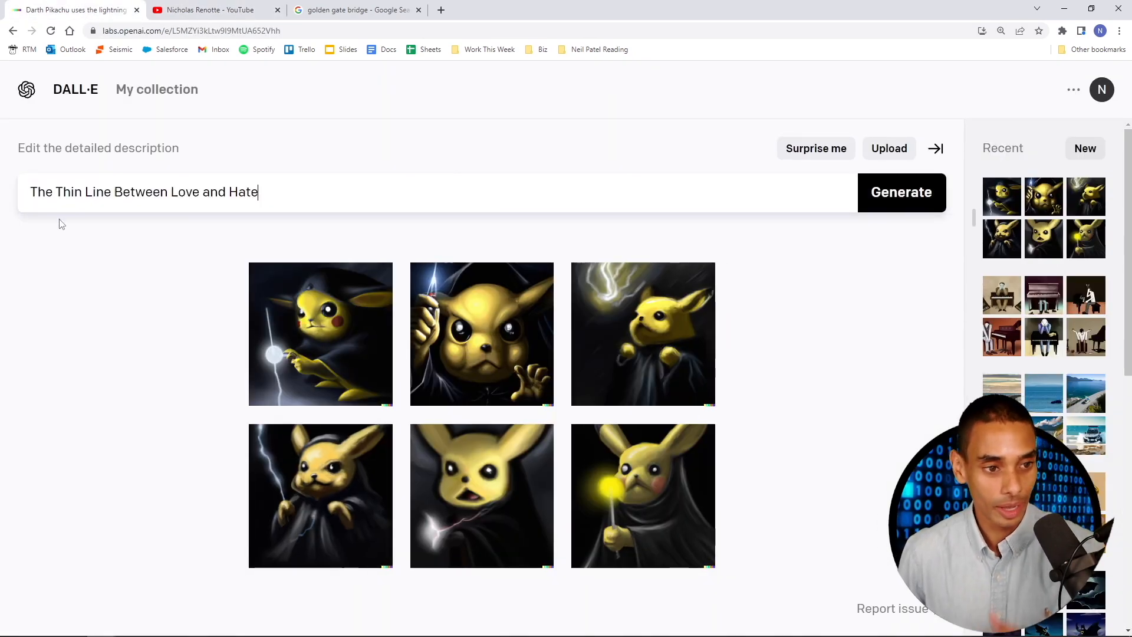
# - Generate 'The Thin Line Between Love and Hate' images and enlarge the phone-and-red-heart one
pyautogui.click(901, 192)
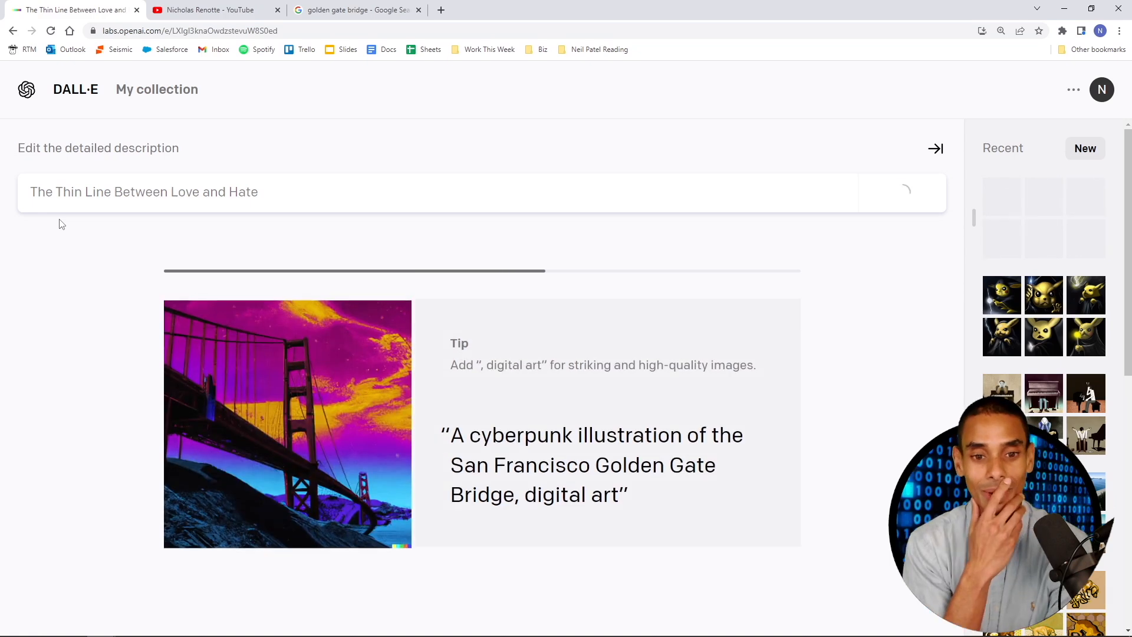
pyautogui.click(901, 191)
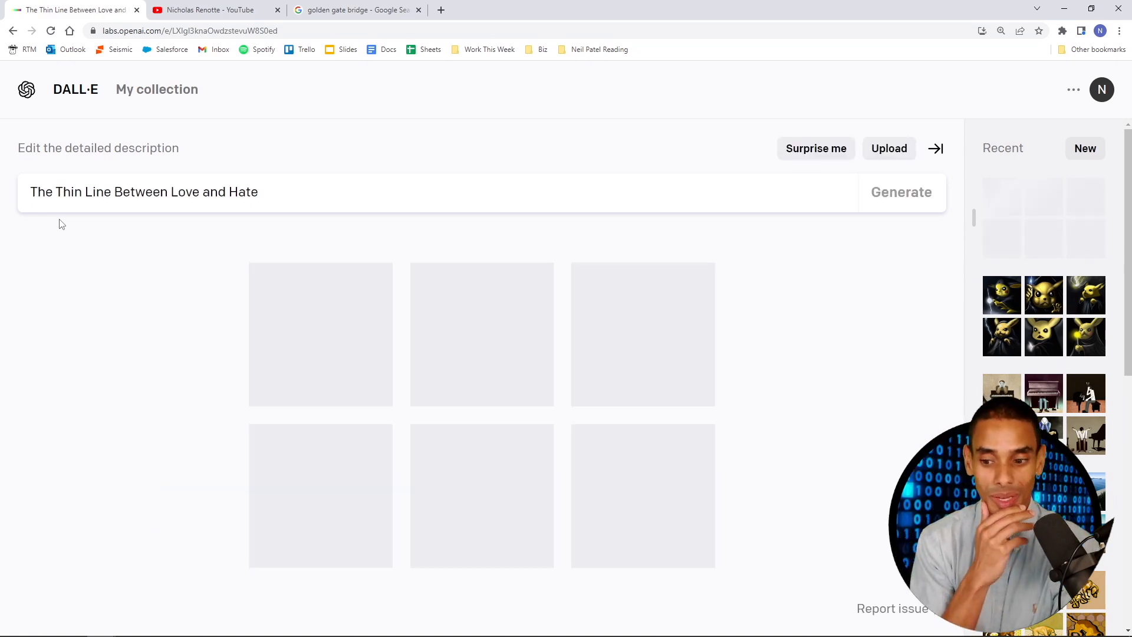
pyautogui.click(900, 191)
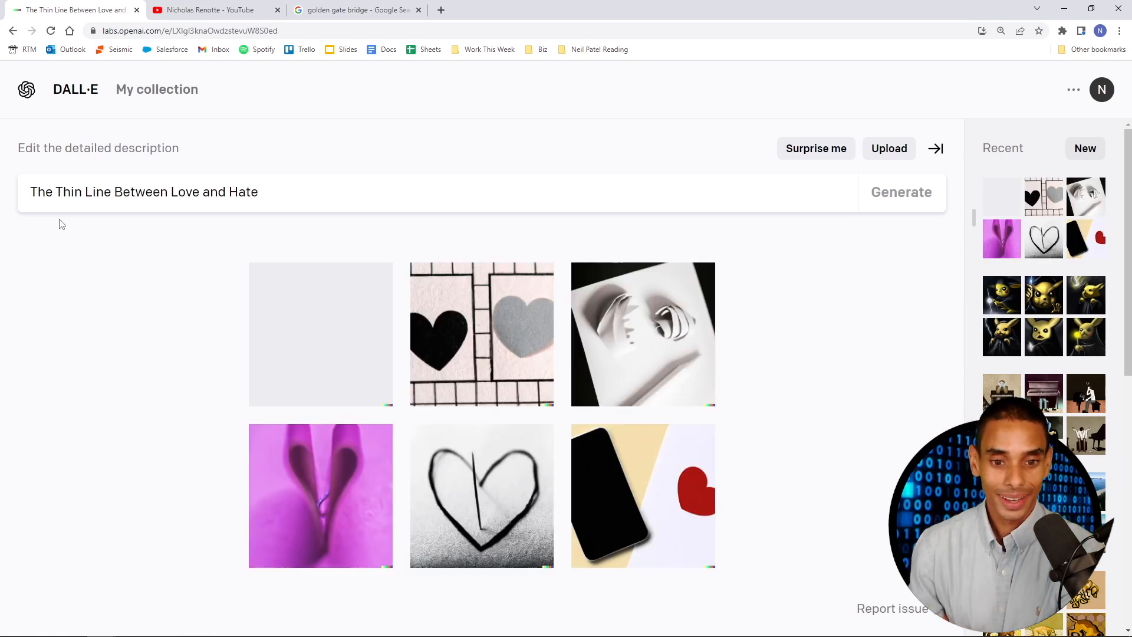
pyautogui.click(320, 333)
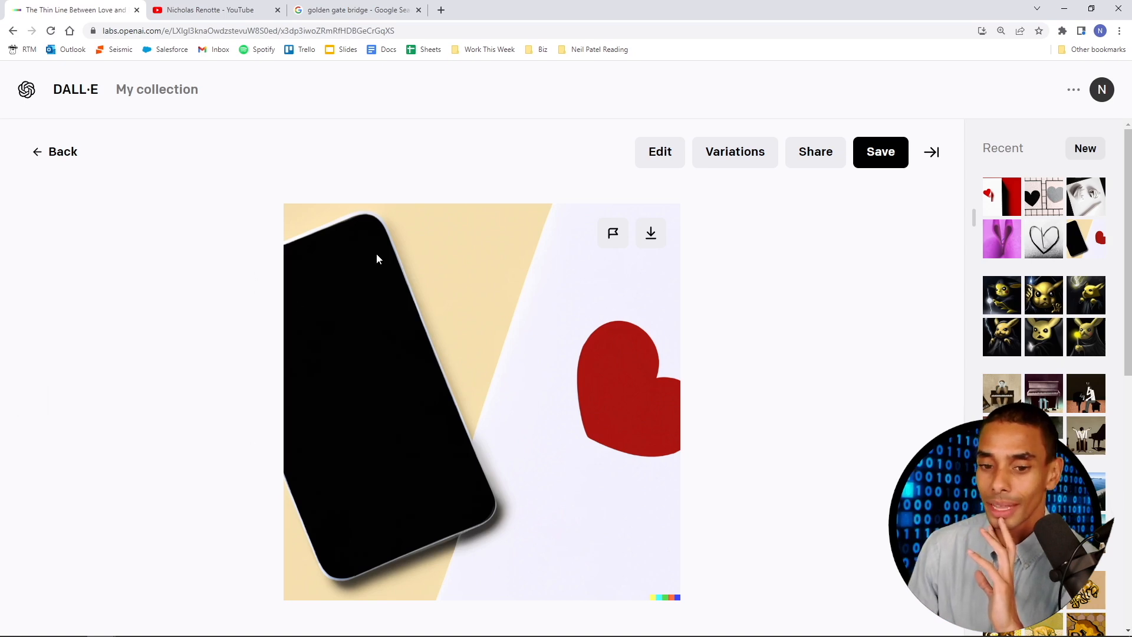
pyautogui.click(209, 10)
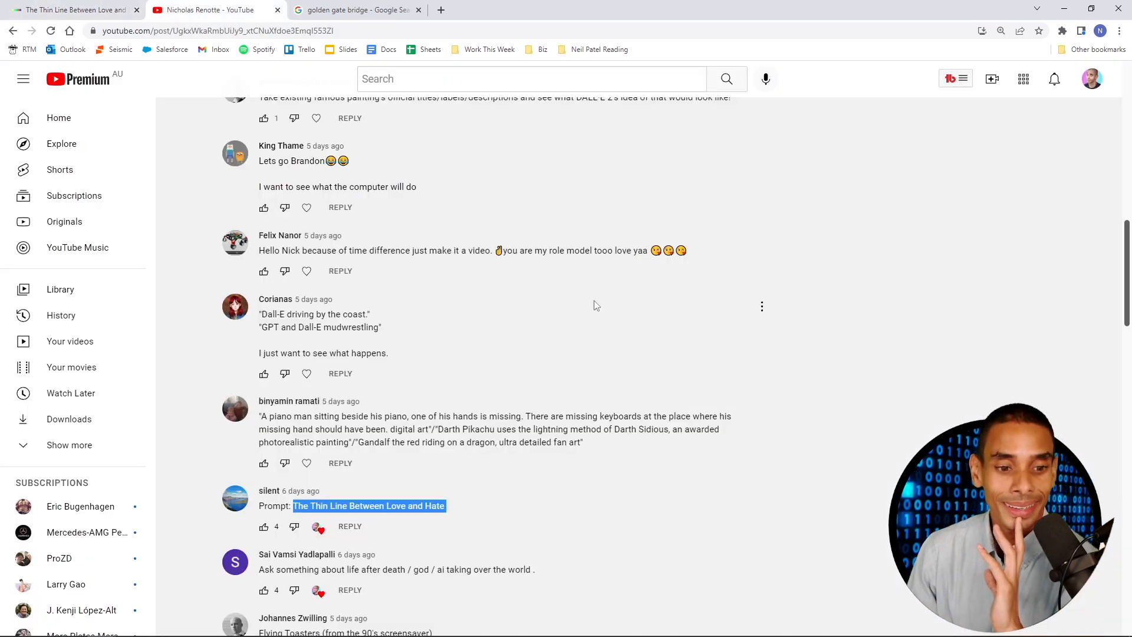
# - Scroll to the Flying Toasters comment and highlight 'flying toasters with wings'
pyautogui.scroll(-3)
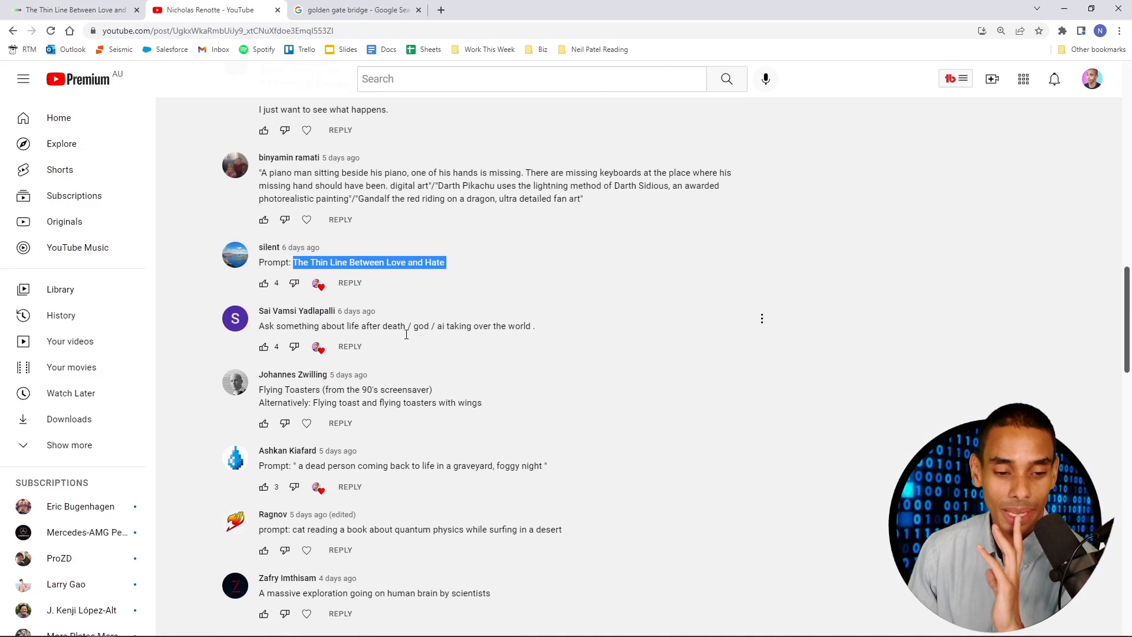
pyautogui.scroll(-3)
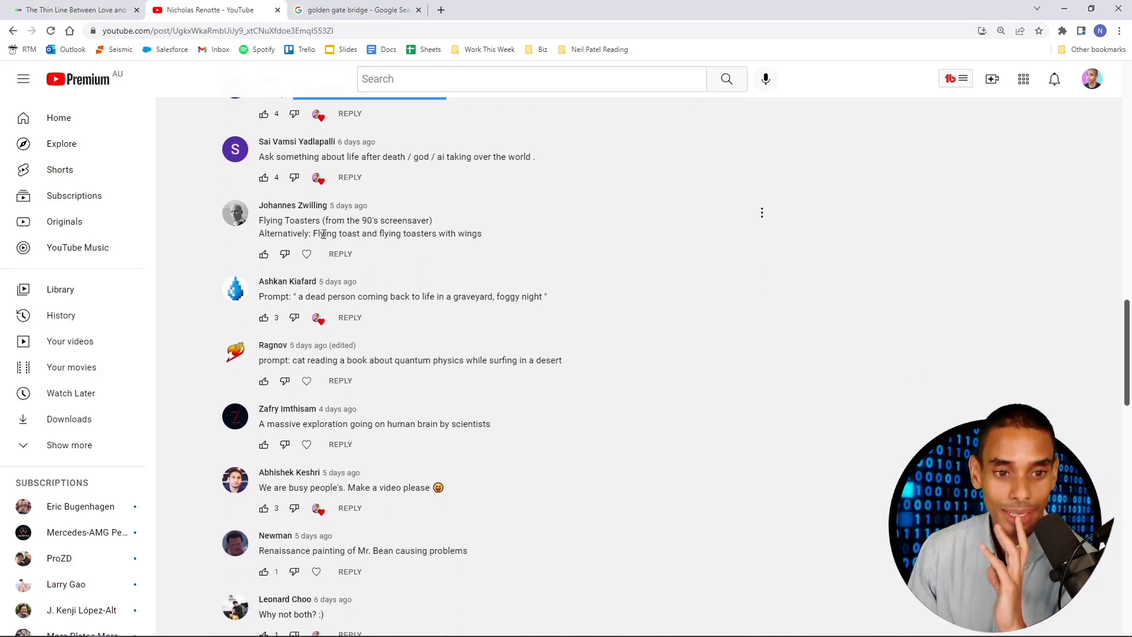
pyautogui.doubleClick(325, 234)
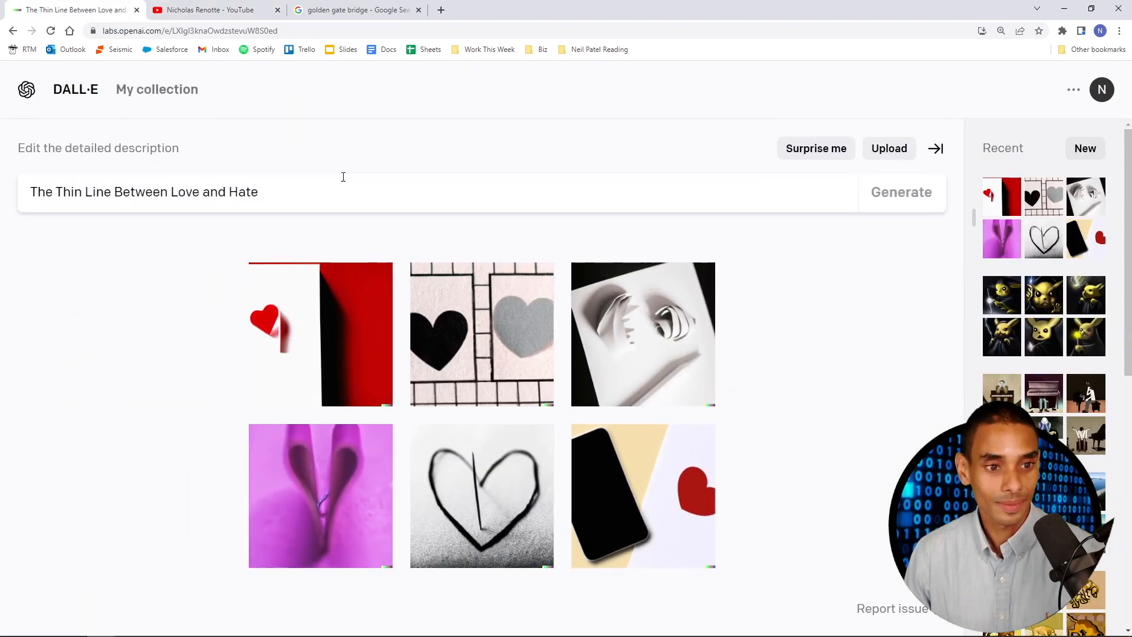
# - Generate 'flying toasters with wings' images and view the third one full size
pyautogui.click(210, 10)
pyautogui.write('flying toasters with wings')
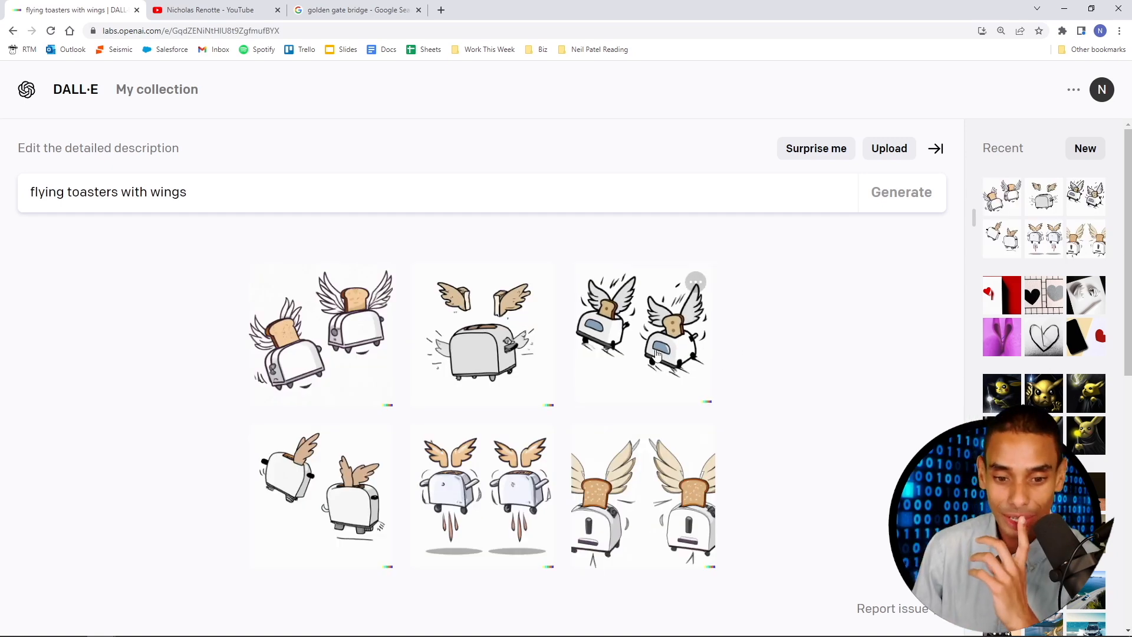
pyautogui.click(642, 334)
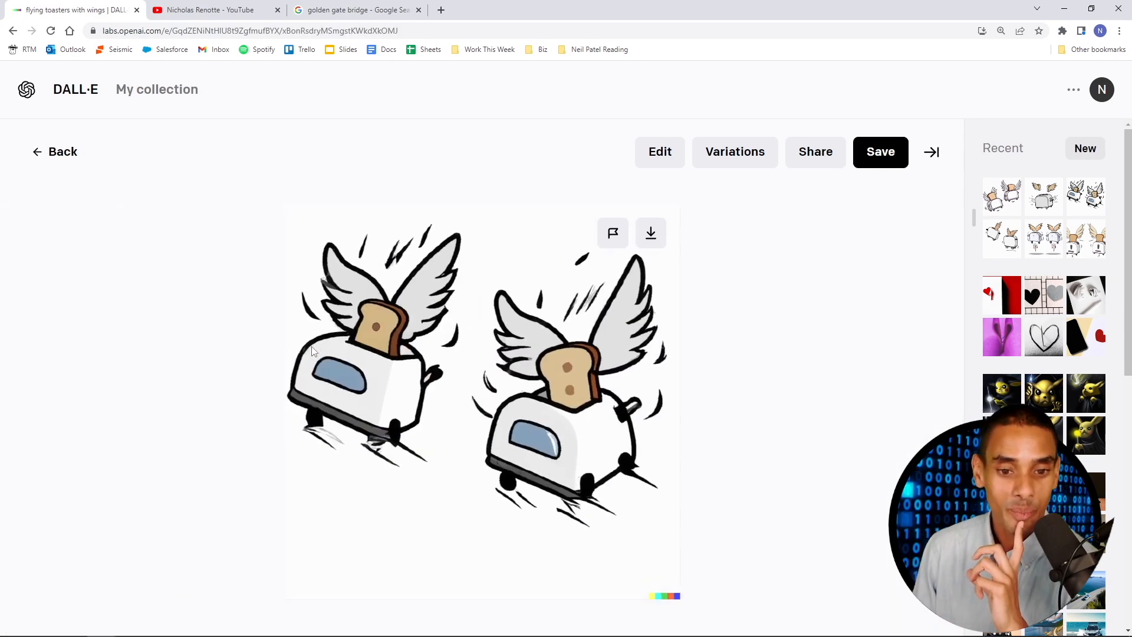
pyautogui.click(210, 9)
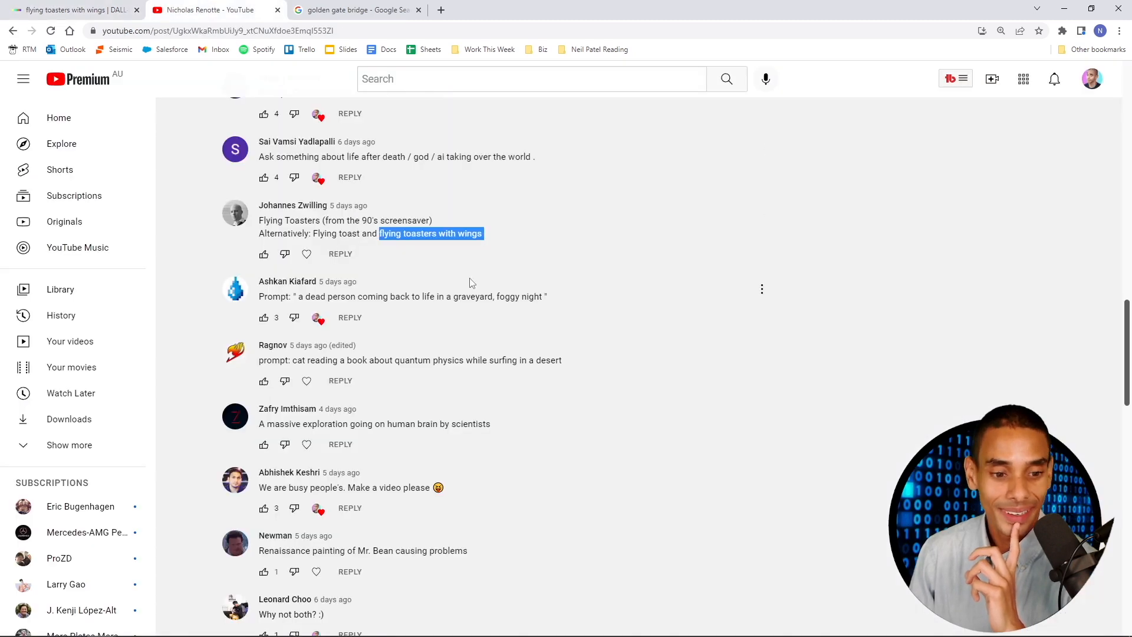
# - Scroll to the 'Renaissance painting of Mr. Bean causing problems' comment and return to DALL·E
pyautogui.scroll(-3)
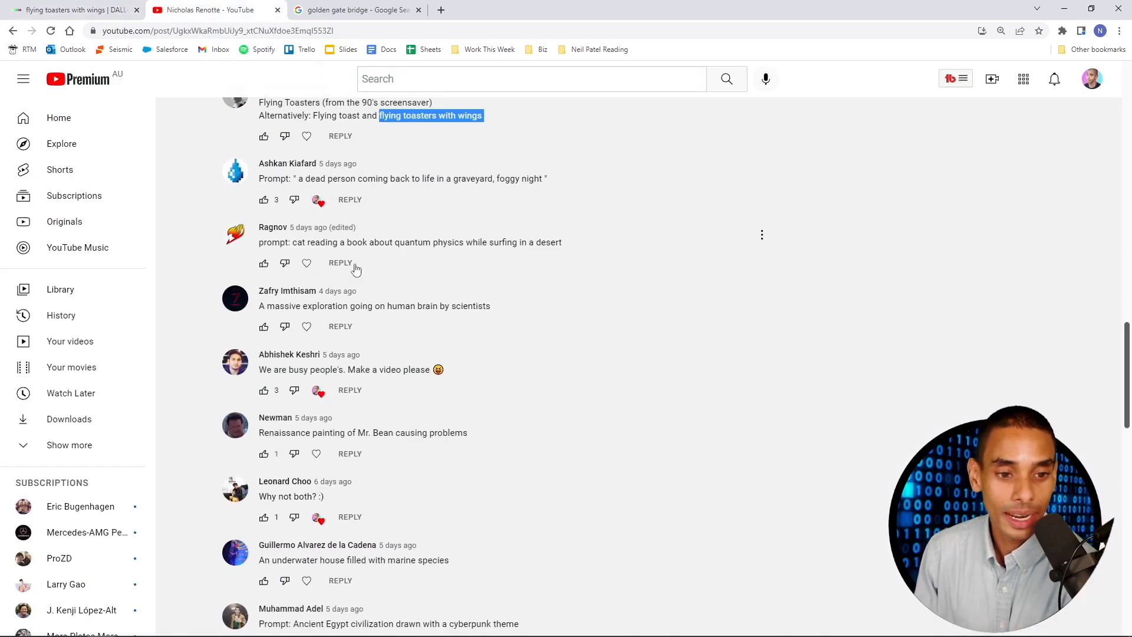
pyautogui.scroll(-3)
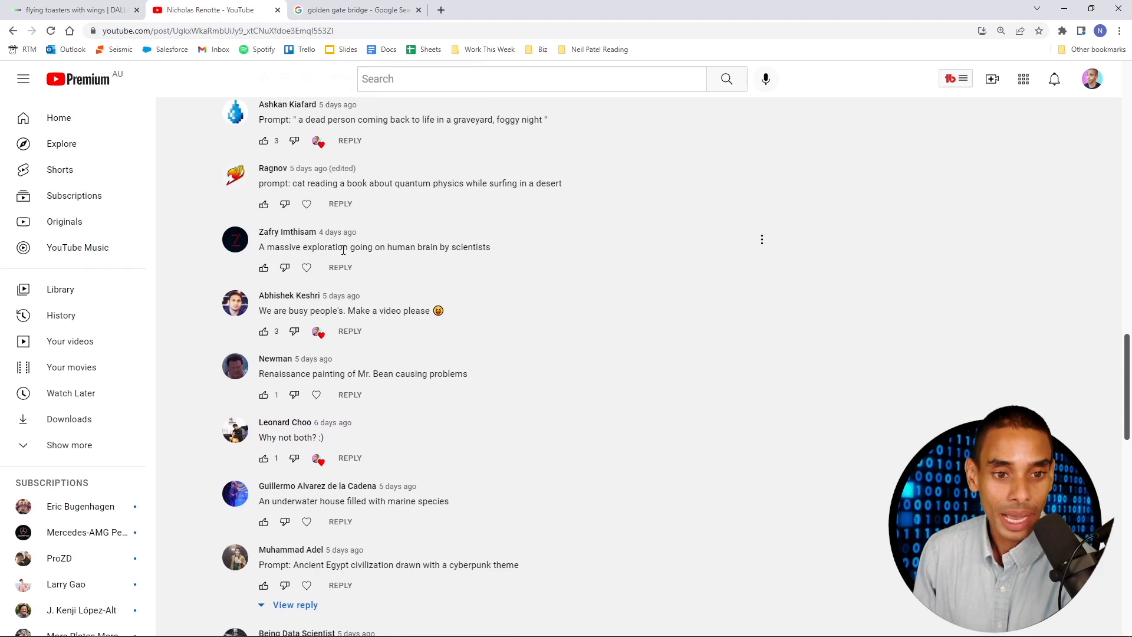
pyautogui.scroll(-3)
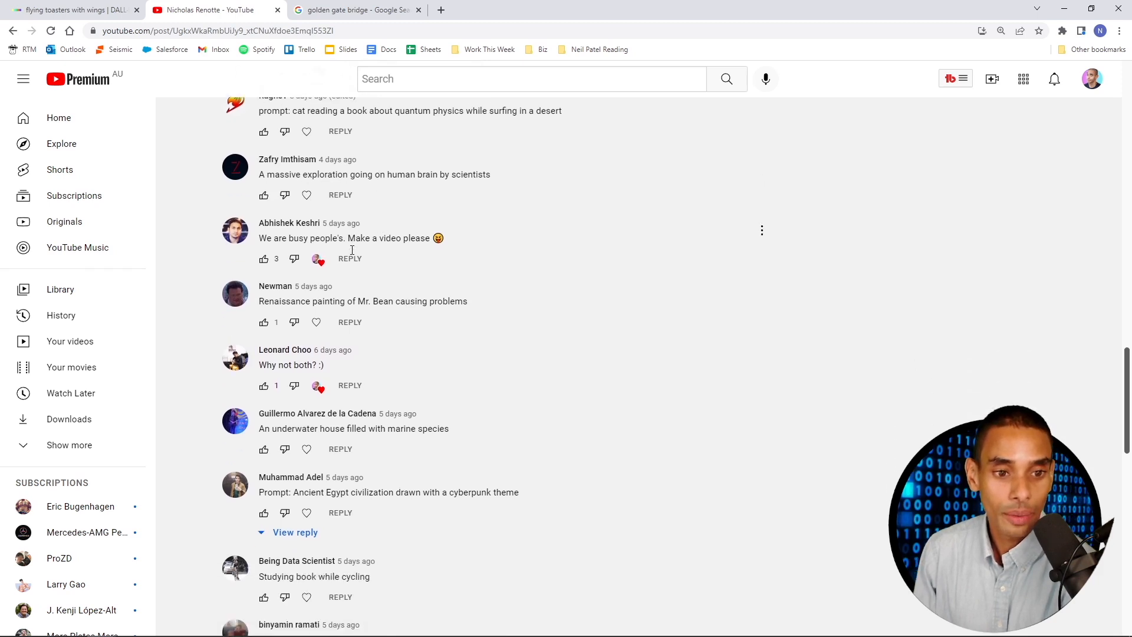
pyautogui.scroll(-3)
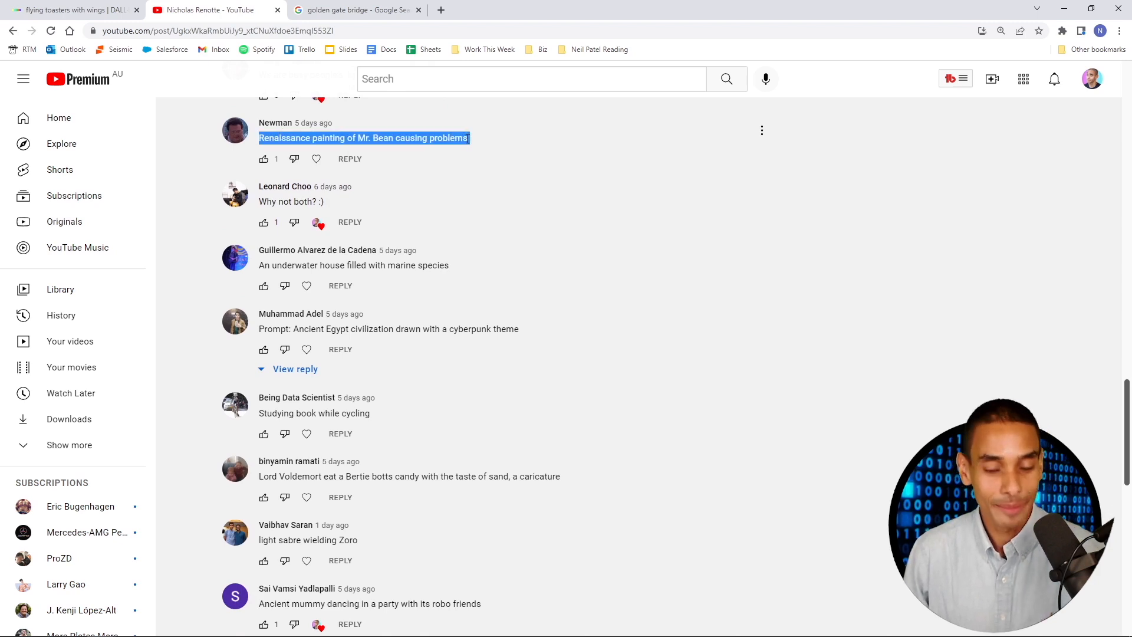
pyautogui.click(69, 9)
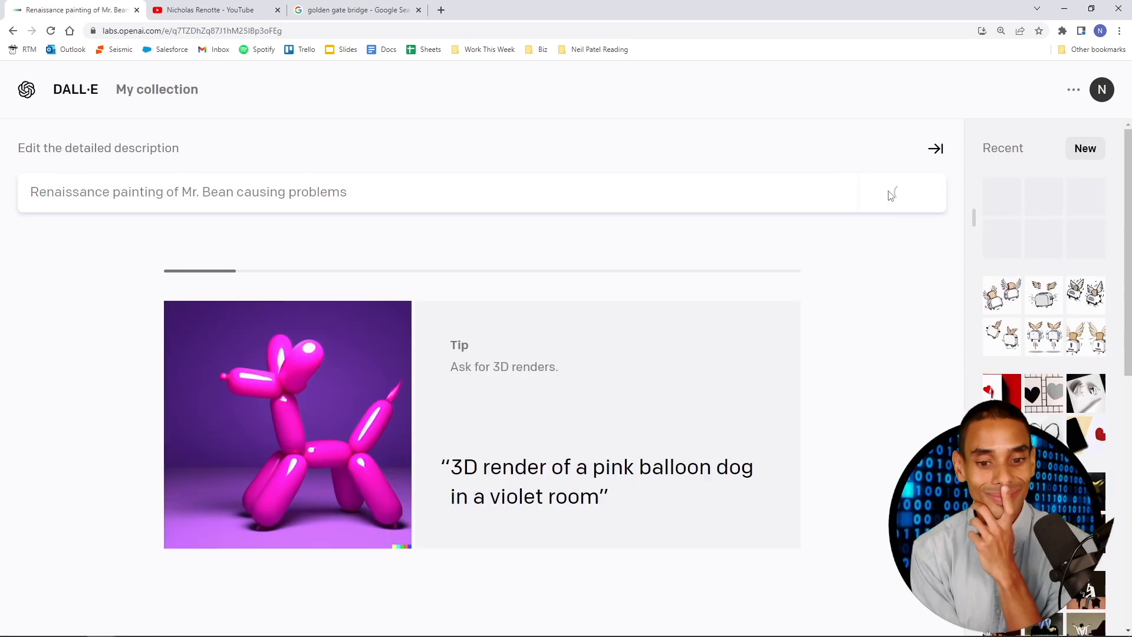
# - Generate the Renaissance Mr. Bean painting images
pyautogui.click(901, 192)
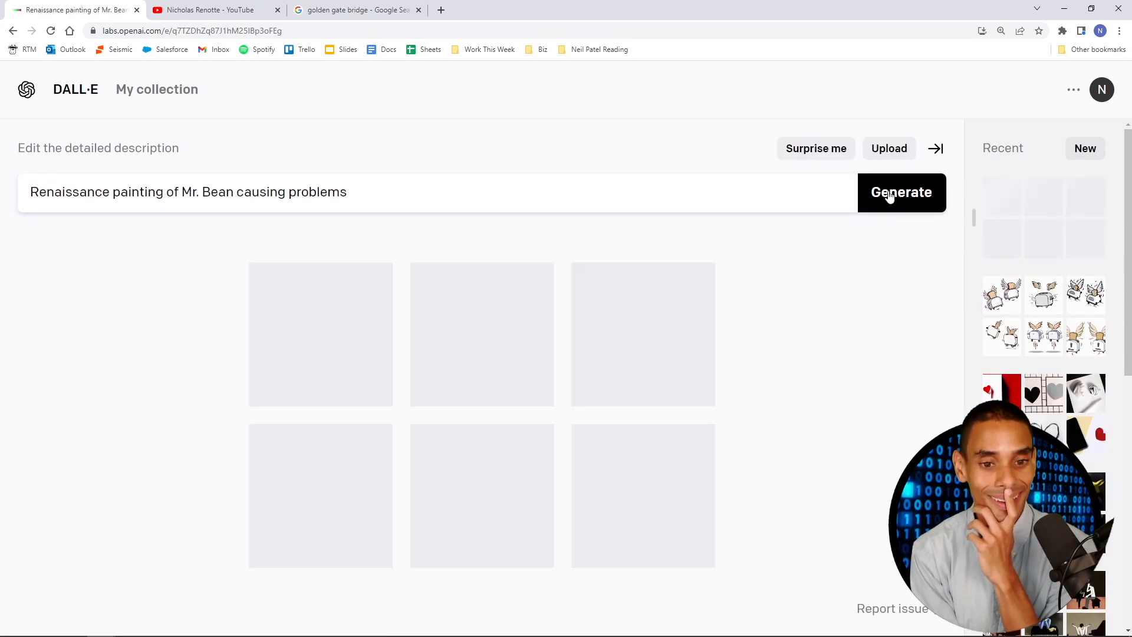
pyautogui.click(901, 193)
pyautogui.write('a')
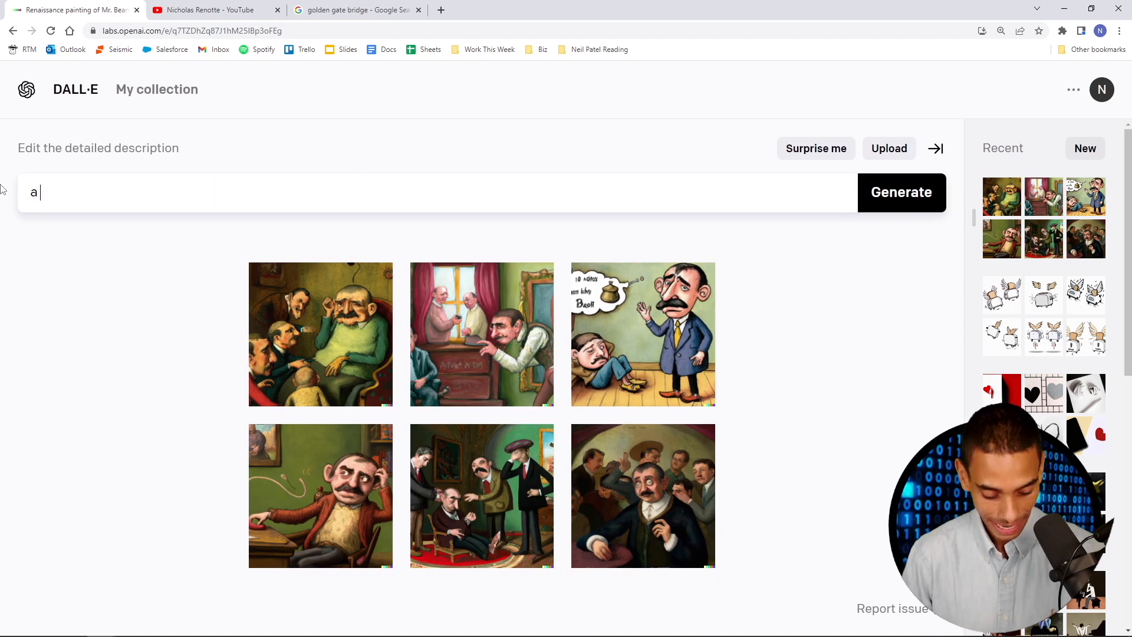
# - Generate images for 'a data scientist trying to solve a coding problem as a cartoon'
pyautogui.write('data scienc')
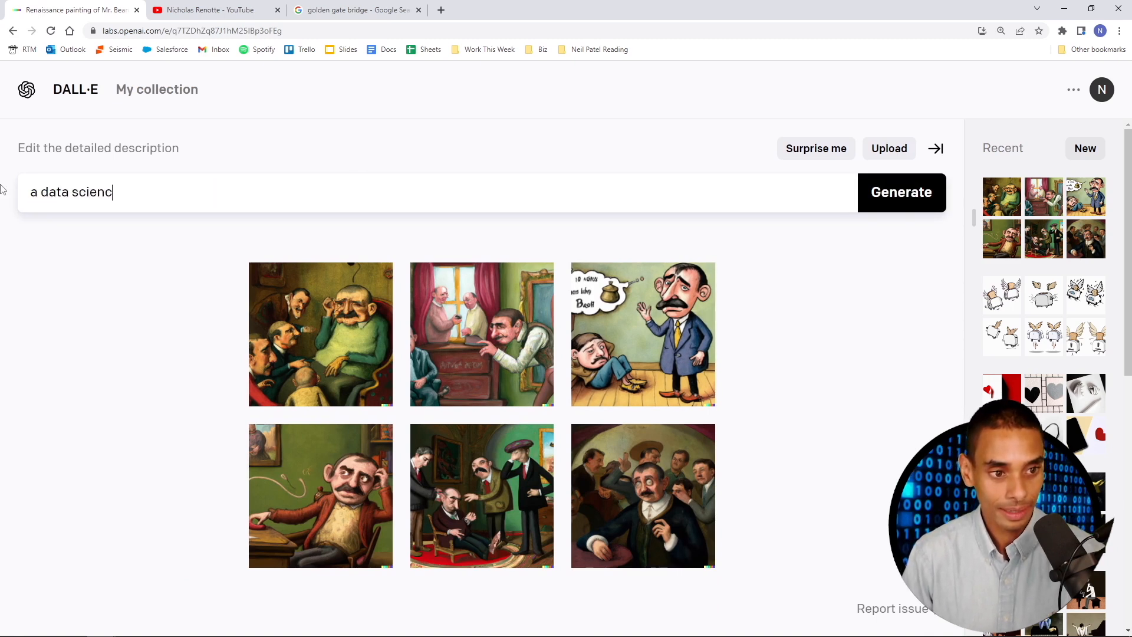
pyautogui.write('tist cartoo')
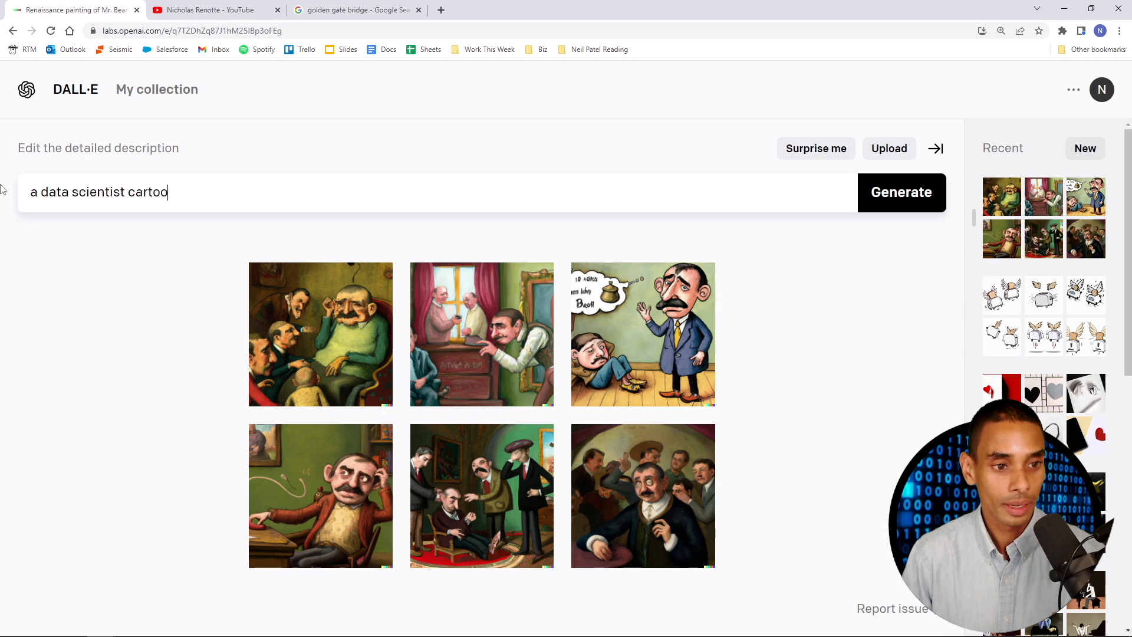
pyautogui.write('n')
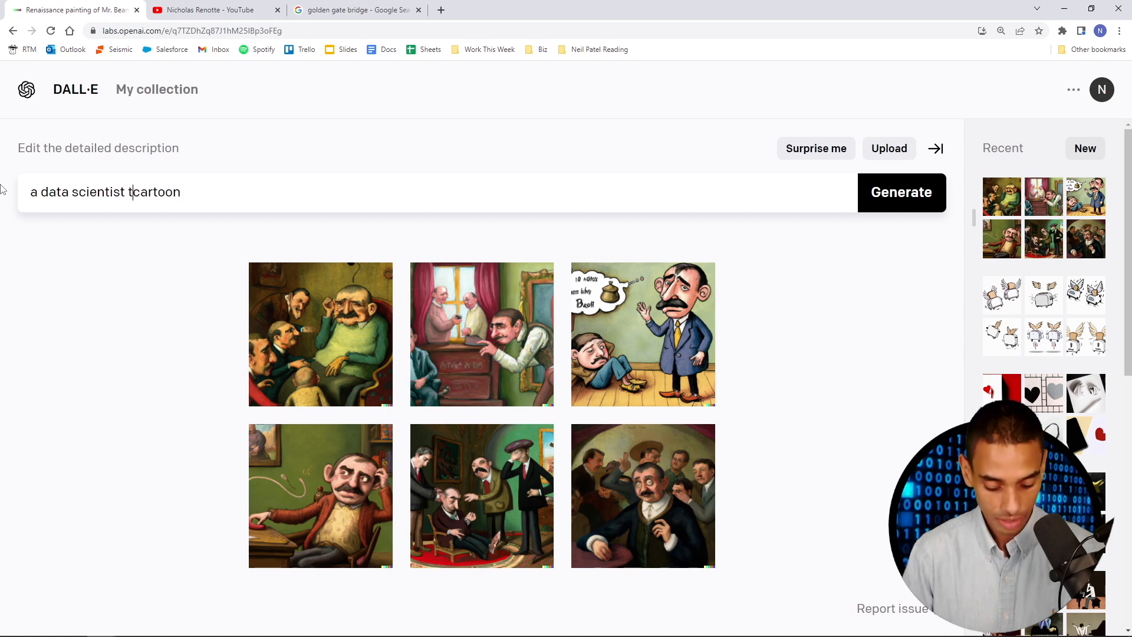
pyautogui.write('trying to solve')
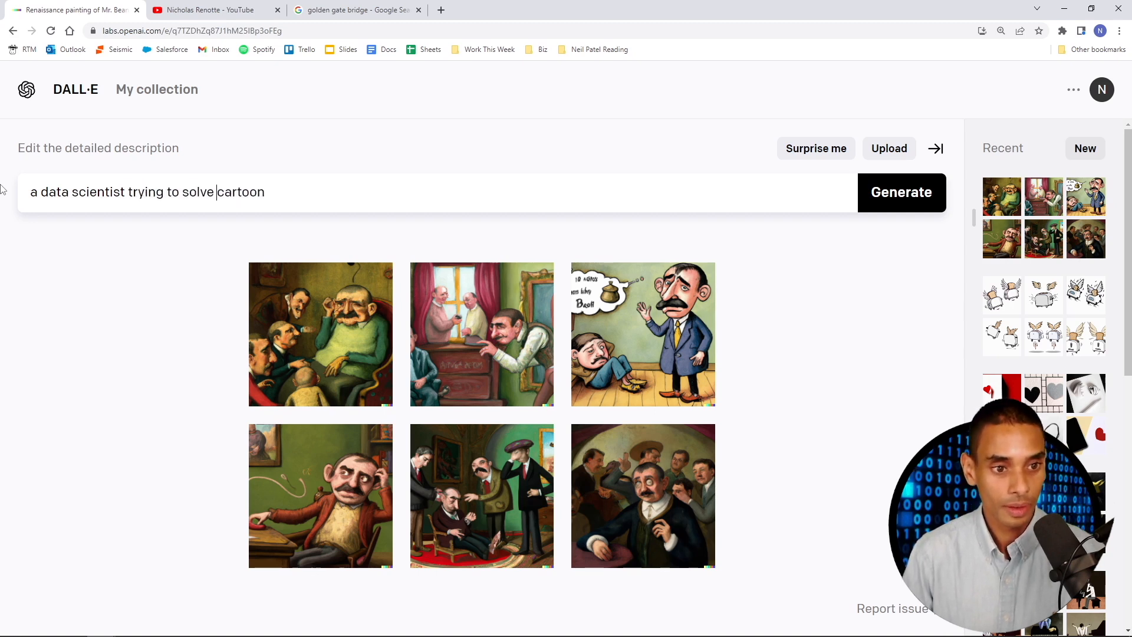
pyautogui.write('a coding prob')
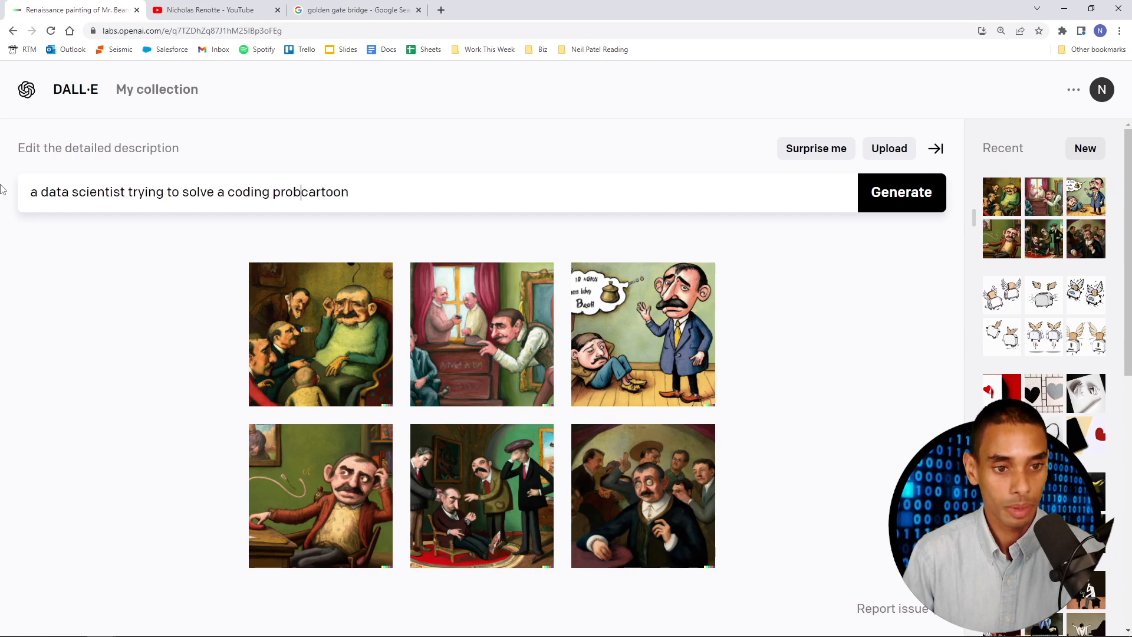
pyautogui.click(901, 192)
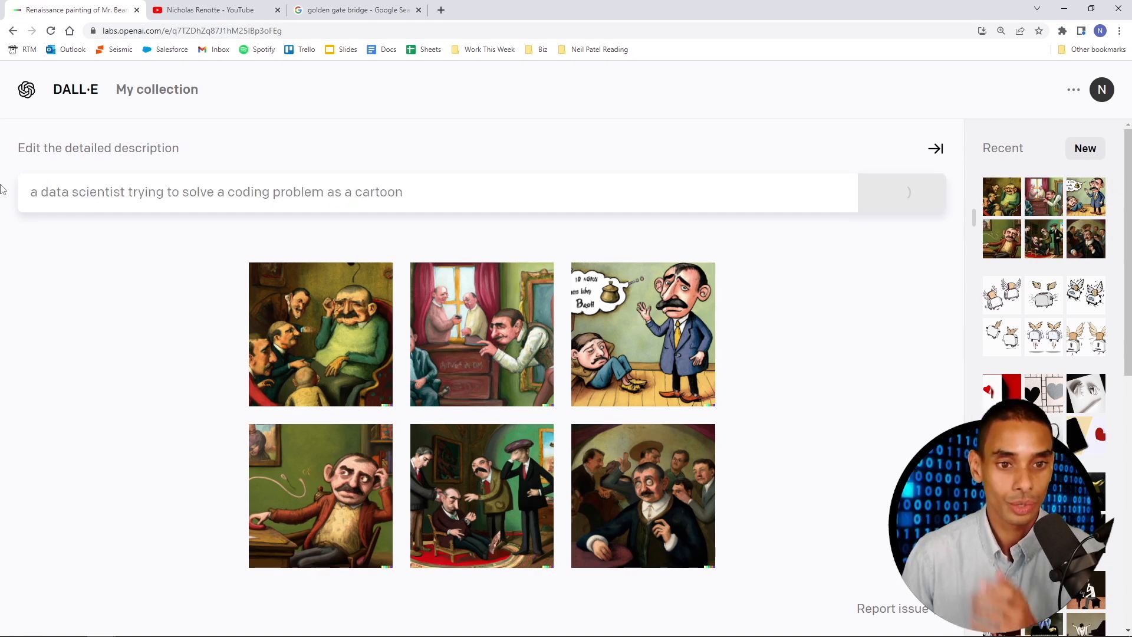
pyautogui.click(908, 192)
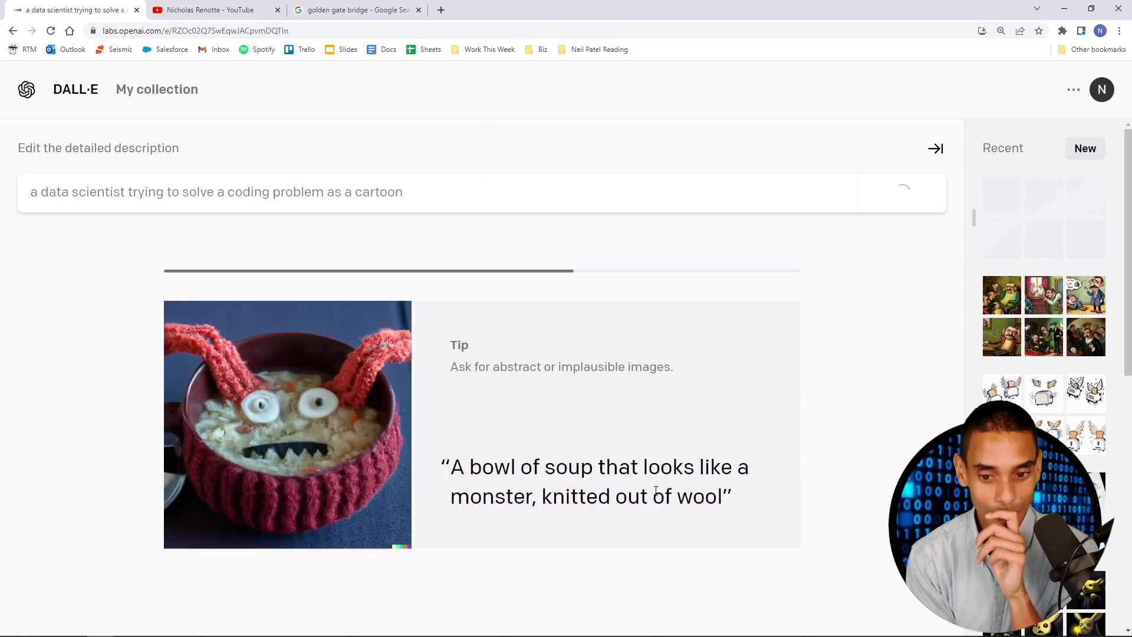
# - View the pink-faced coder and the coder with glasses cartoons full size, then return
pyautogui.click(900, 191)
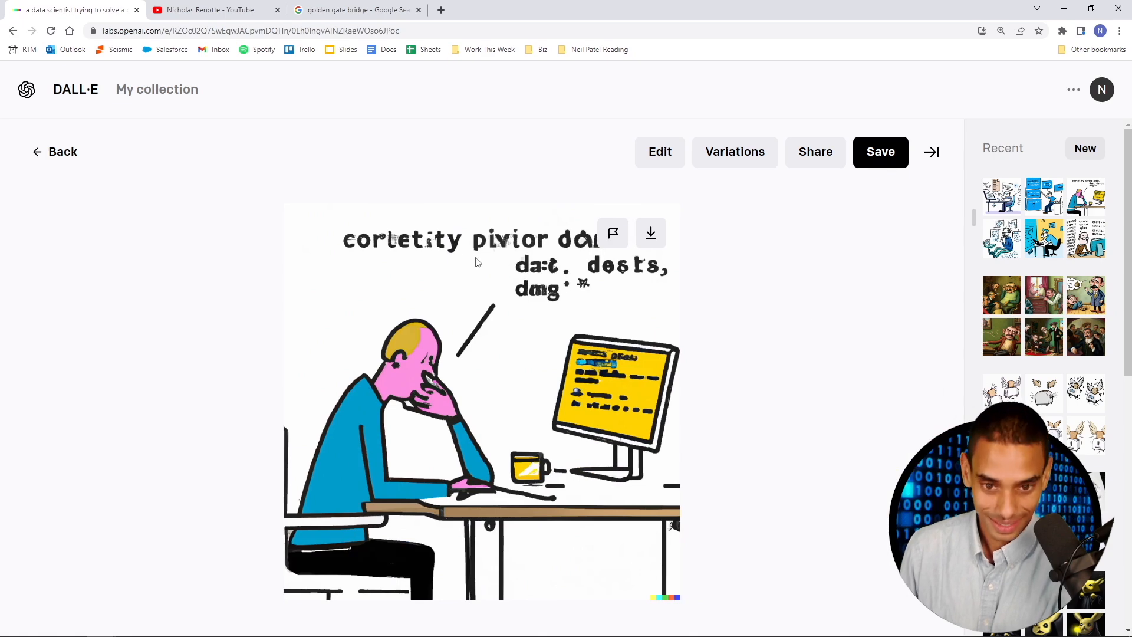
pyautogui.moveTo(545, 252)
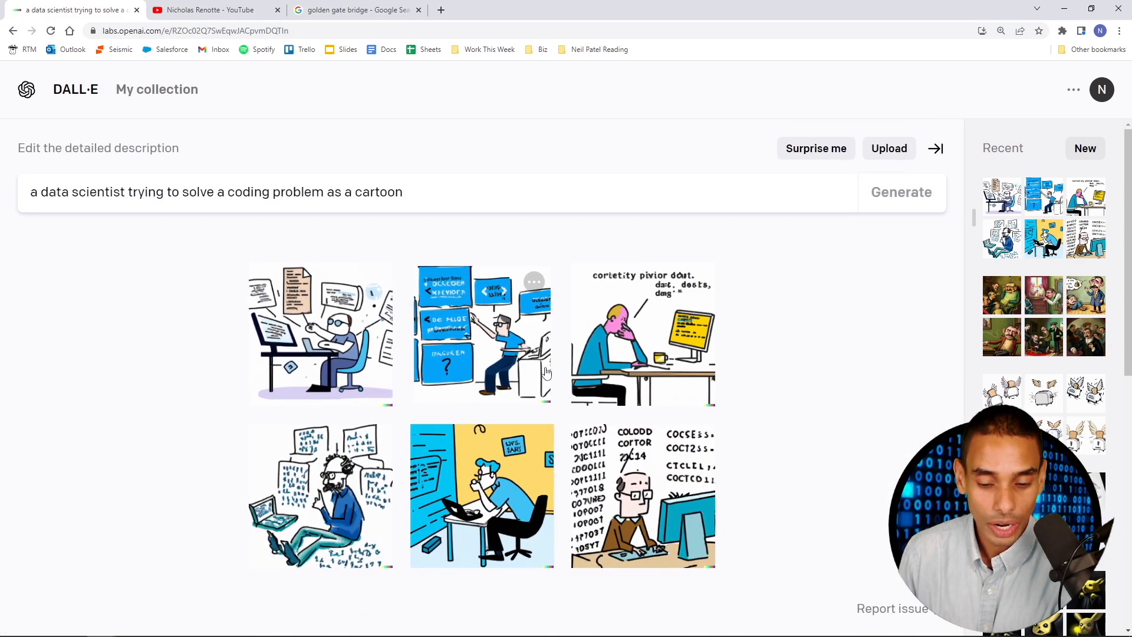
pyautogui.click(641, 495)
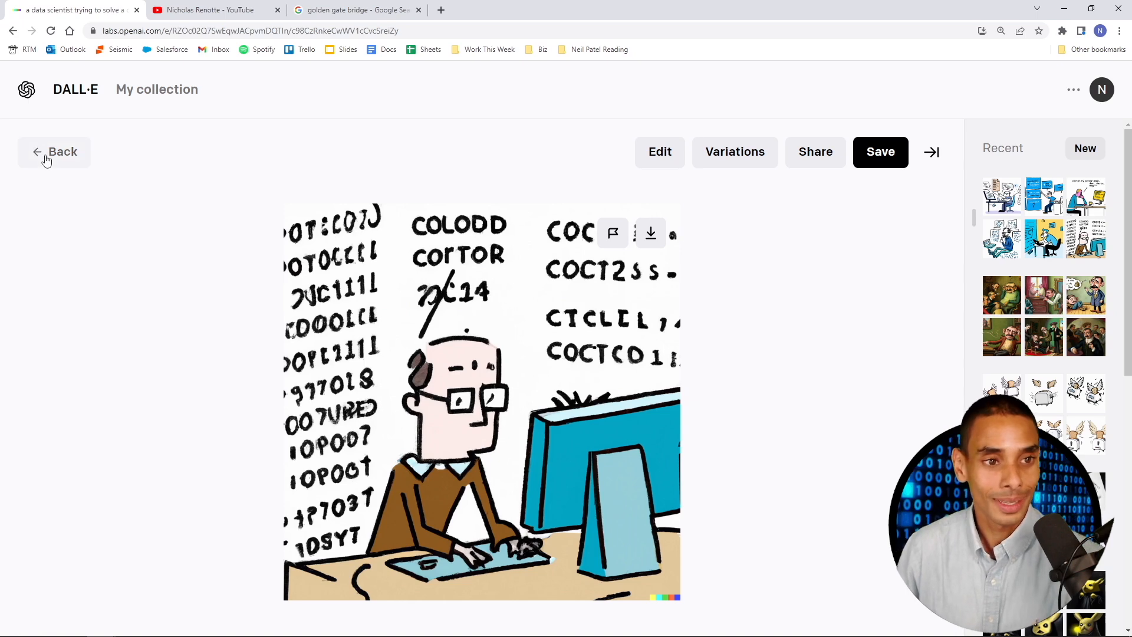
pyautogui.click(209, 9)
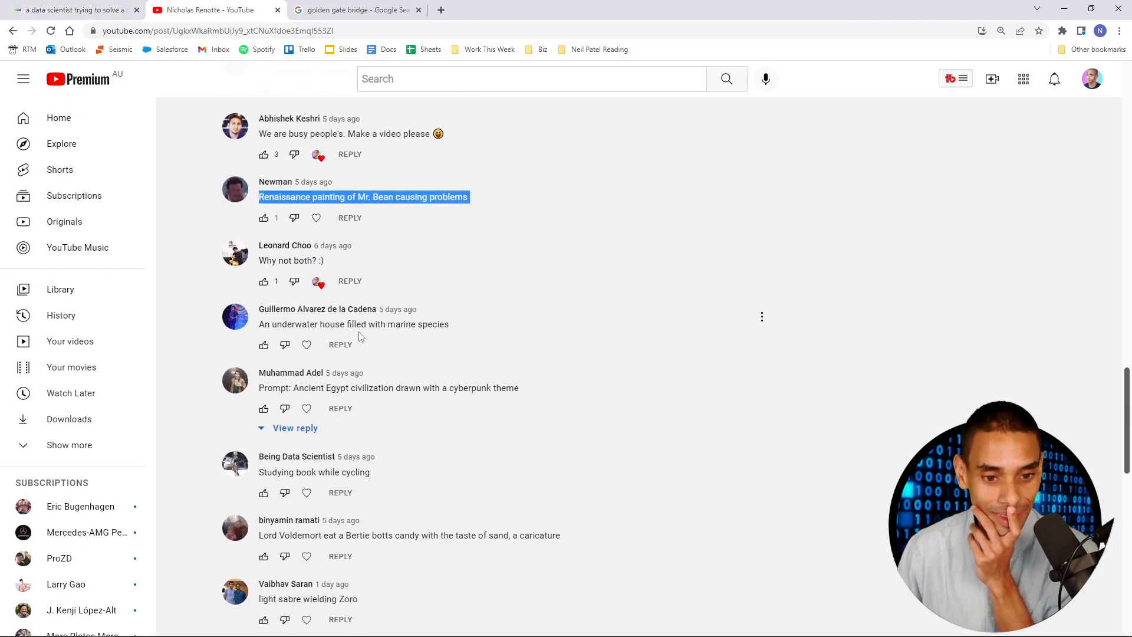
# - Highlight the 'Ancient Egypt civilization drawn with a cyberpunk theme' comment and return to YouTube comments
pyautogui.scroll(-3)
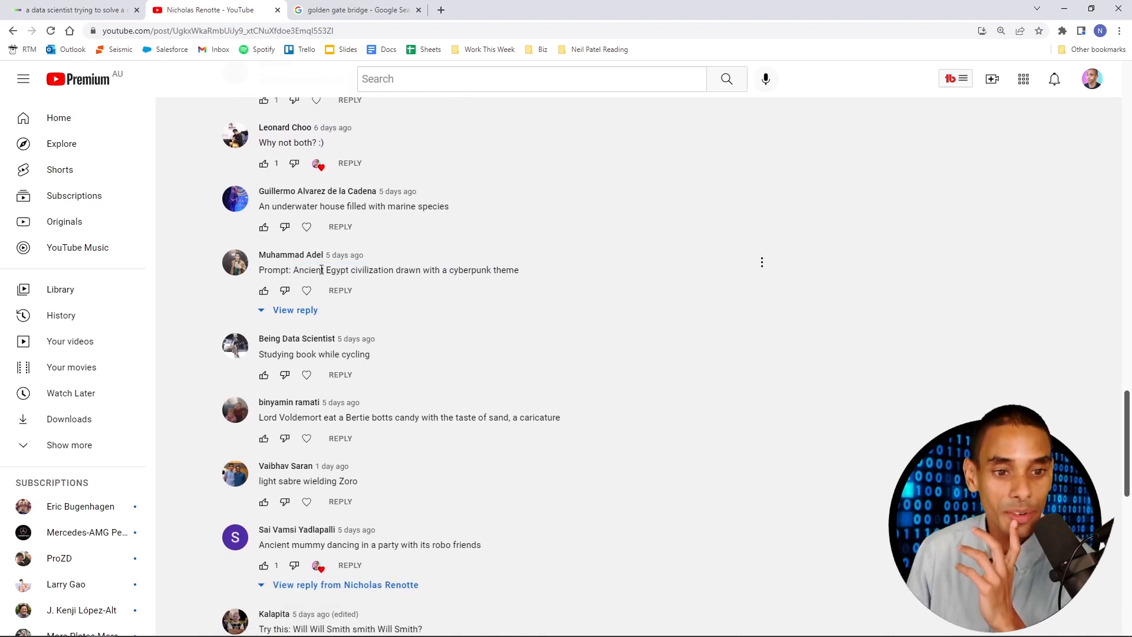
pyautogui.moveTo(293, 269); pyautogui.dragTo(492, 270)
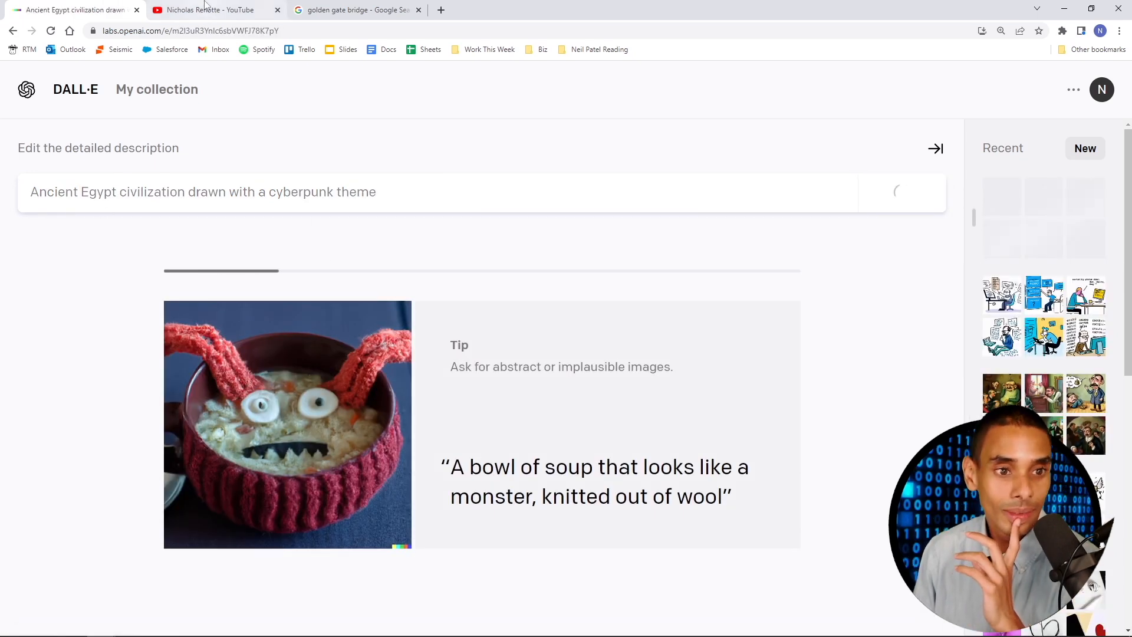
pyautogui.click(210, 9)
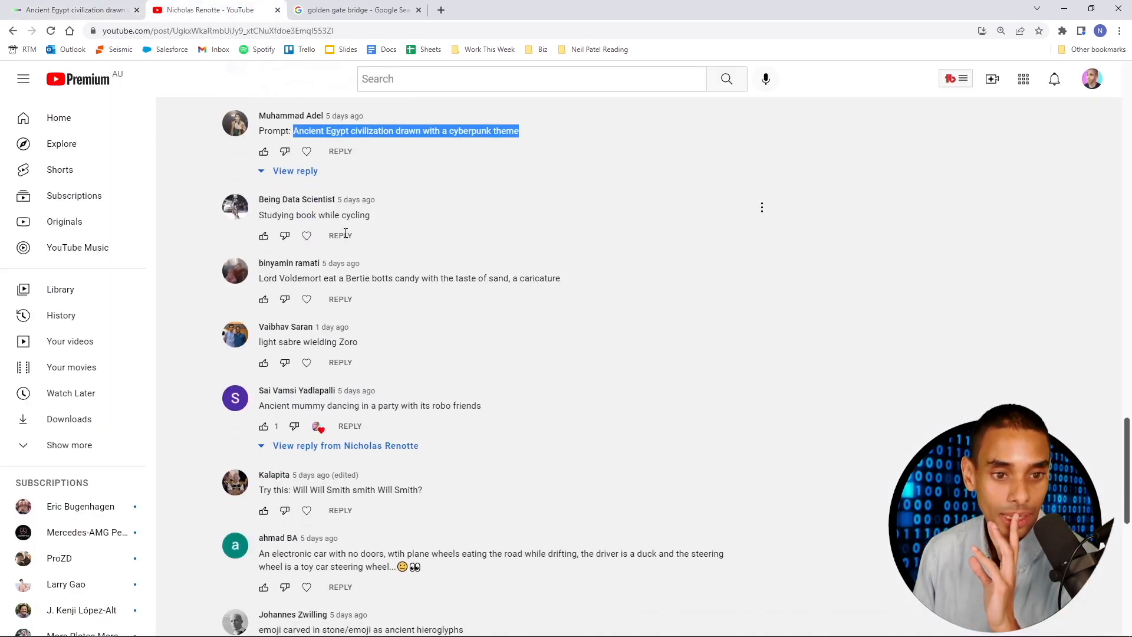
# - Expand the reply under the dancing mummy comment, select its prompt, and return to DALL·E
pyautogui.scroll(-3)
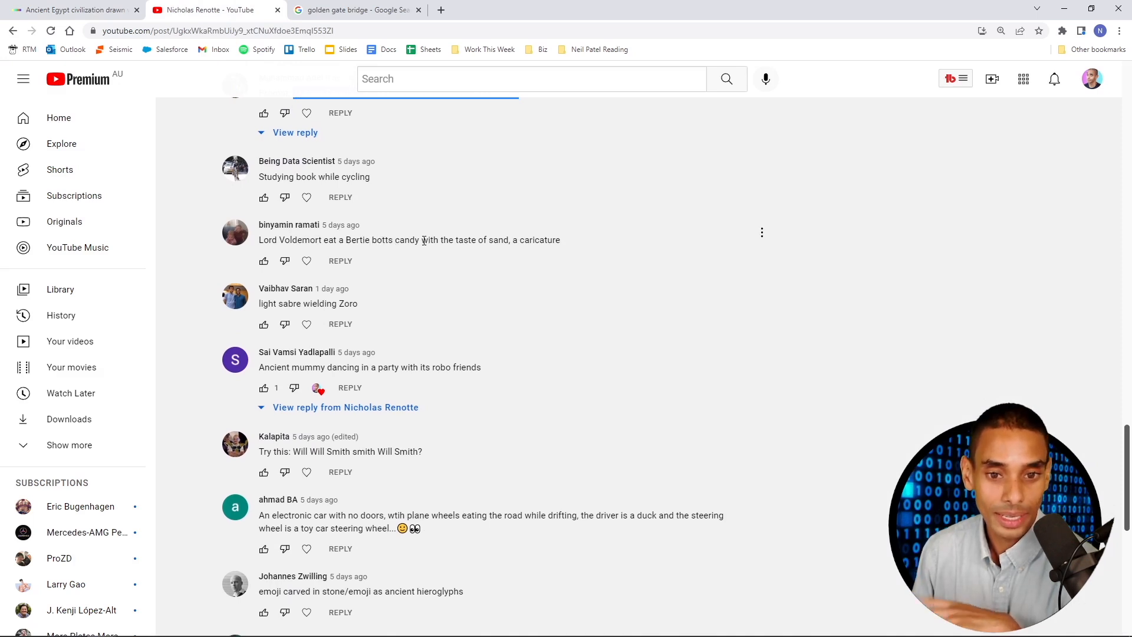
pyautogui.scroll(-3)
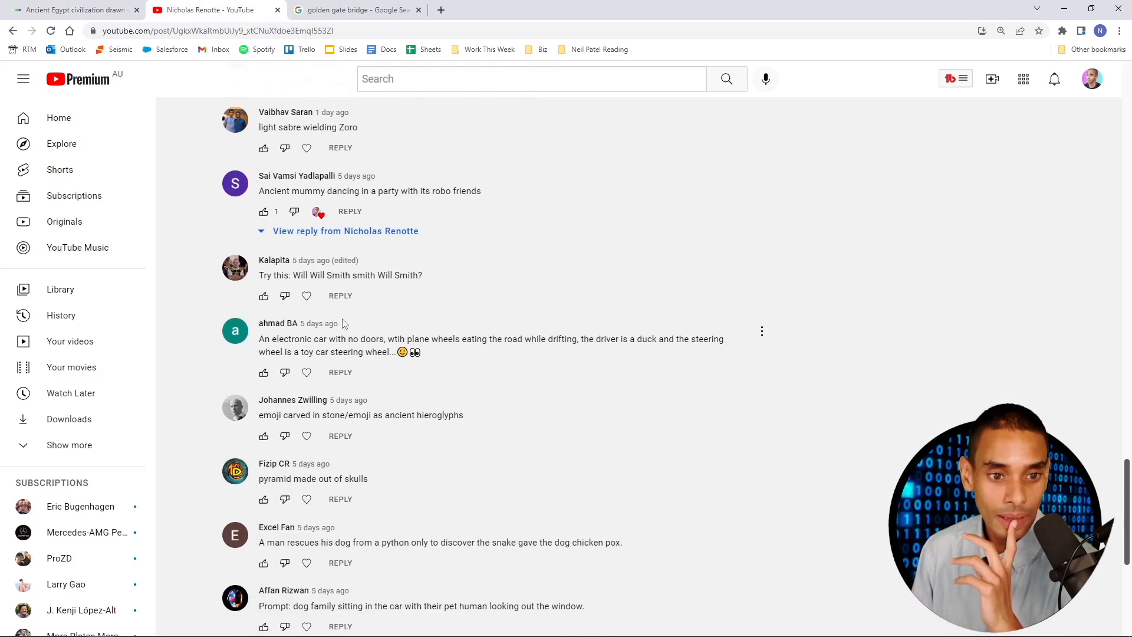
pyautogui.scroll(-3)
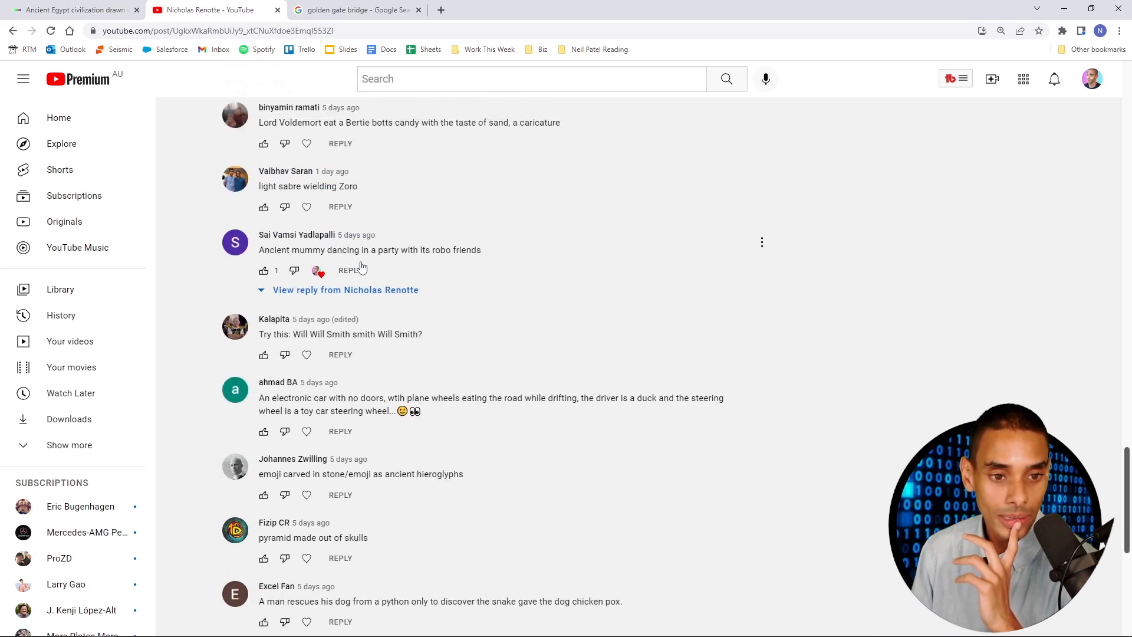
pyautogui.click(345, 290)
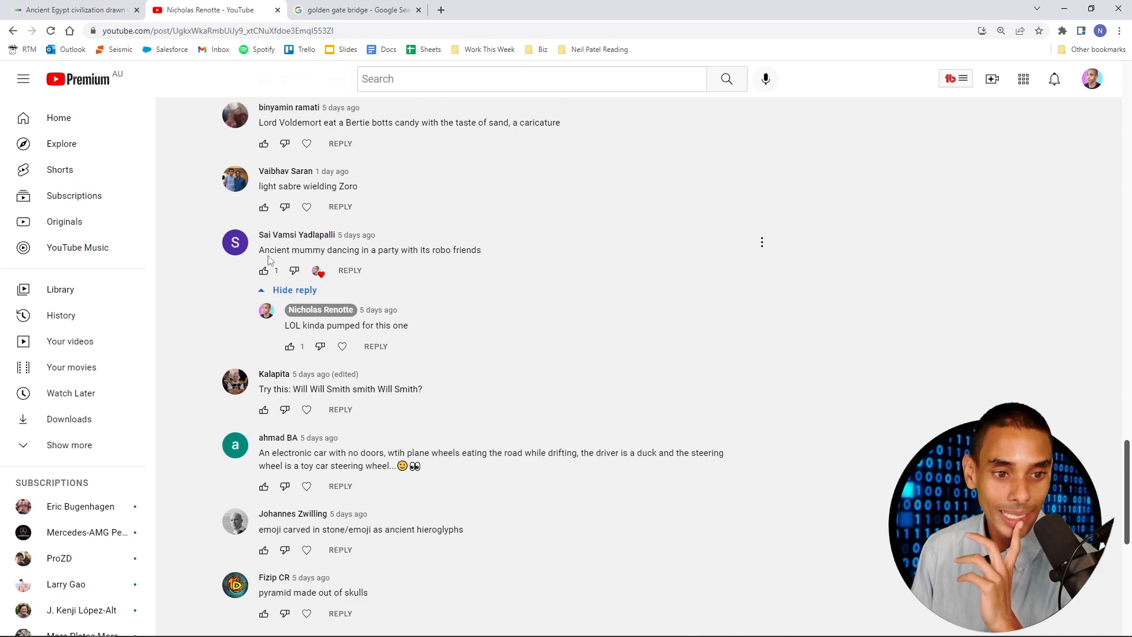
pyautogui.tripleClick(369, 250)
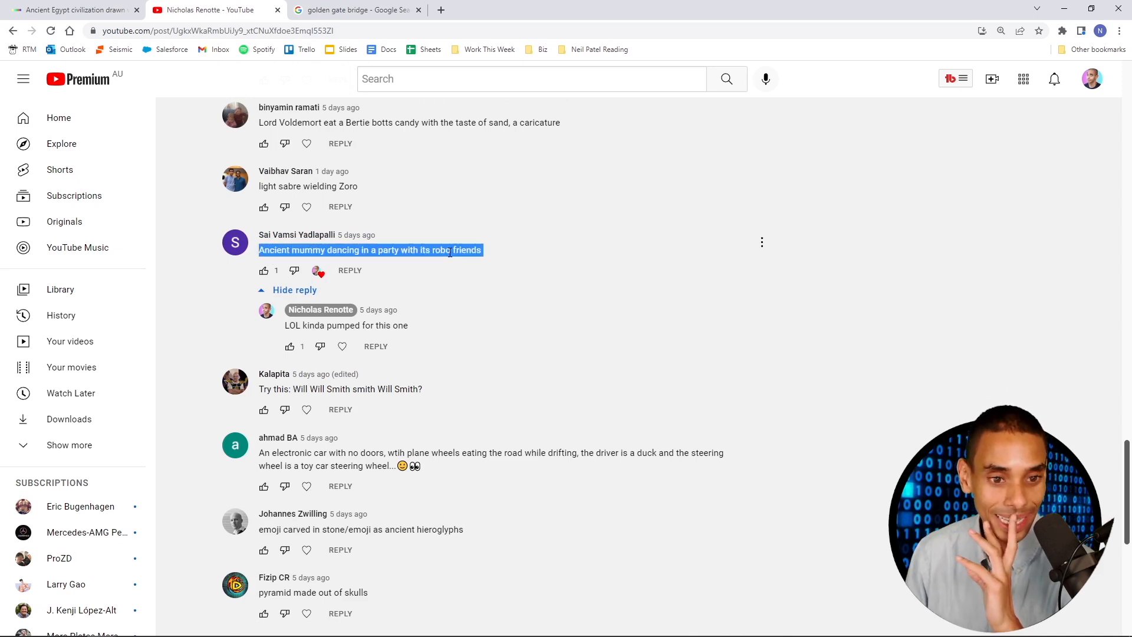
pyautogui.scroll(-3)
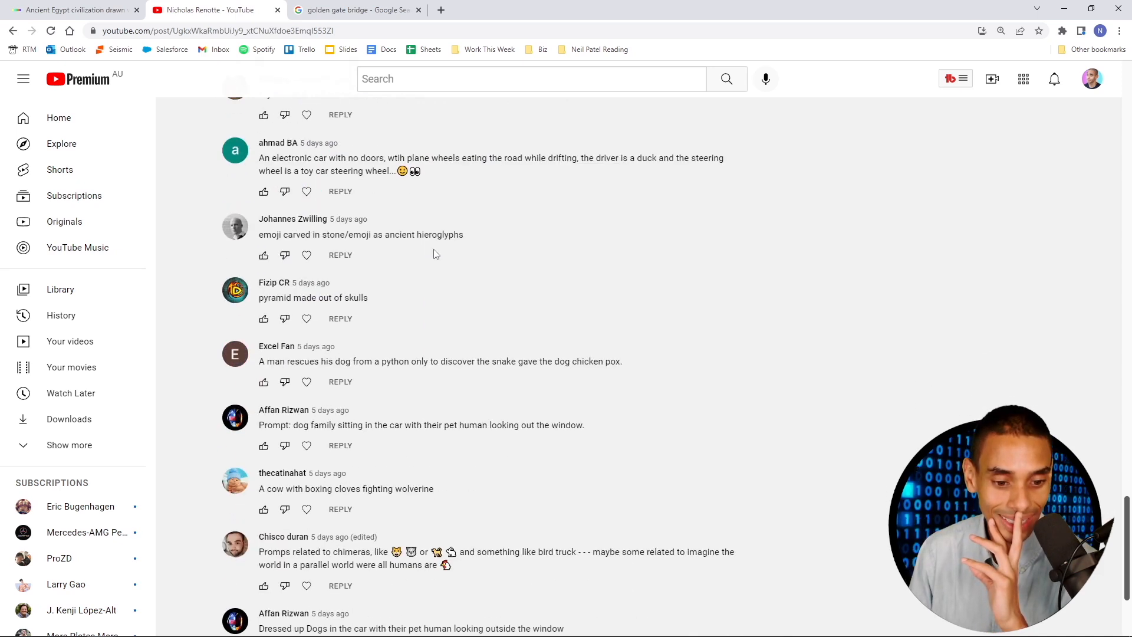
pyautogui.scroll(-3)
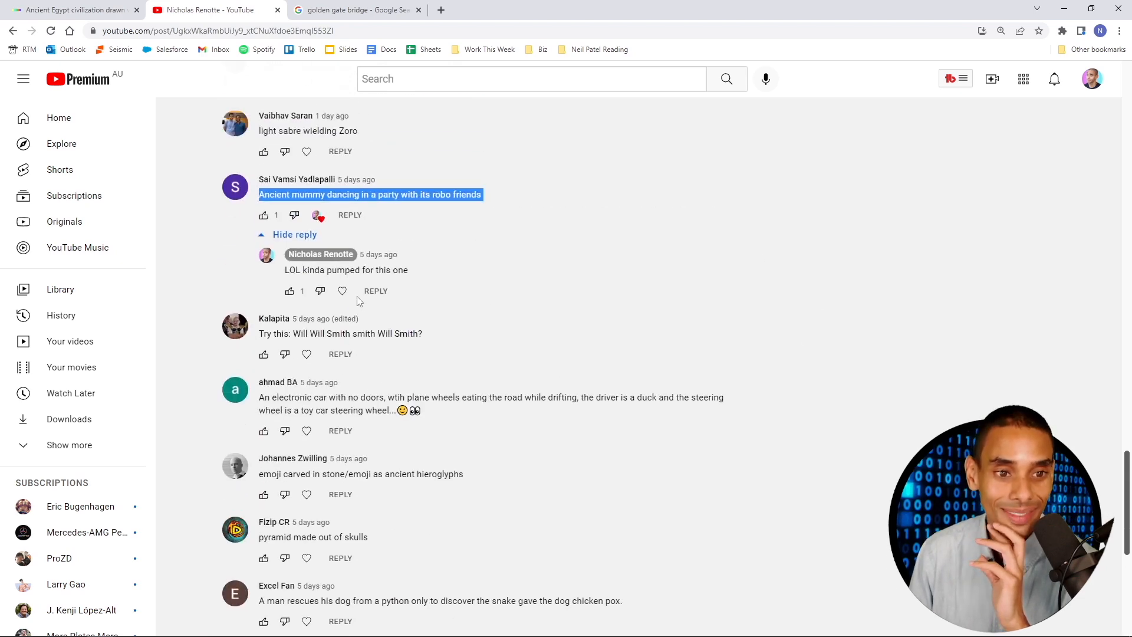
pyautogui.click(72, 10)
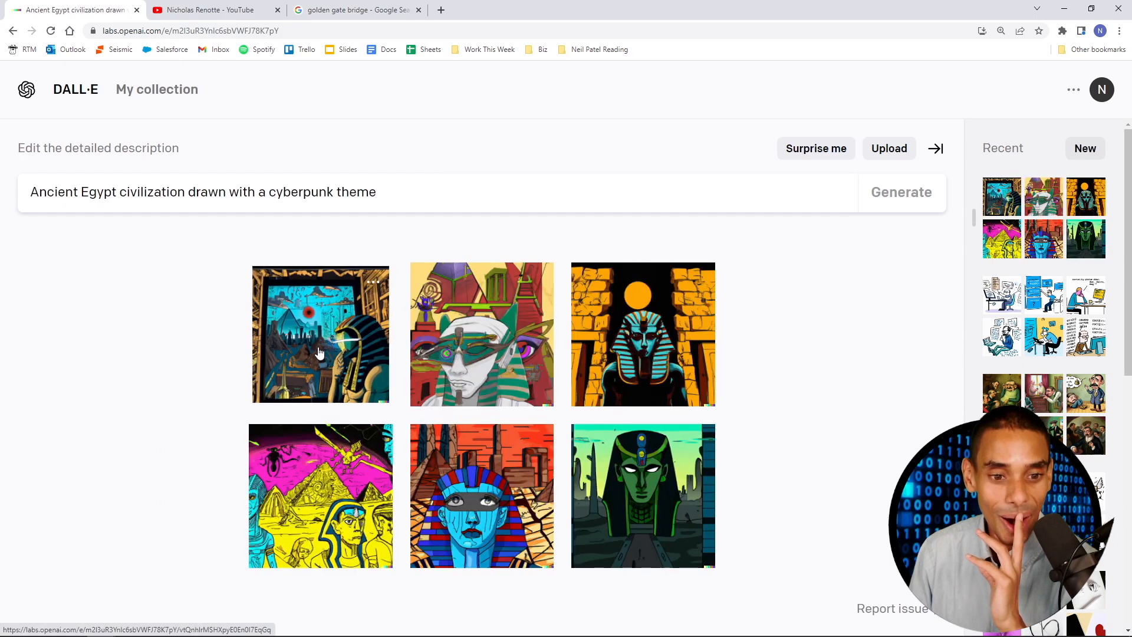
pyautogui.click(320, 334)
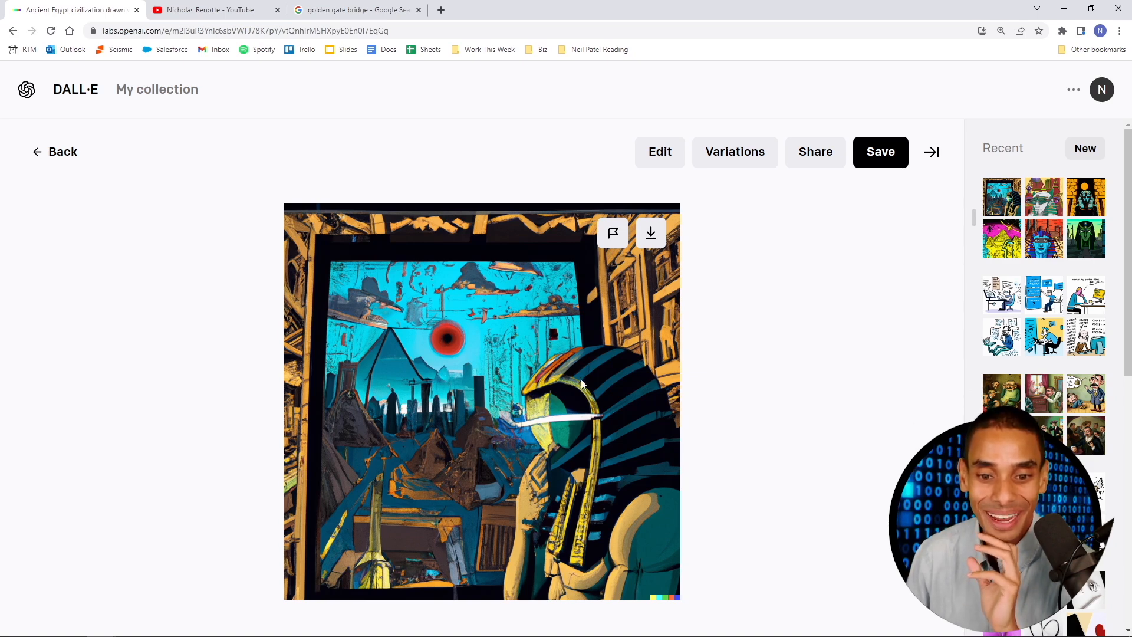
pyautogui.moveTo(601, 394)
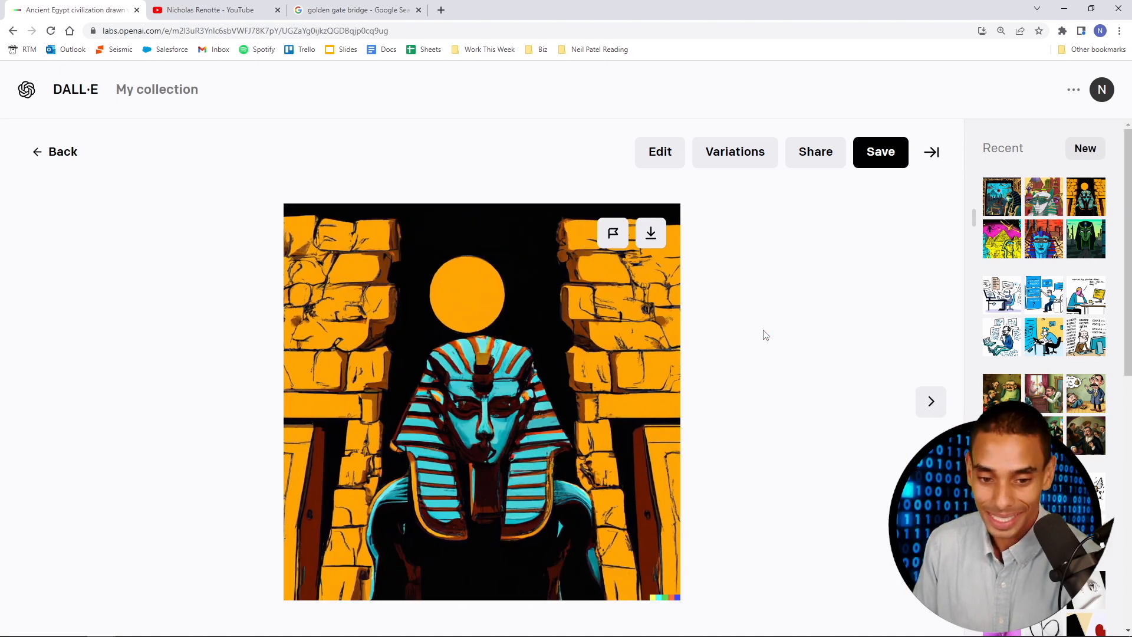
pyautogui.click(930, 402)
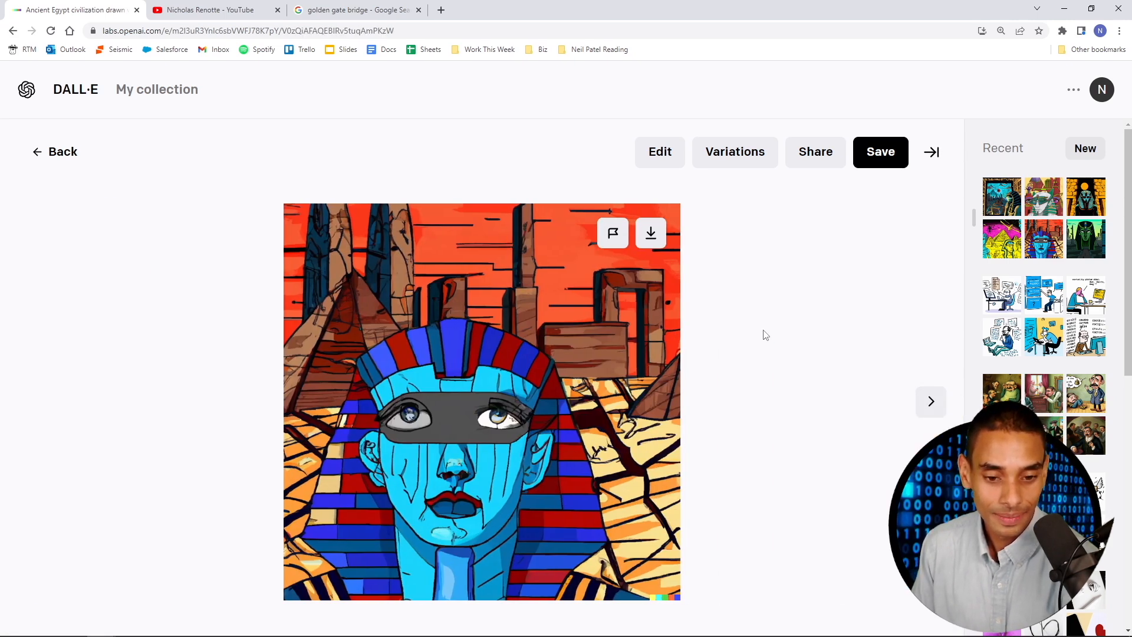
pyautogui.click(931, 401)
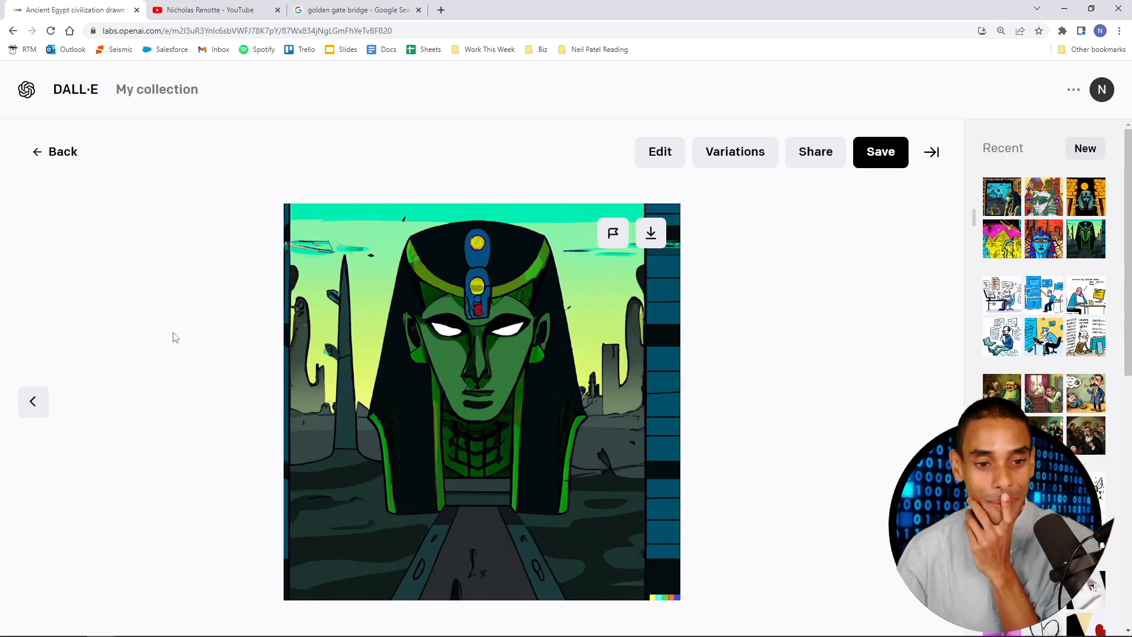
pyautogui.moveTo(489, 360)
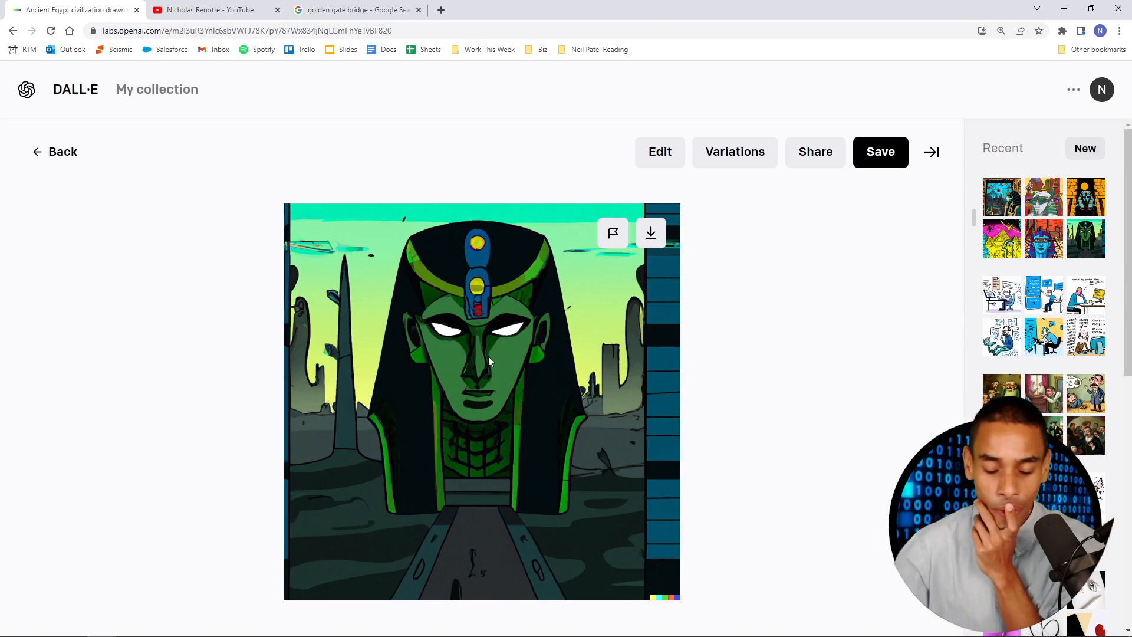
pyautogui.click(55, 151)
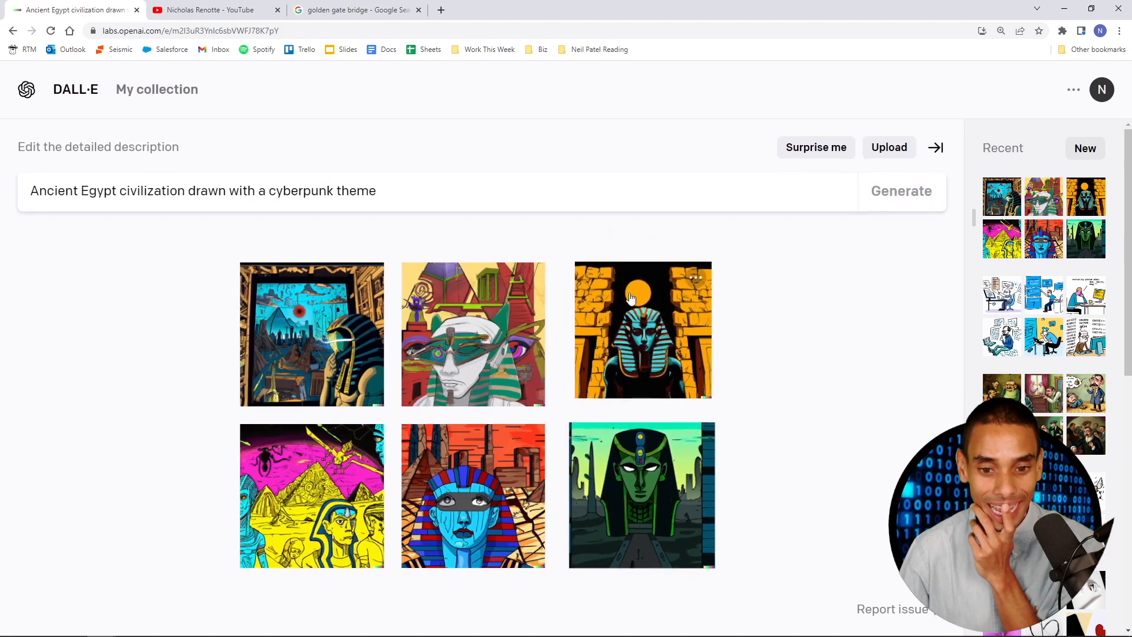
pyautogui.click(641, 495)
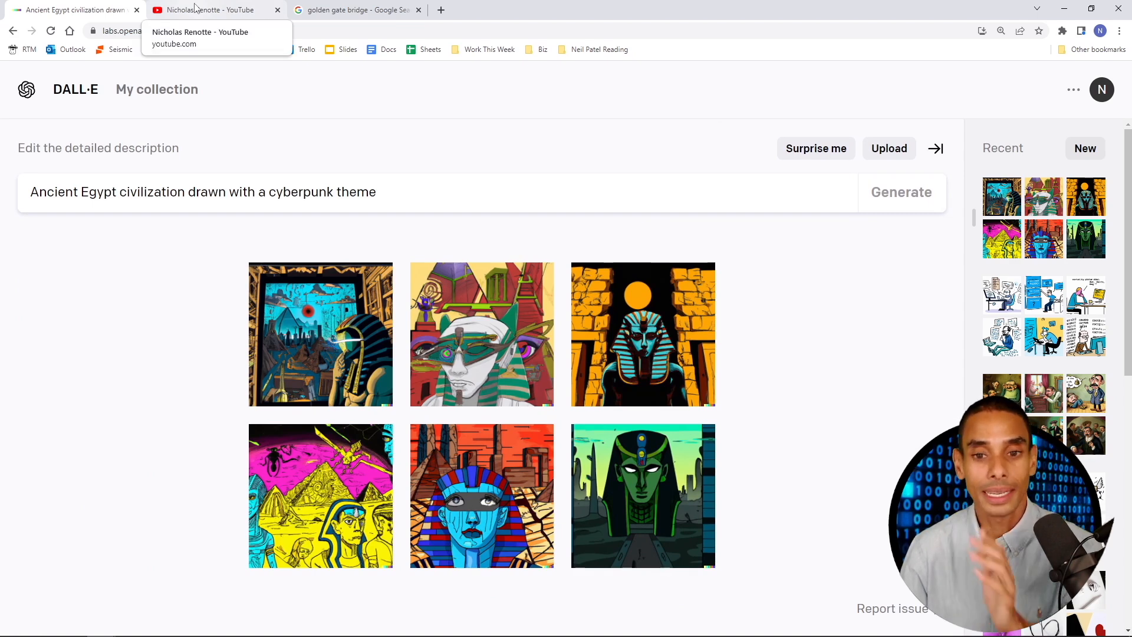
pyautogui.click(209, 10)
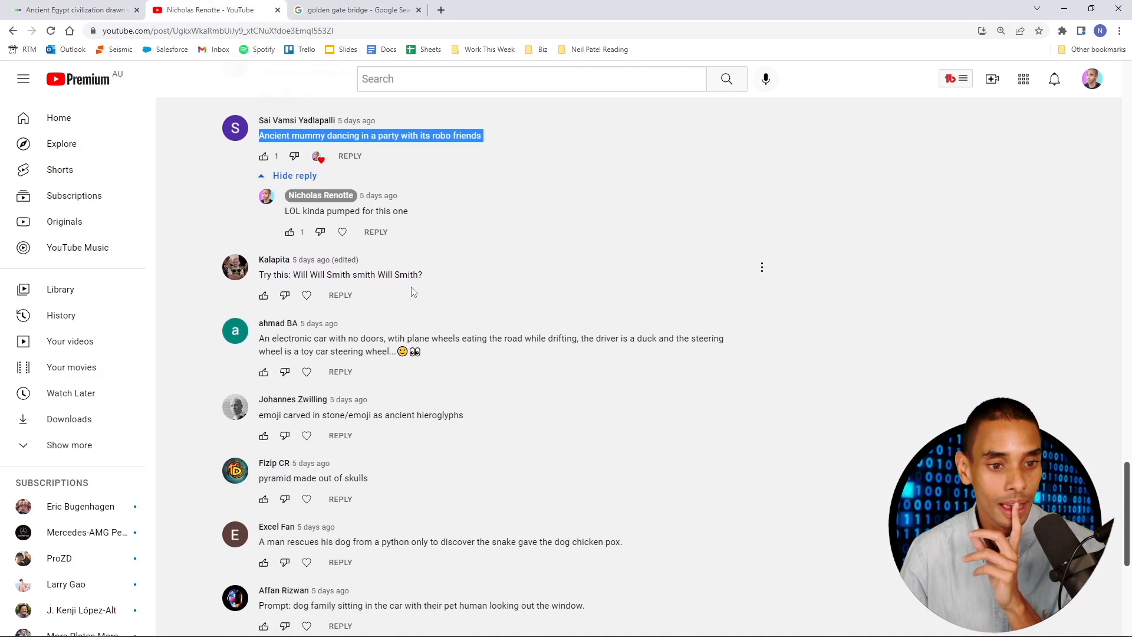
# - Select the 'Will Will Smith smith Will Smith' comment and bring it into DALL·E
pyautogui.scroll(-3)
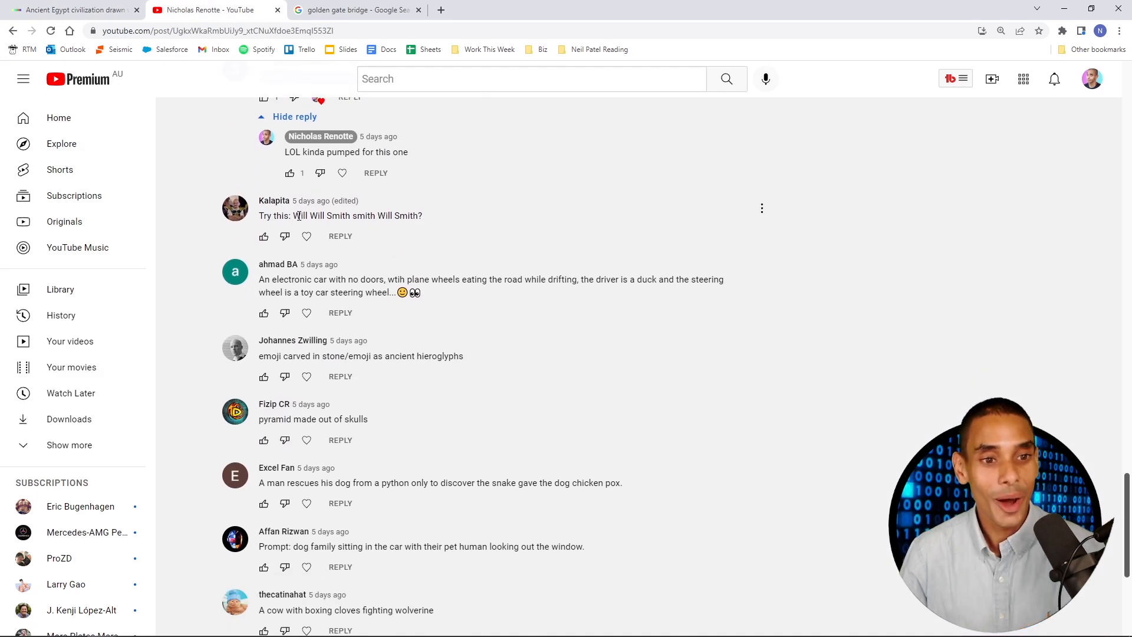
pyautogui.doubleClick(303, 215)
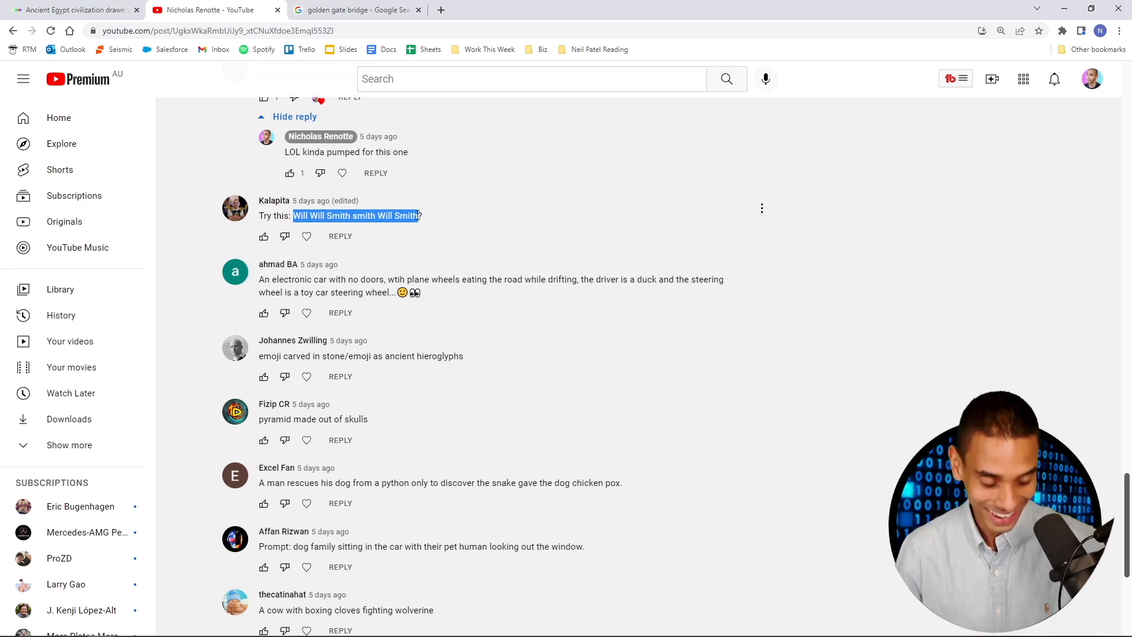
pyautogui.click(72, 9)
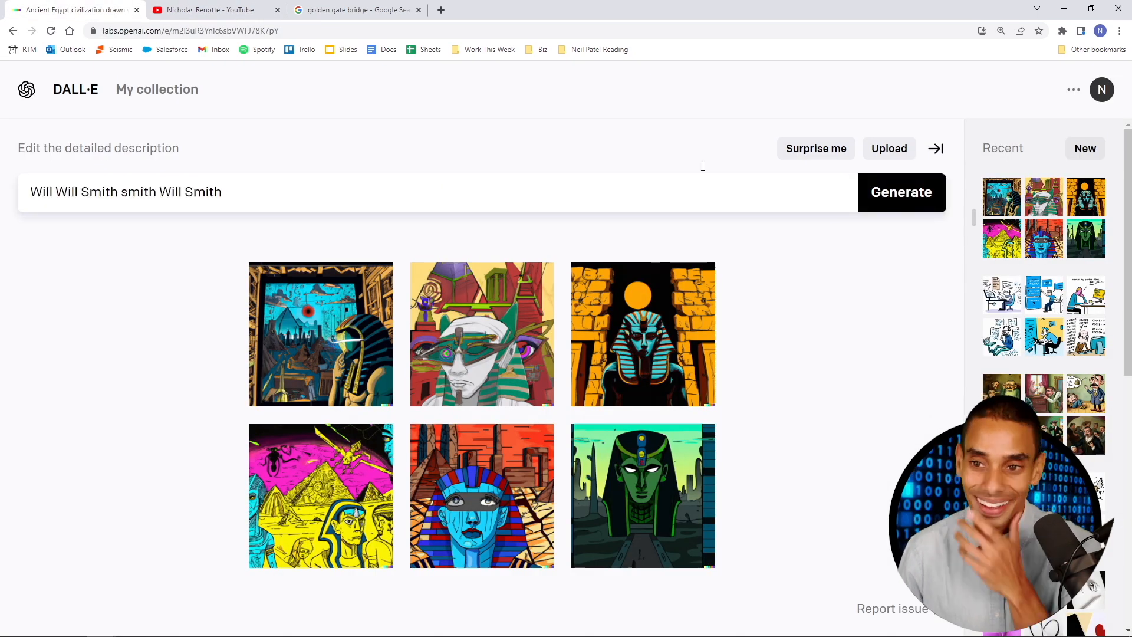
# - Try generating 'Will Will Smith smith Will Smith', hit the content policy refusal, and select the prompt
pyautogui.click(901, 193)
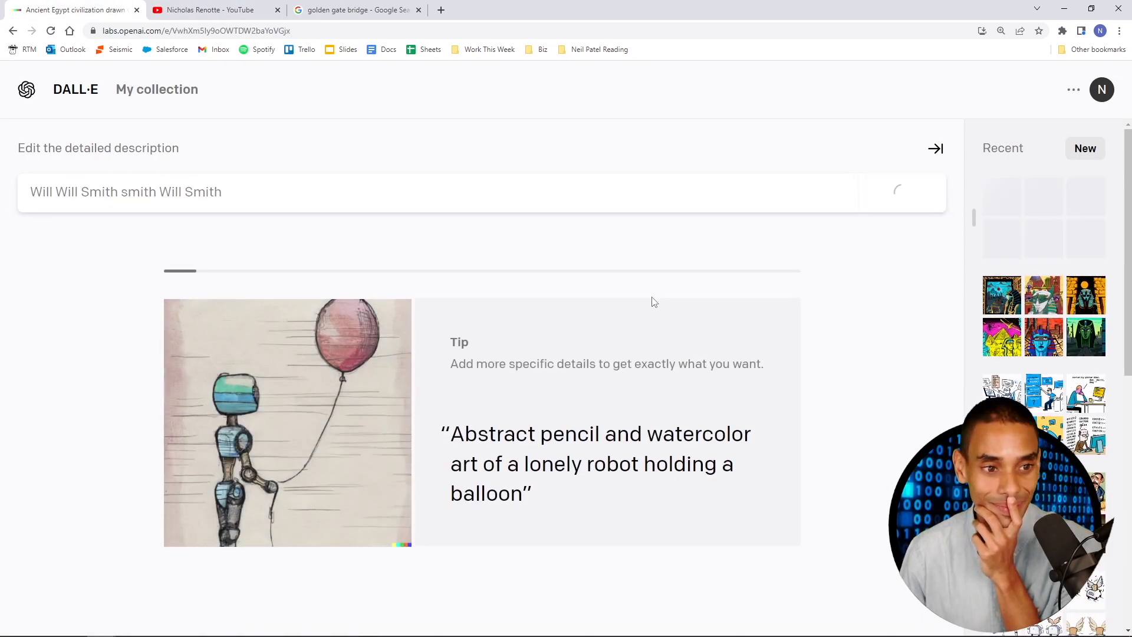
pyautogui.click(900, 191)
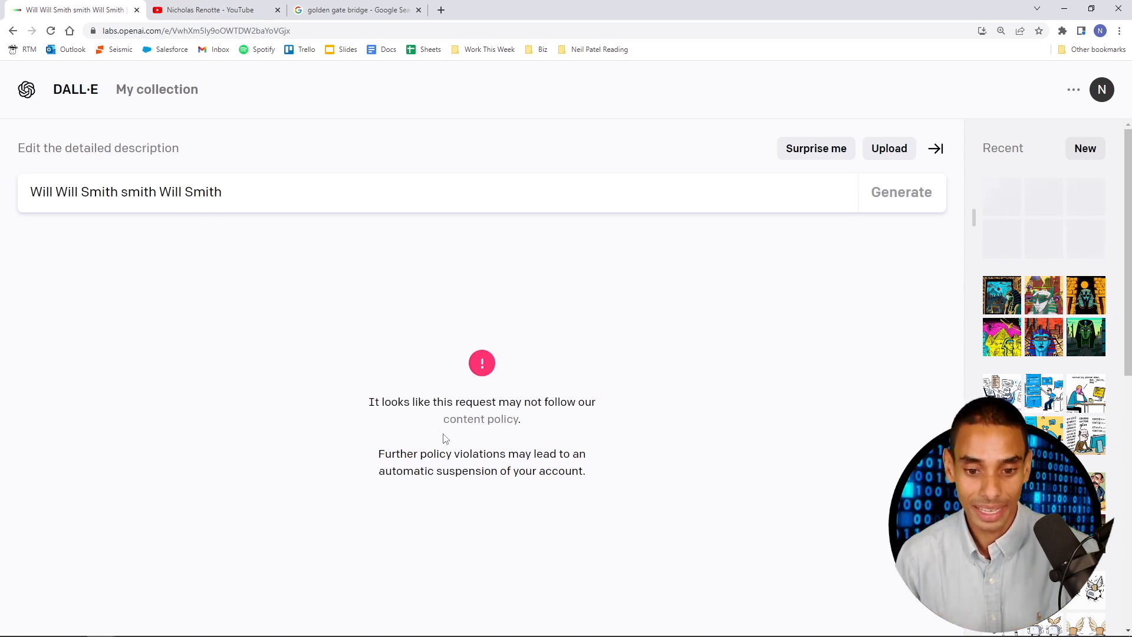
pyautogui.tripleClick(125, 191)
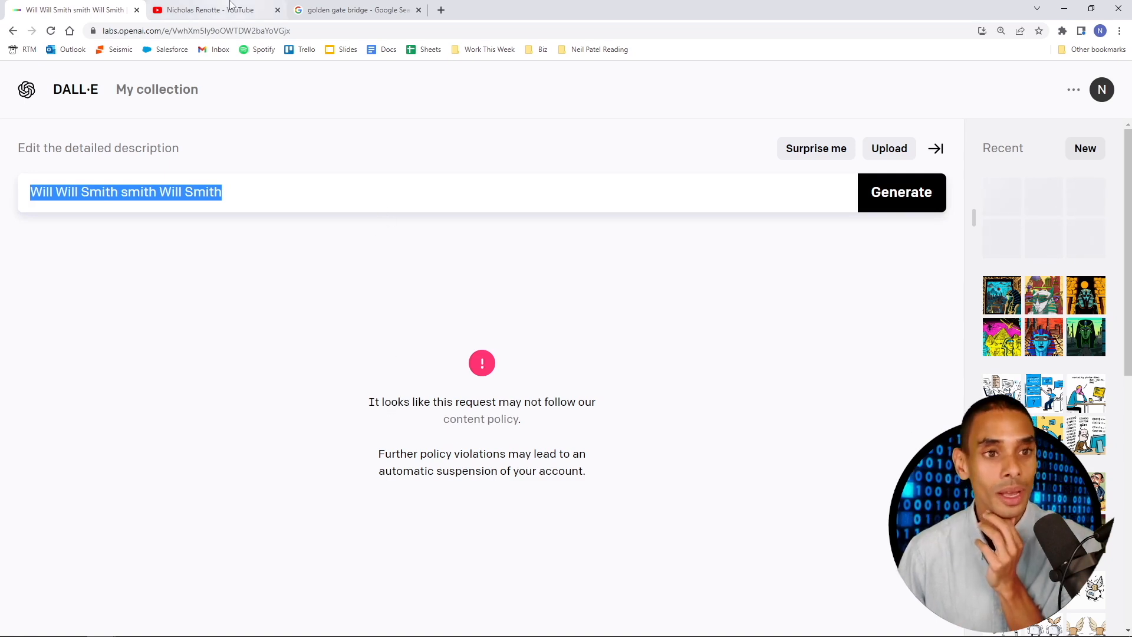
pyautogui.click(210, 9)
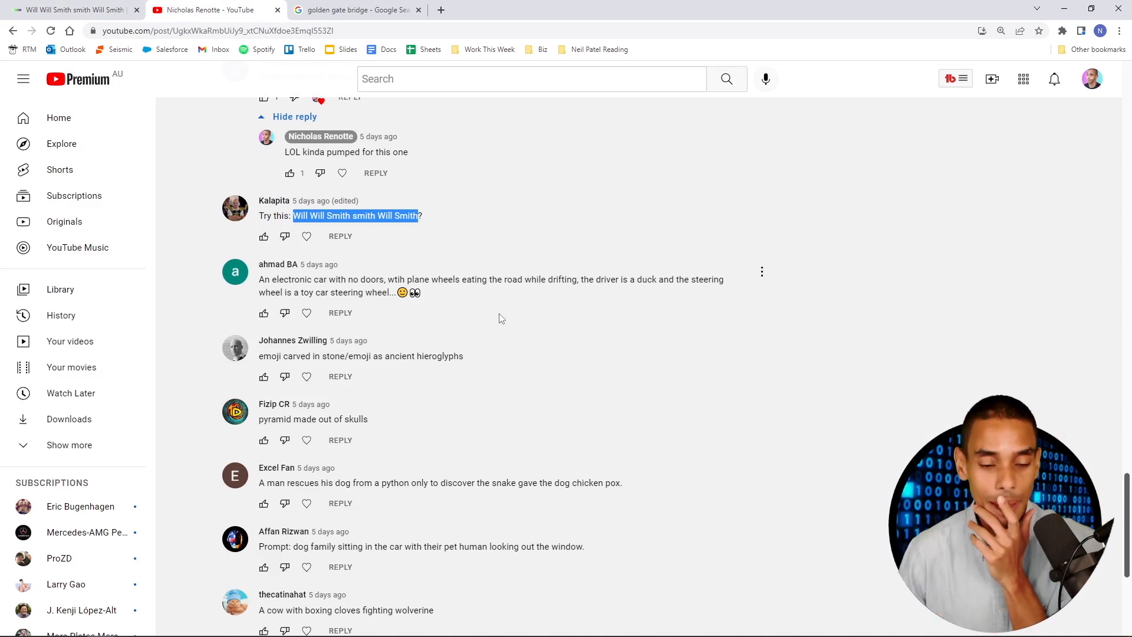
pyautogui.moveTo(414, 323)
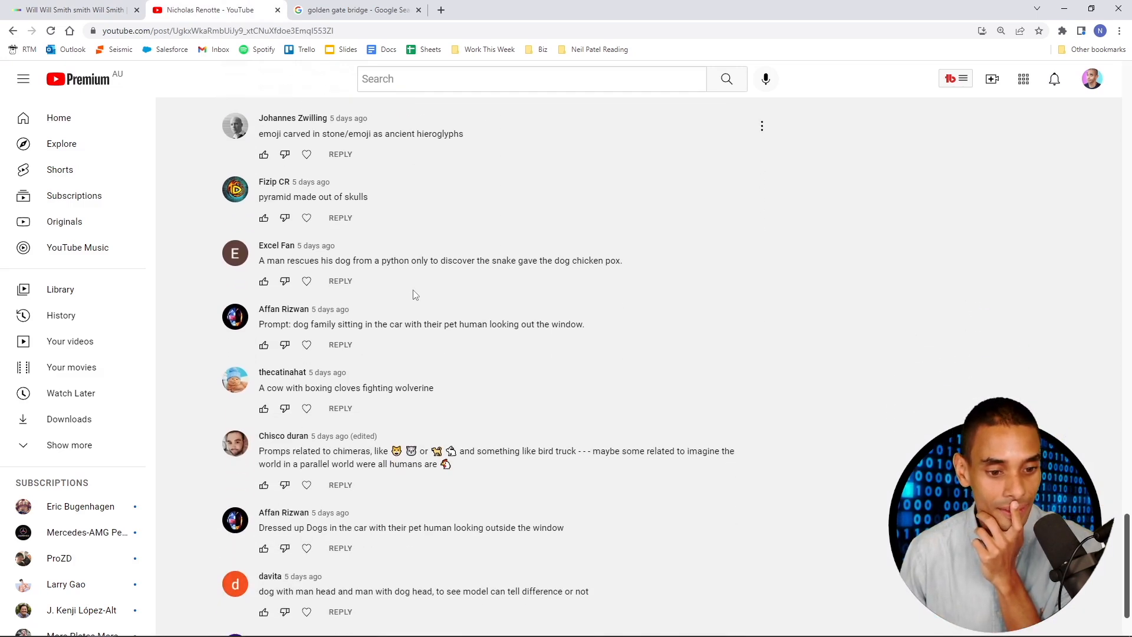
# - Scroll the YouTube comments to the 'Ancient mummy dancing in a party with its robo friends' prompt
pyautogui.scroll(-3)
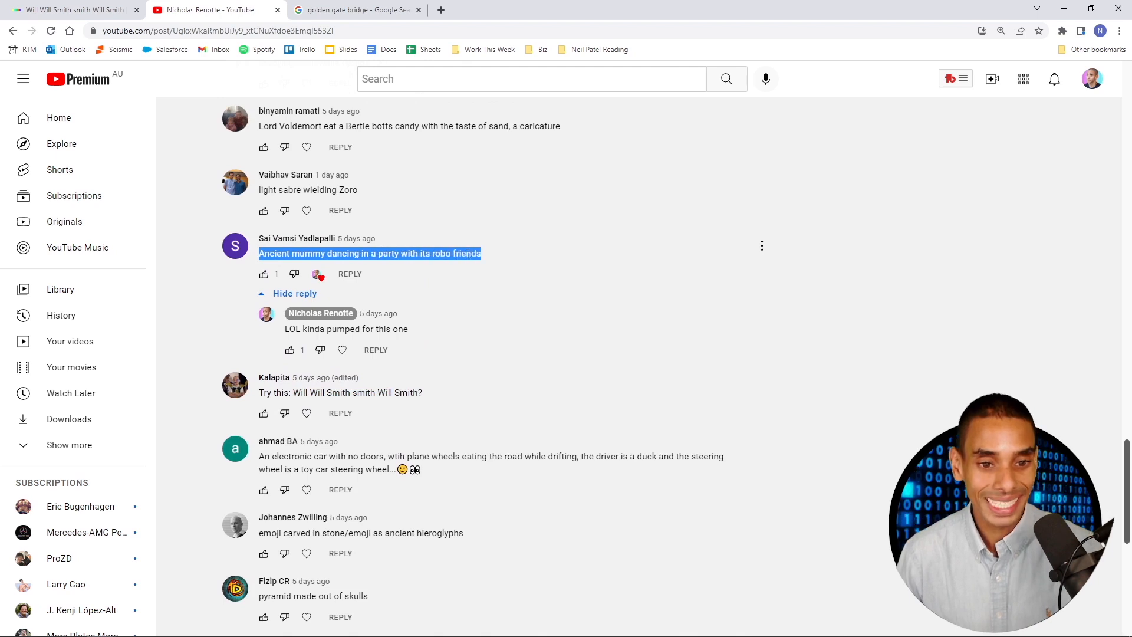
pyautogui.moveTo(376, 288)
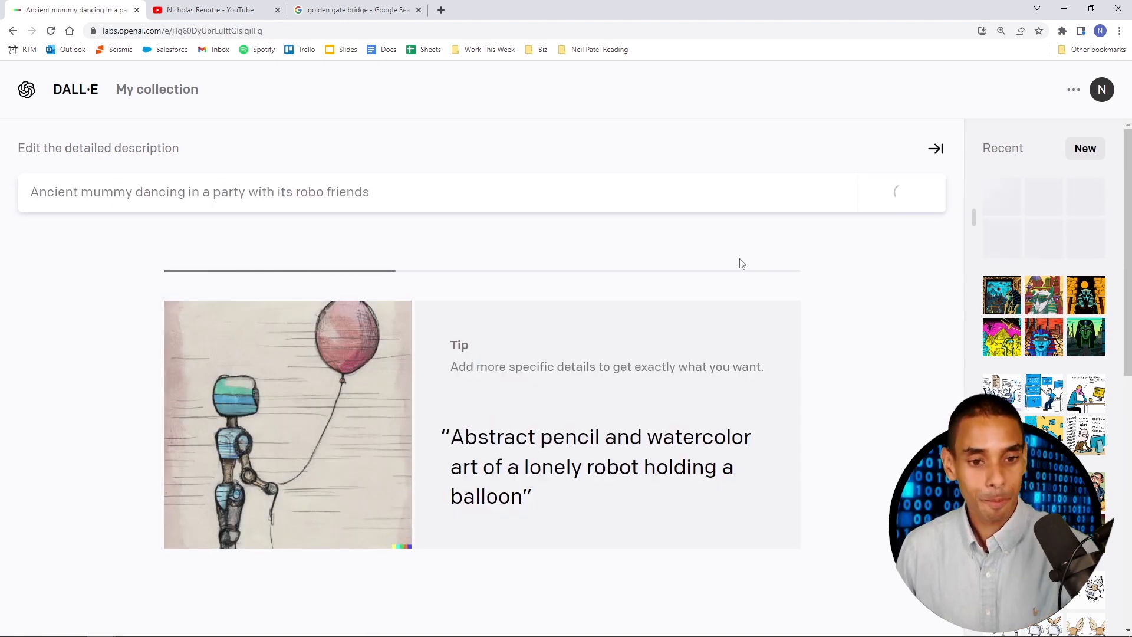
# - View the mummy-dancing-with-robo-friends results, then go back to the YouTube comments
pyautogui.click(900, 191)
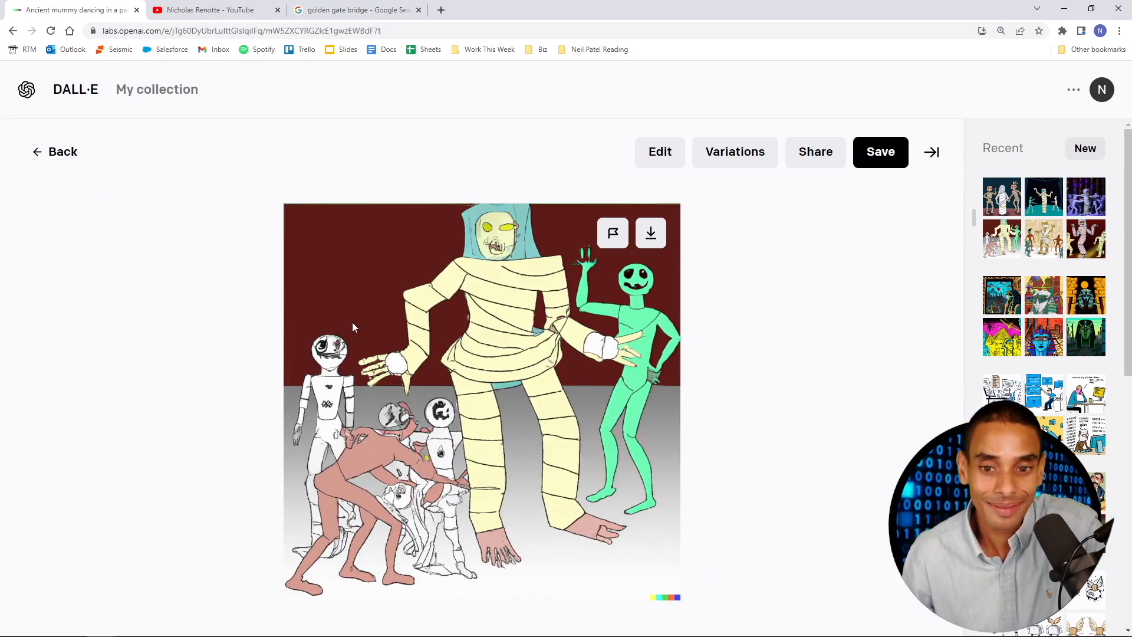
pyautogui.moveTo(573, 325)
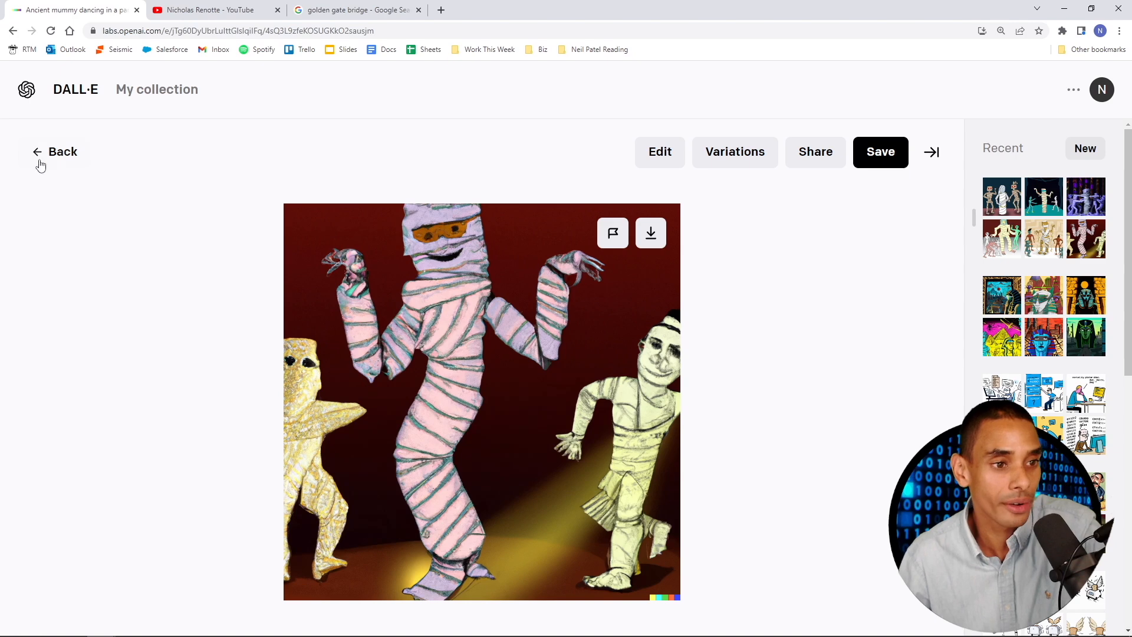
pyautogui.click(213, 9)
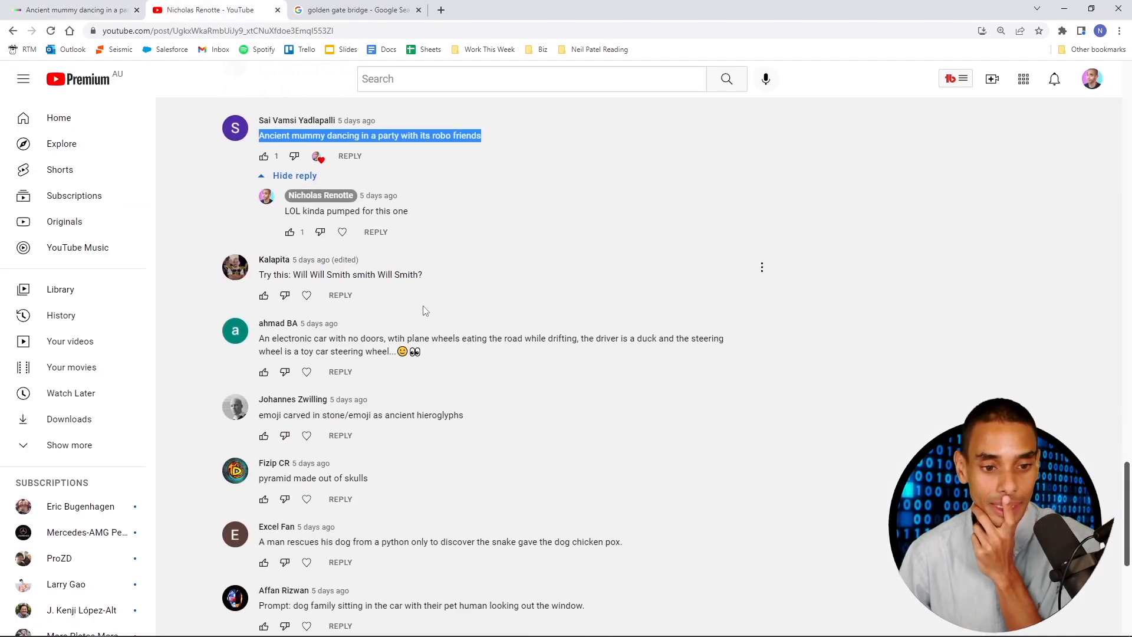
# - Scroll to the 'A cow with boxing cloves fighting wolverine' comment and carry it to DALL·E
pyautogui.scroll(-3)
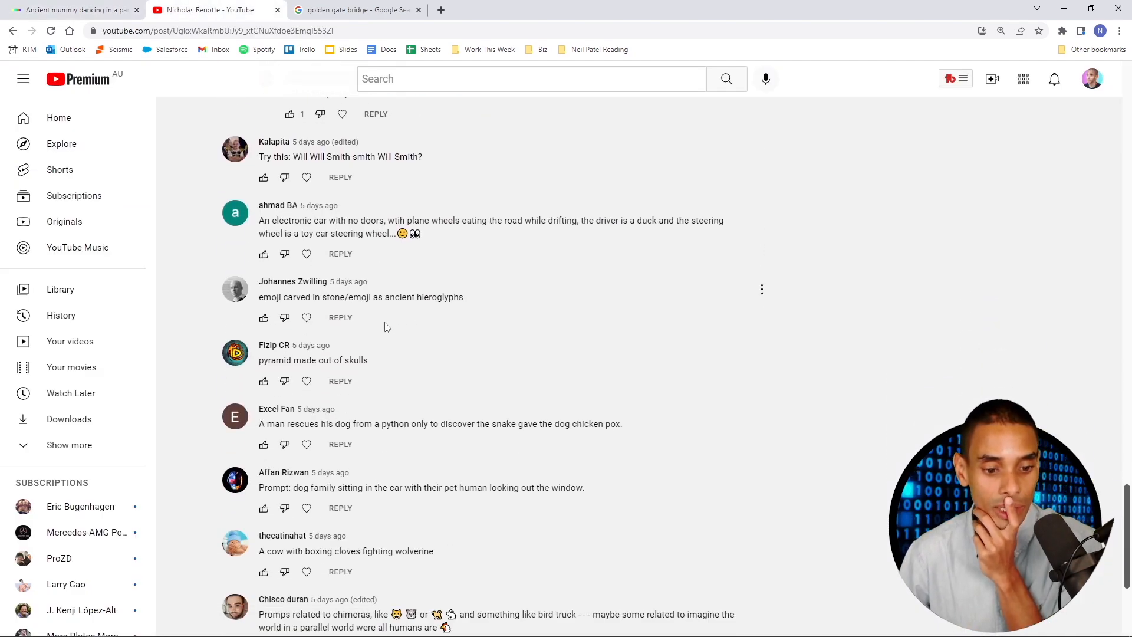
pyautogui.scroll(-3)
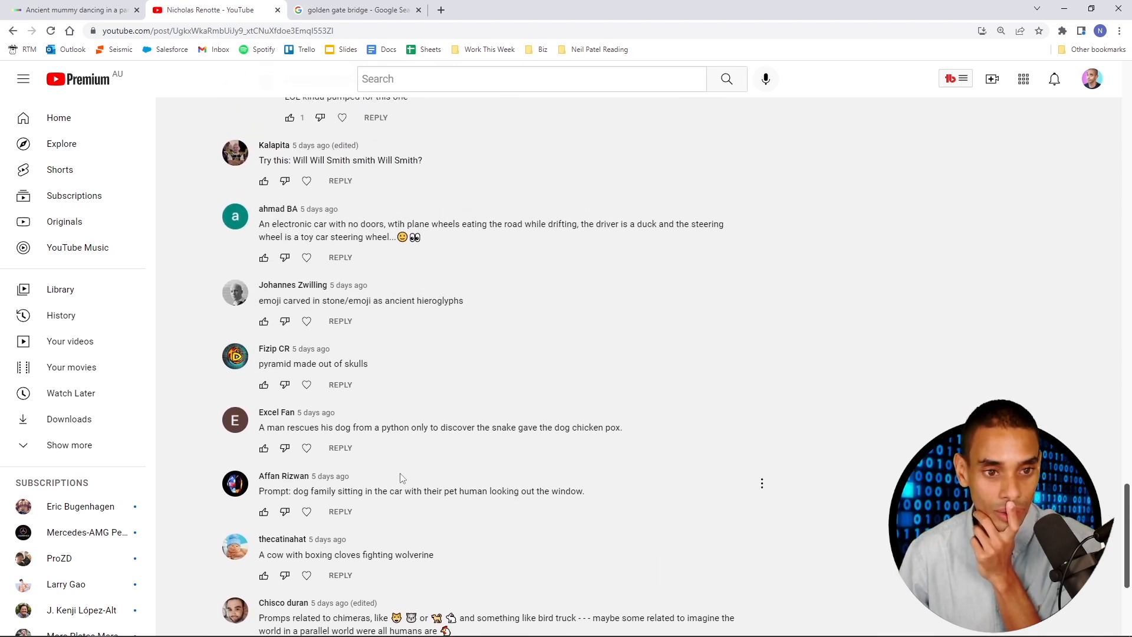
pyautogui.scroll(-3)
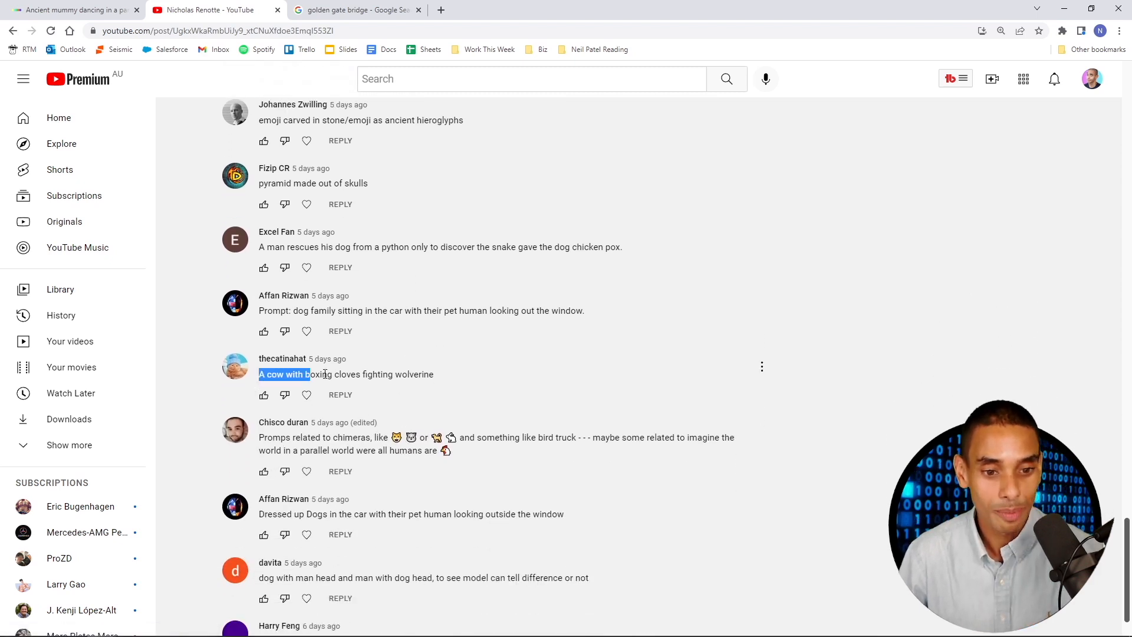
pyautogui.click(72, 10)
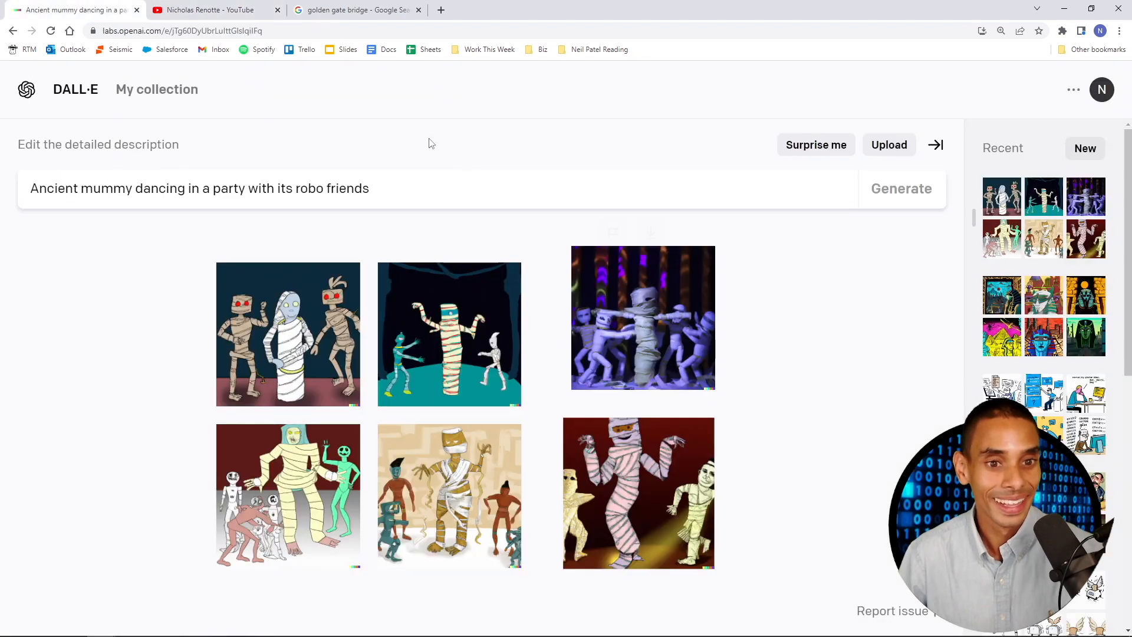
# - Generate the cow-boxing-wolverine grid and enlarge the red cow boxing an orange animal
pyautogui.click(901, 189)
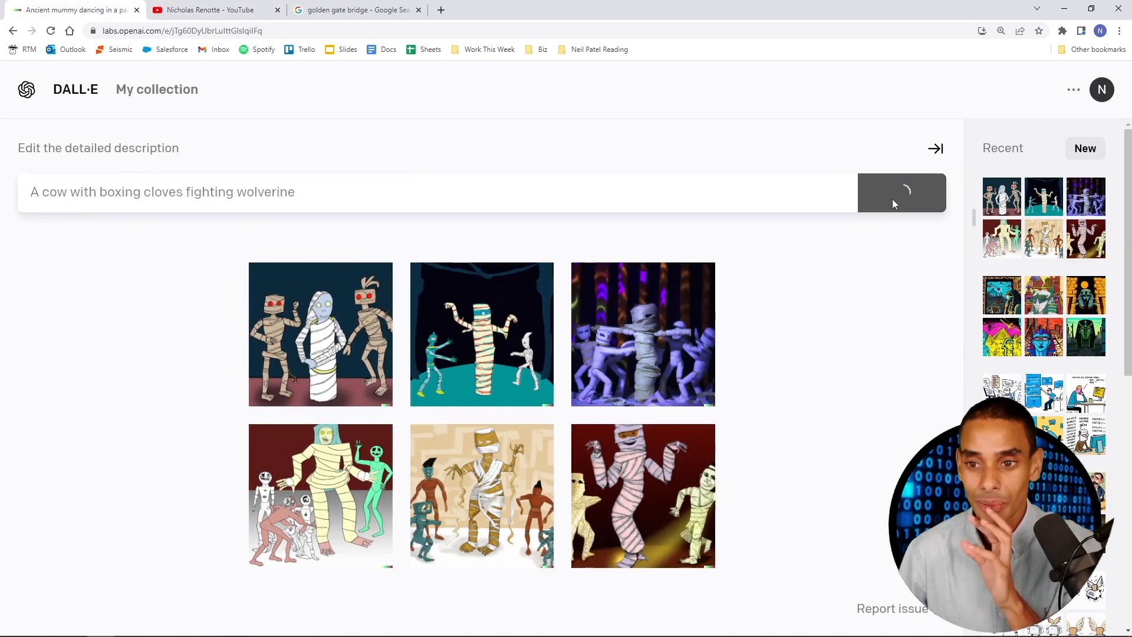
pyautogui.click(901, 193)
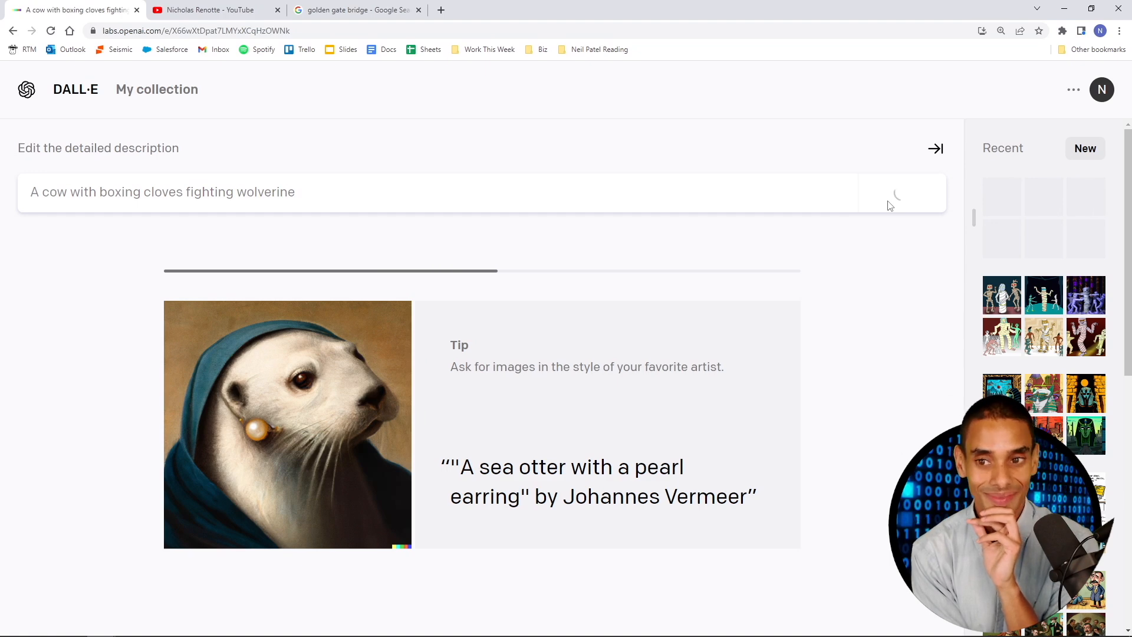
pyautogui.click(901, 192)
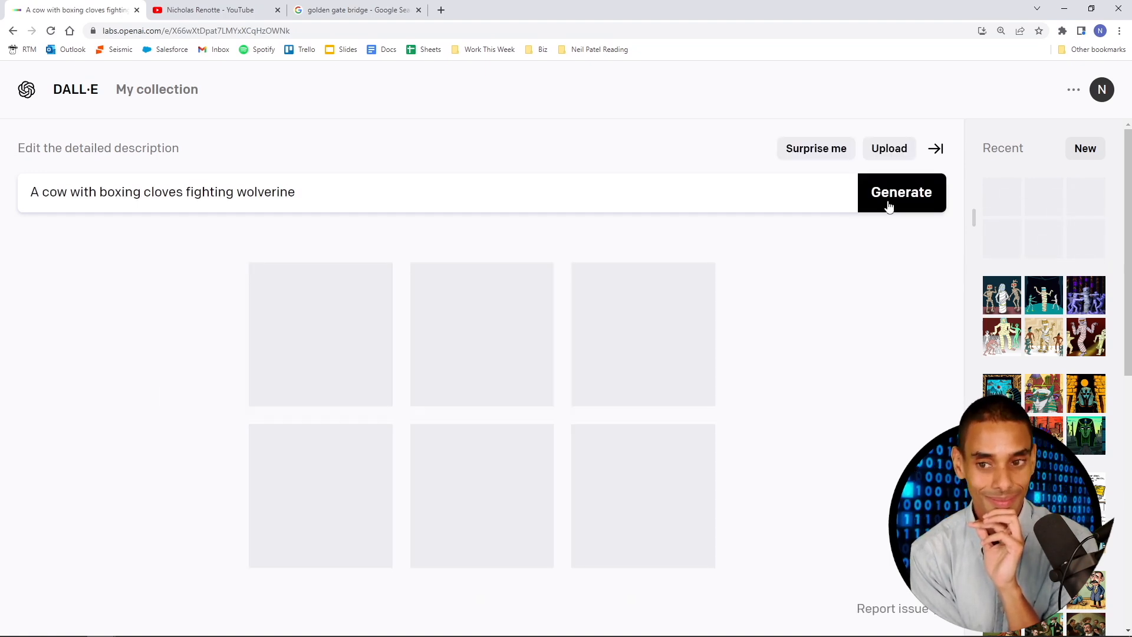
pyautogui.click(901, 193)
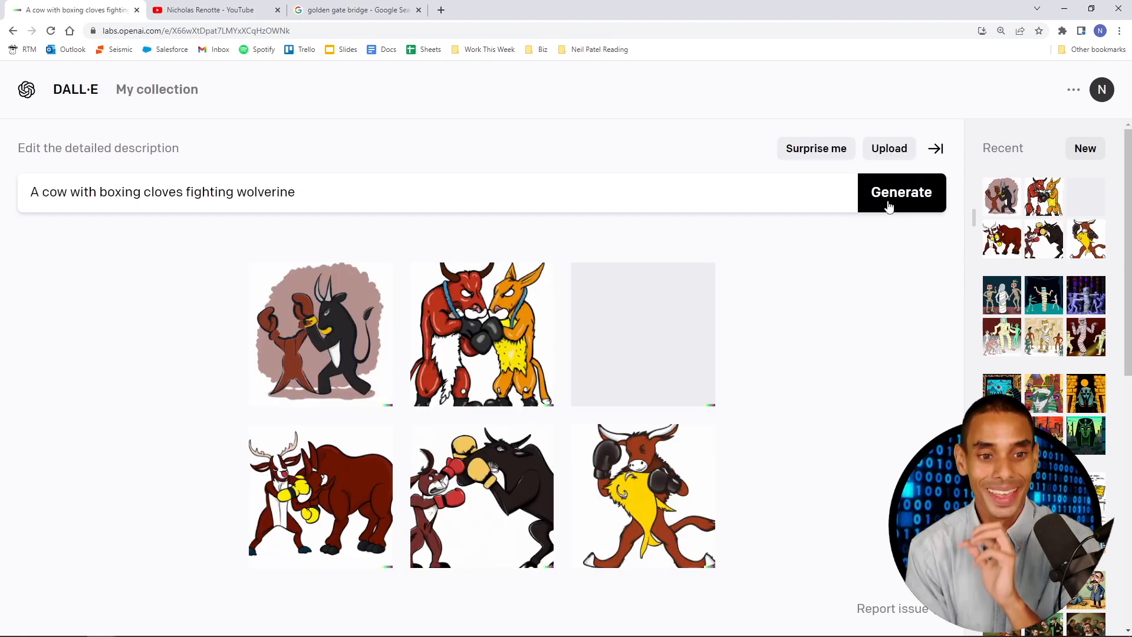
pyautogui.click(320, 334)
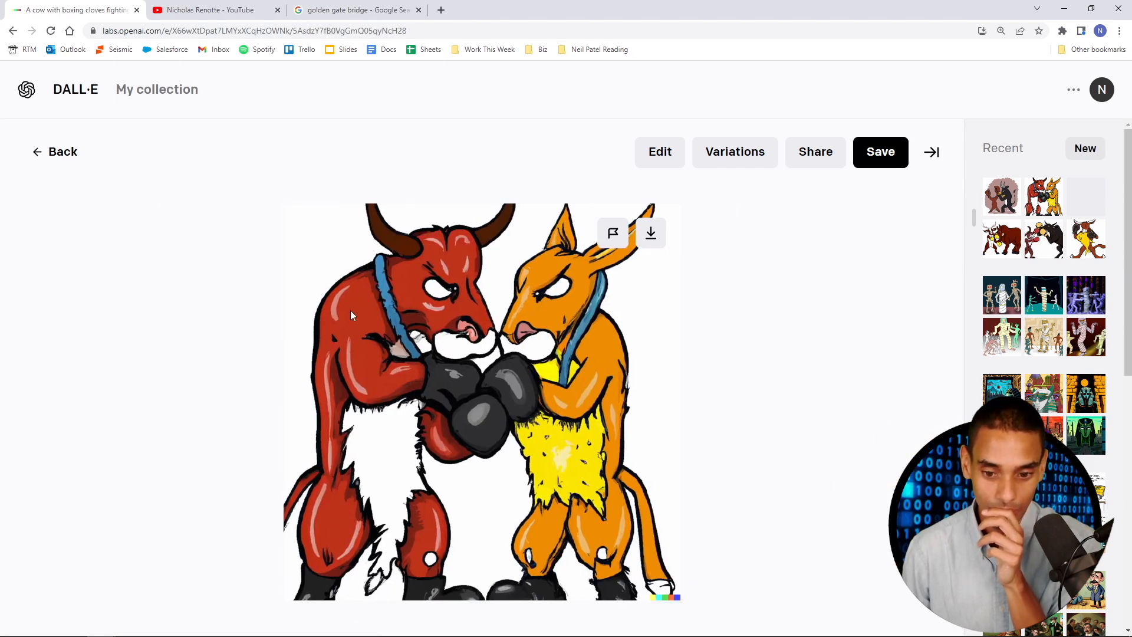
pyautogui.click(354, 9)
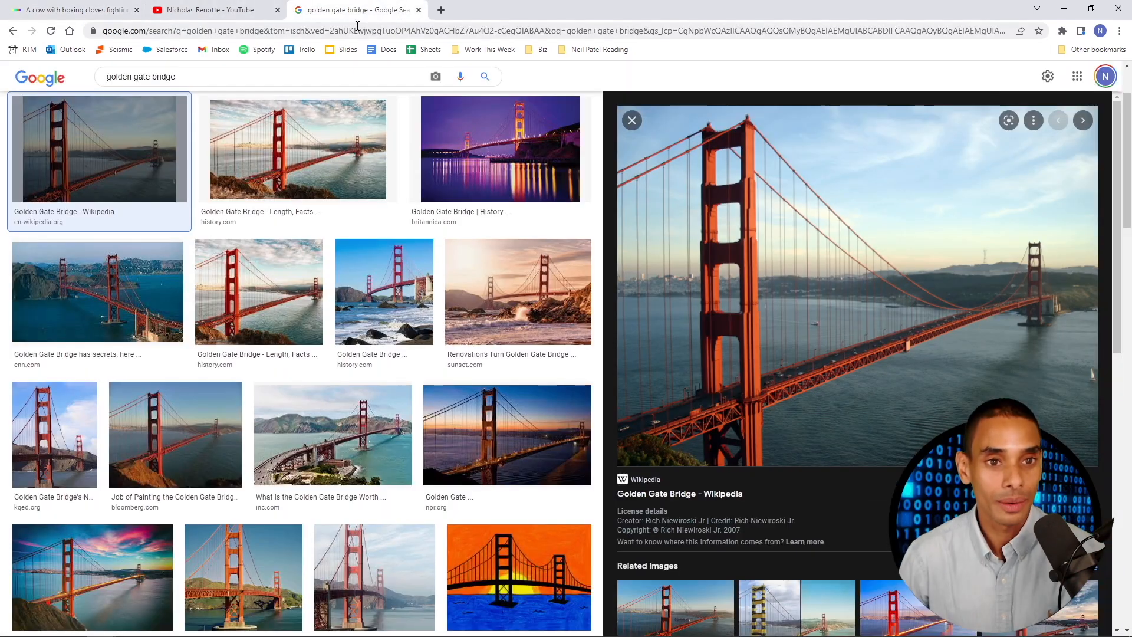
# - Search Google Images for 'wolverine', then return to the DALL·E boxing-cow image
pyautogui.write('wolverine')
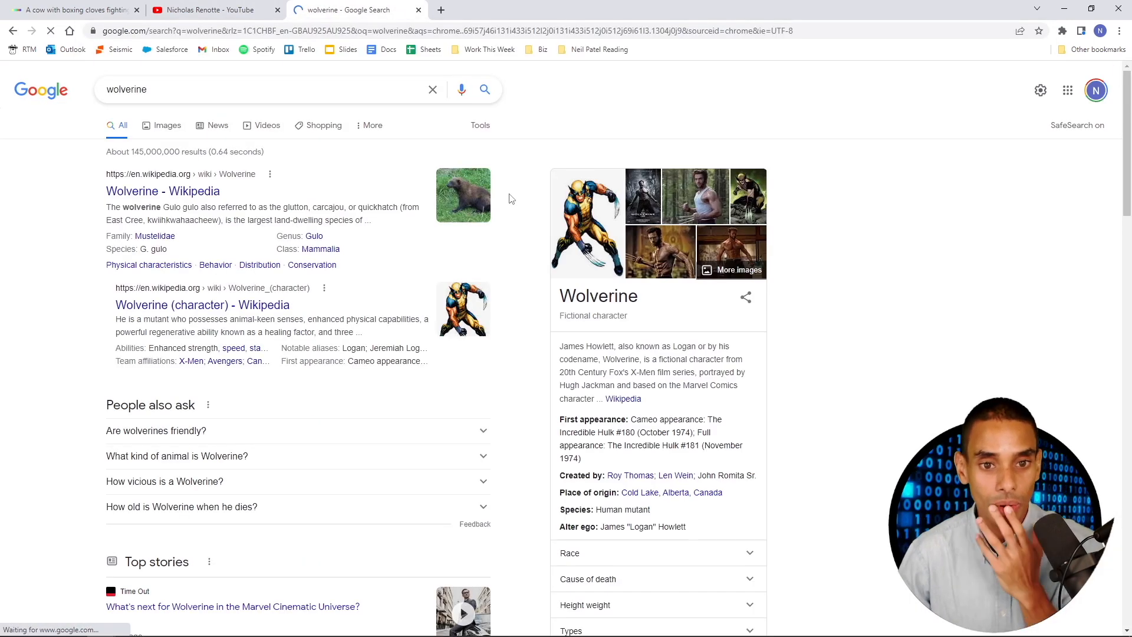
pyautogui.click(167, 125)
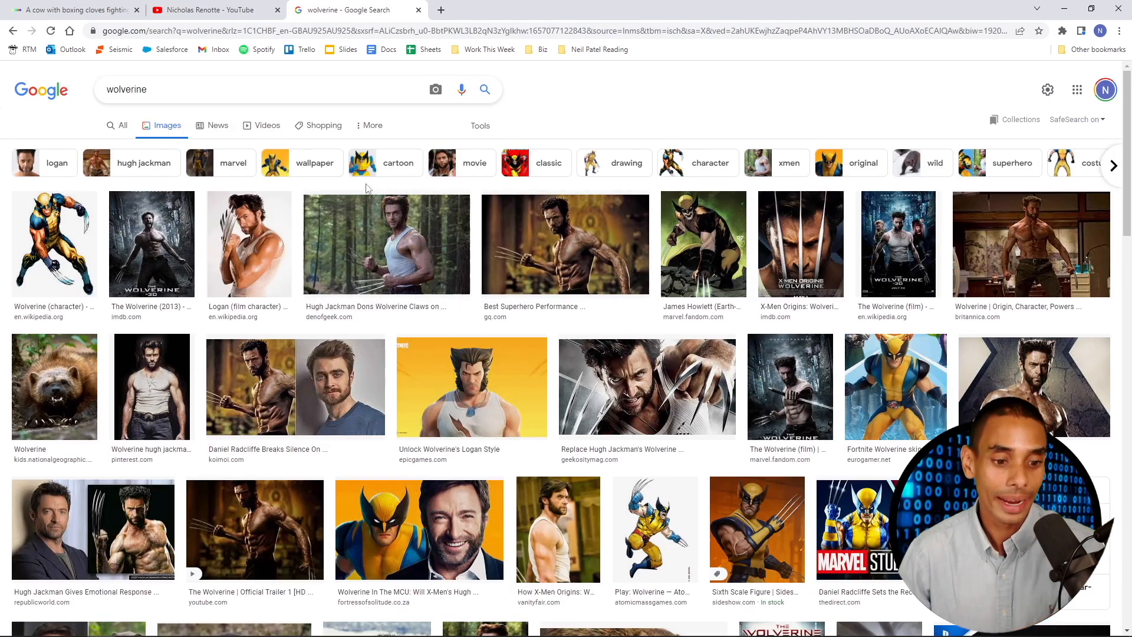
pyautogui.click(72, 9)
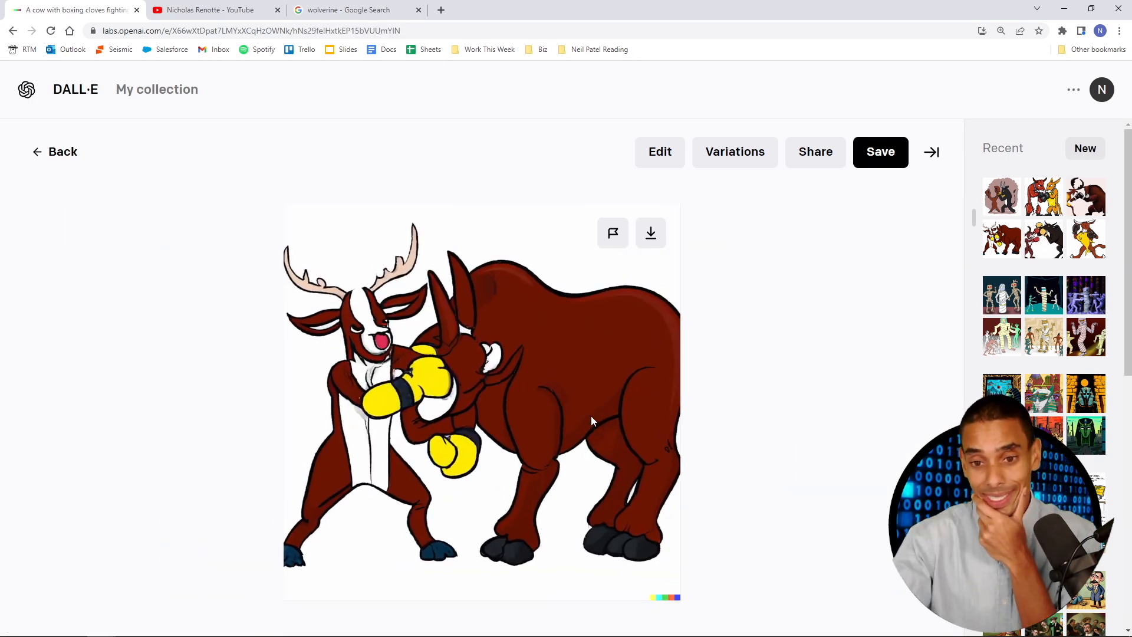
pyautogui.moveTo(44, 172)
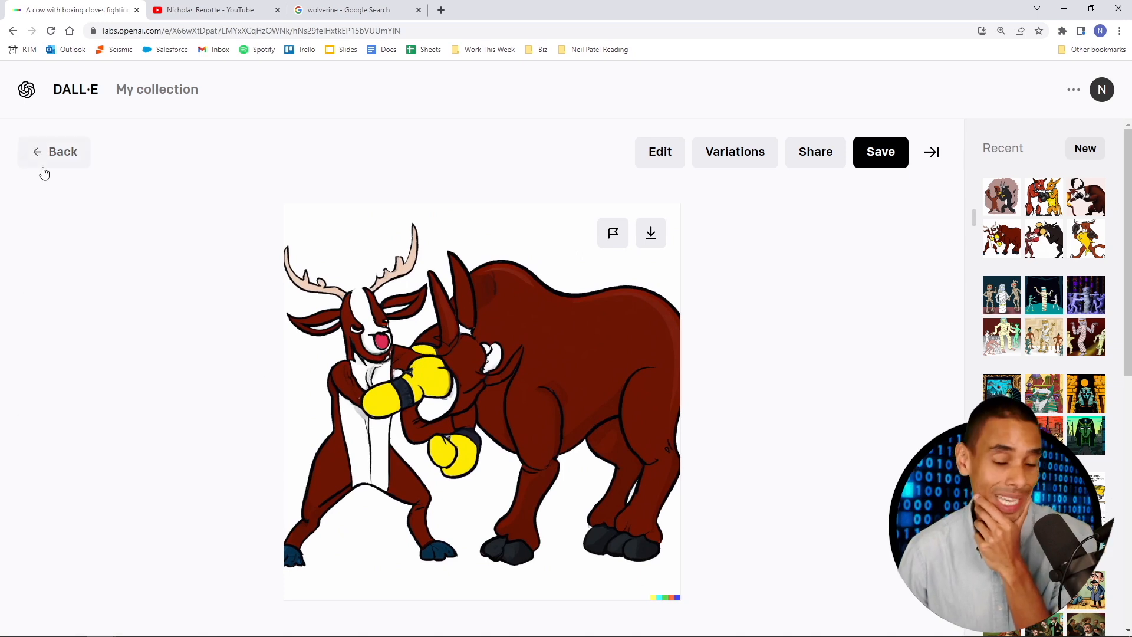
pyautogui.moveTo(45, 164)
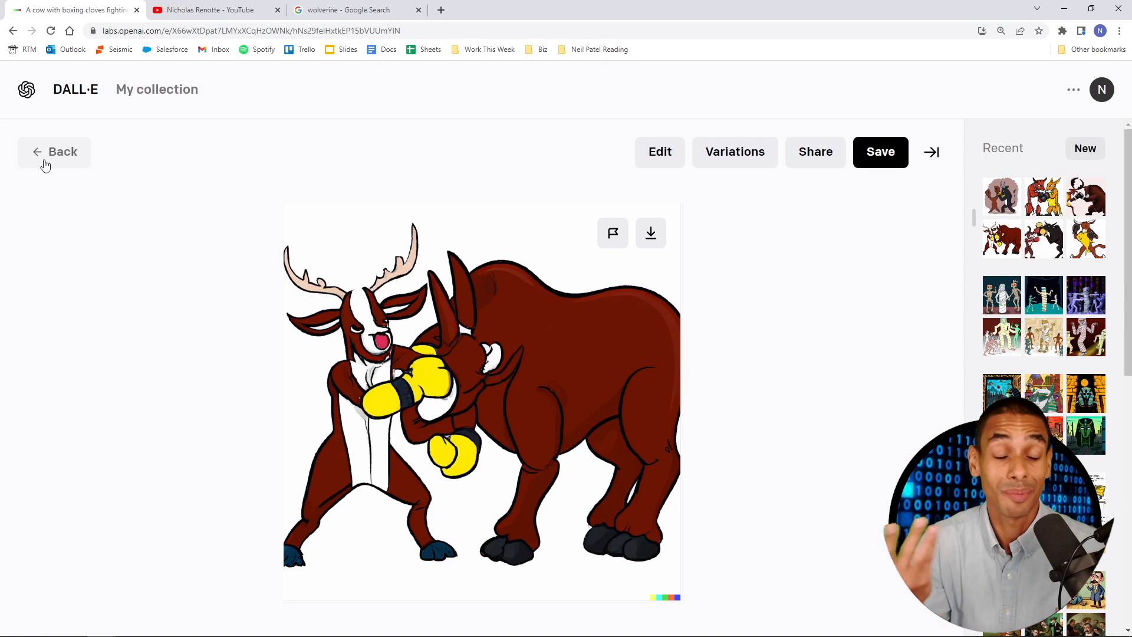
# - Return from the single image to the six-image 'cow with boxing gloves fighting wolverine' grid
pyautogui.click(61, 151)
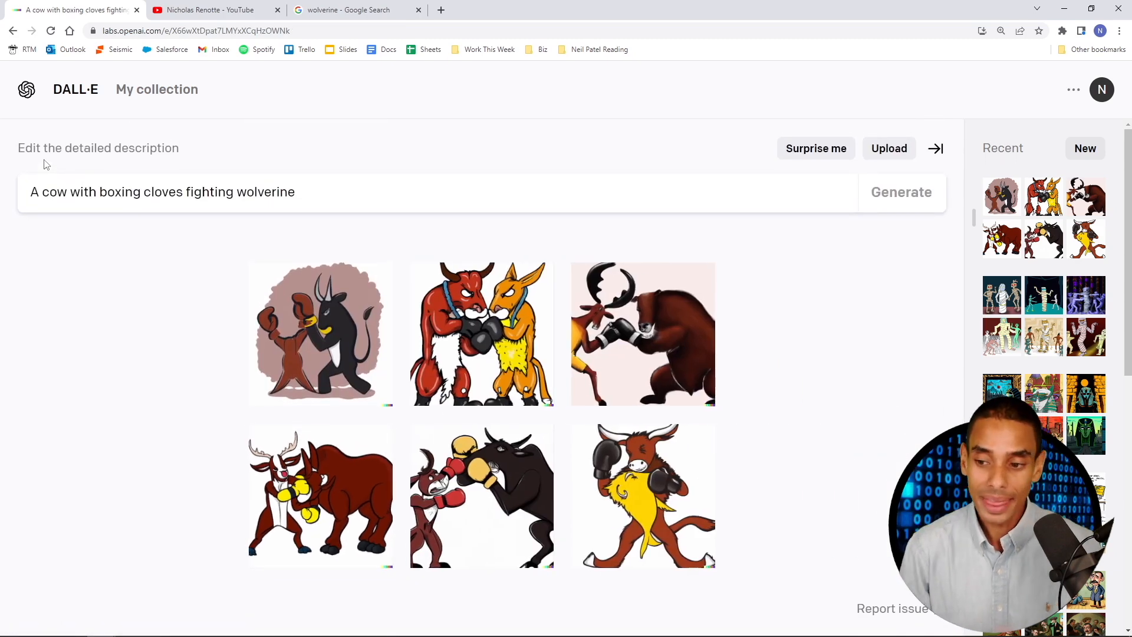